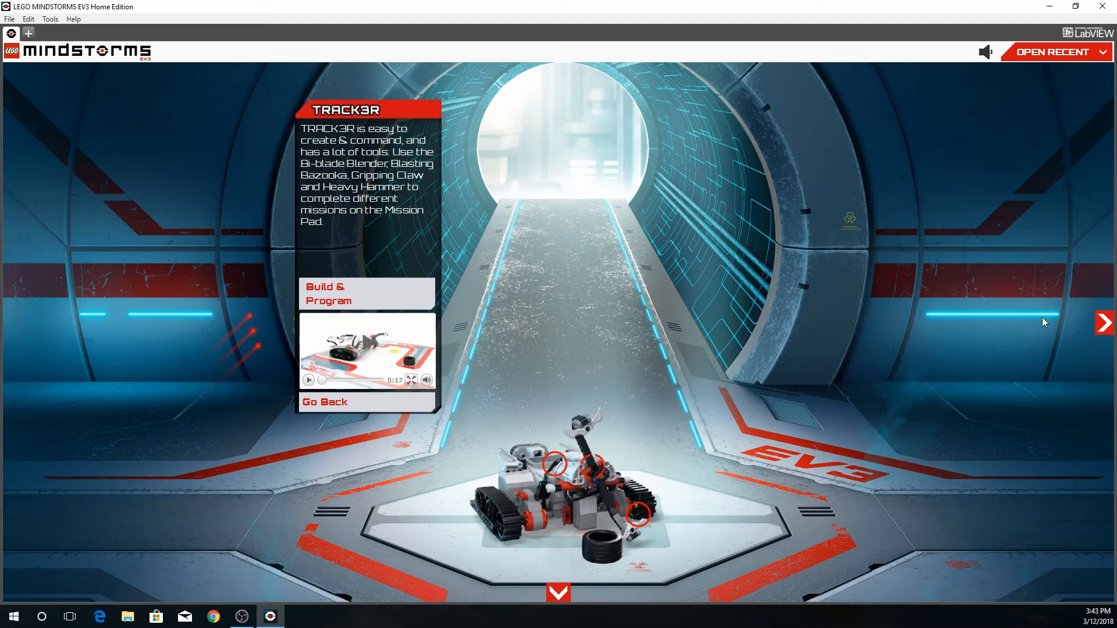
mouse_move(1104, 324)
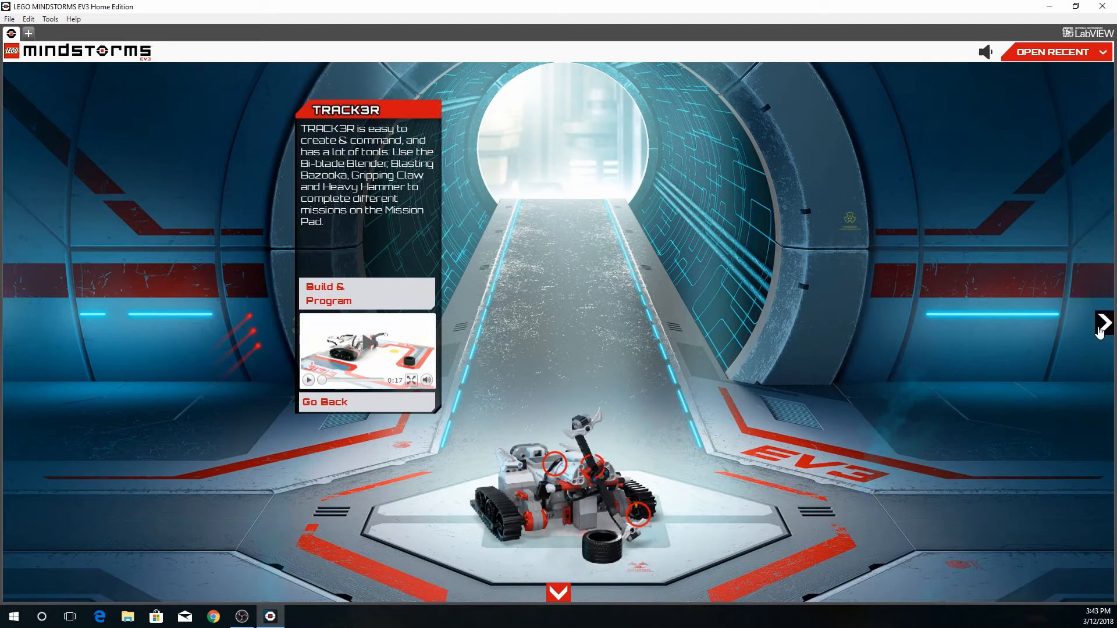
Page the featured robots from TRACK3R past SPIK3R and EV3RSTORM to GRIPP3R
left_click(1104, 321)
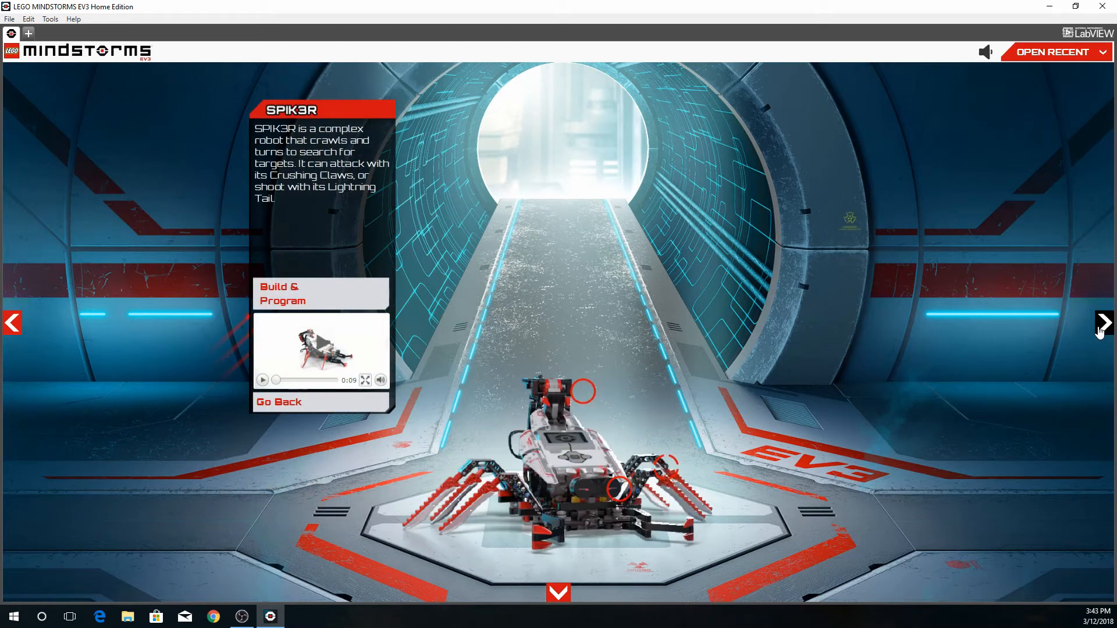
left_click(1104, 322)
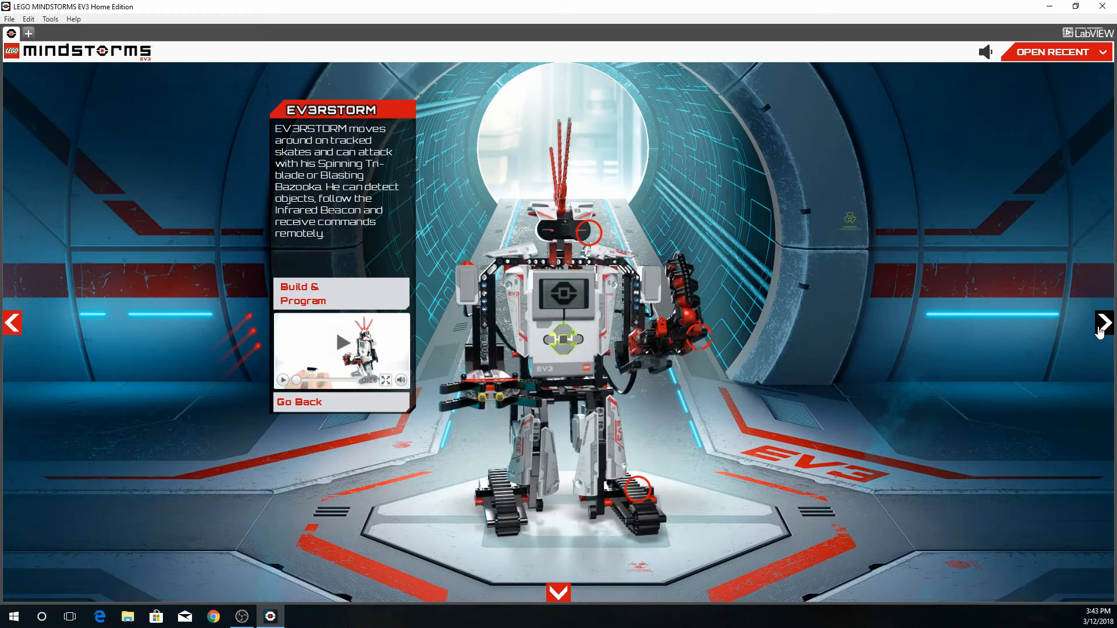
left_click(1103, 323)
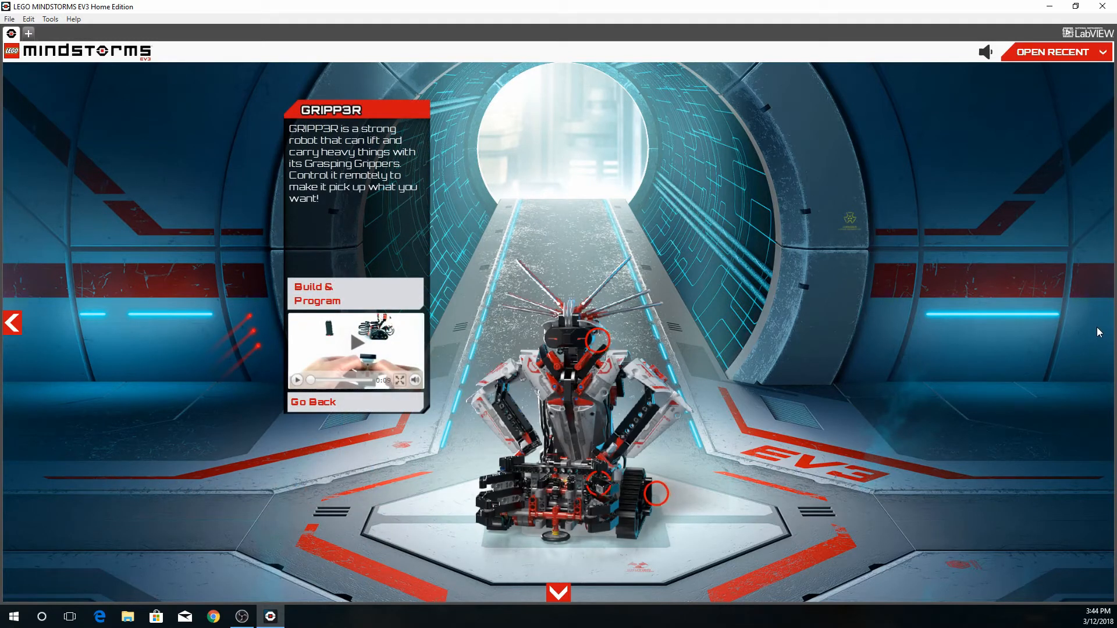
mouse_move(953, 425)
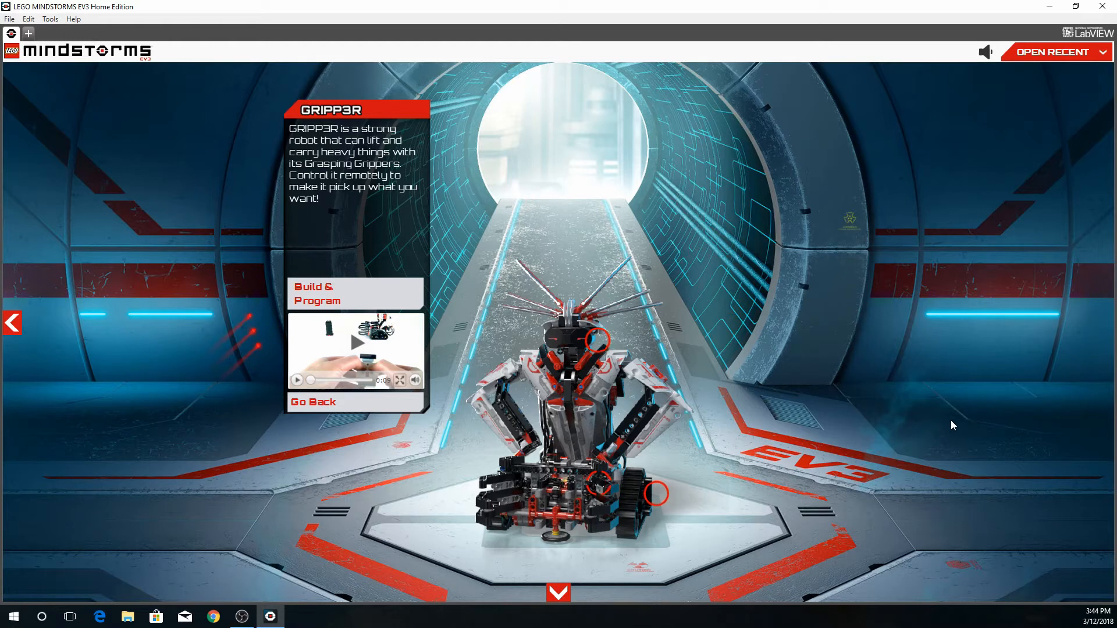
mouse_move(943, 426)
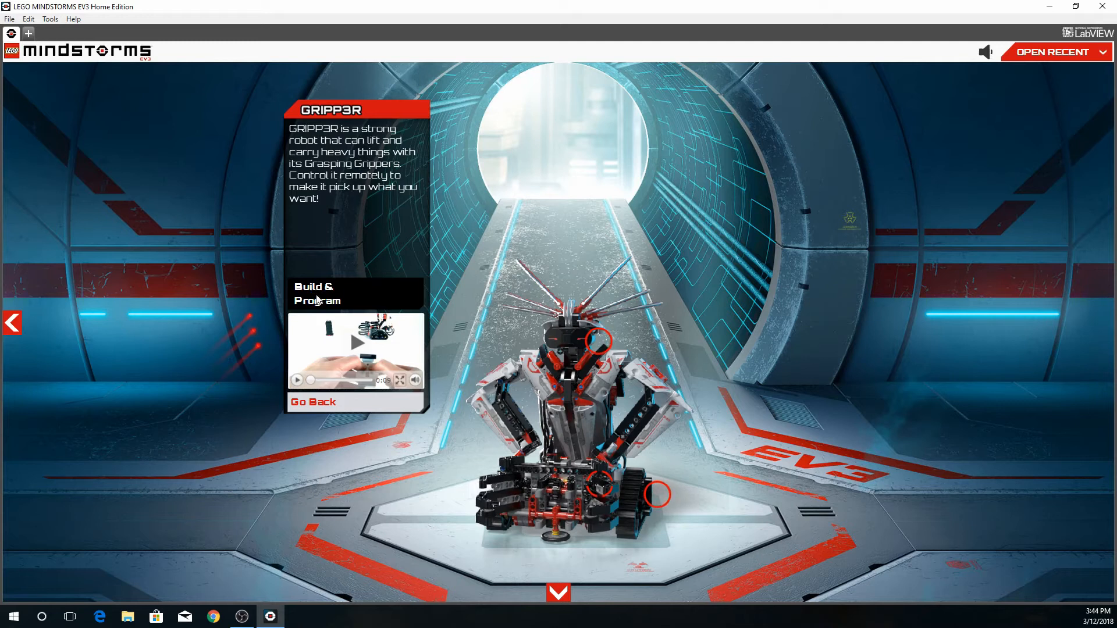
Open GRIPP3R's Build & Program project and retitle it '1stproject'
left_click(318, 292)
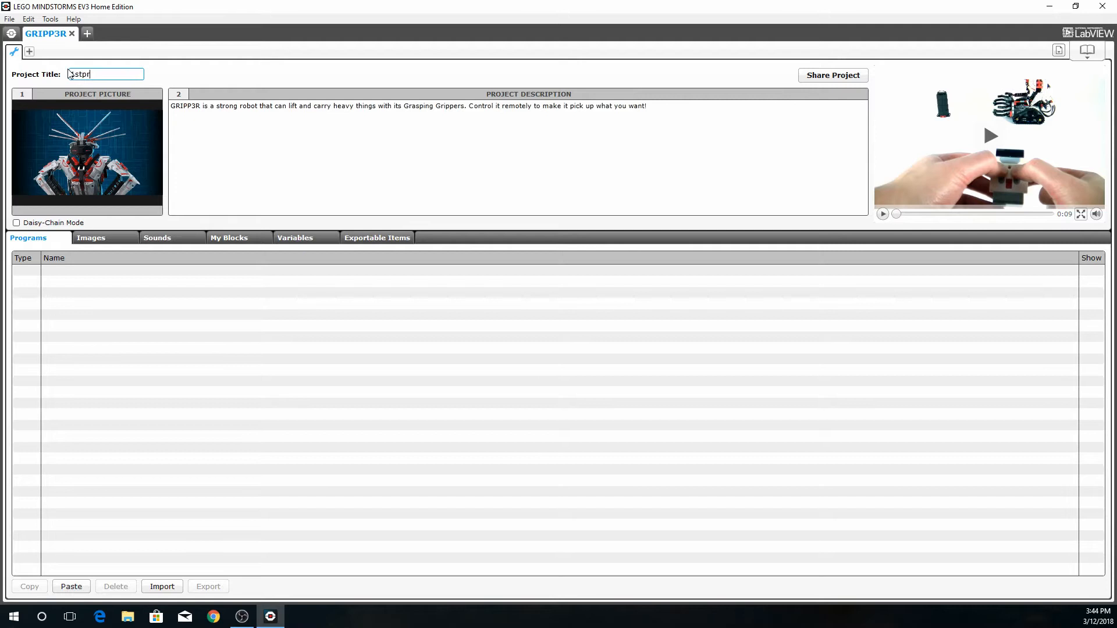
type("oject")
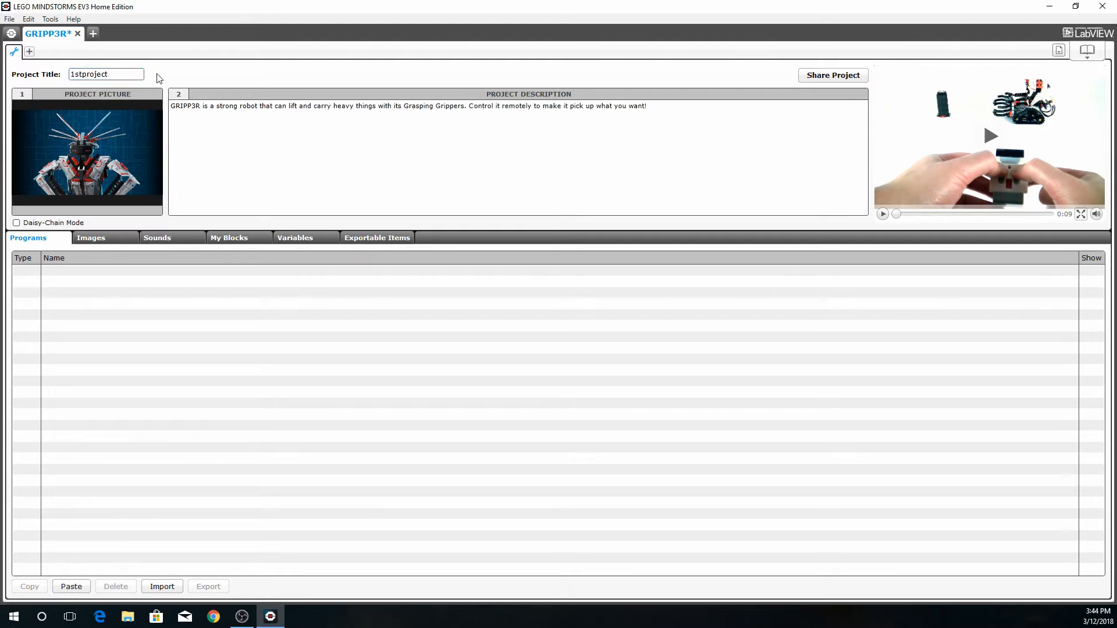
mouse_move(26, 68)
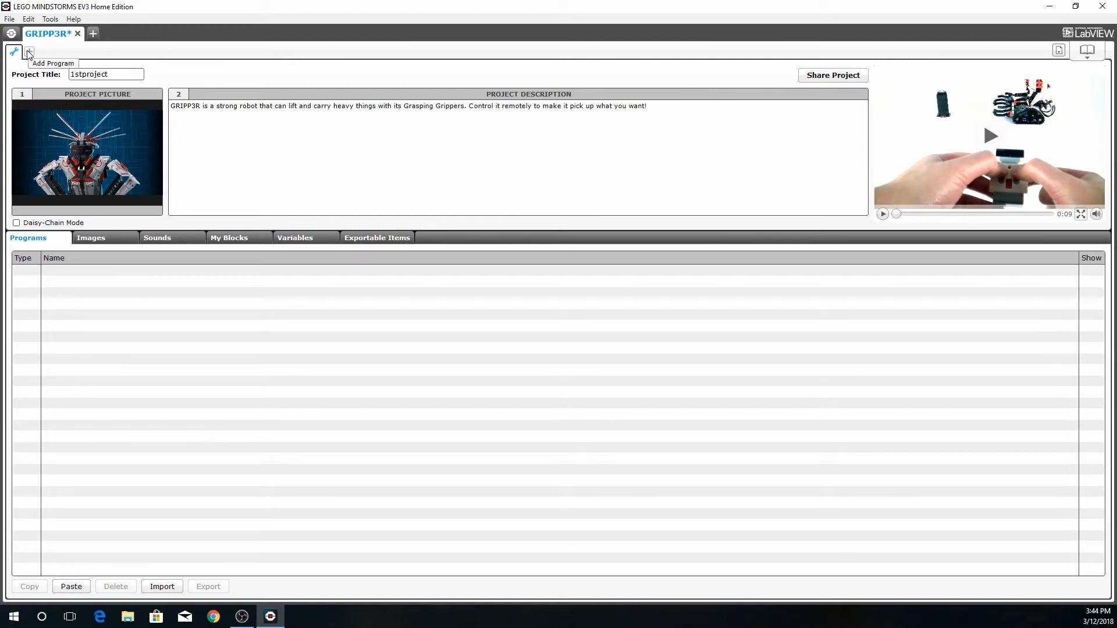
Create a blank project via File > New Project and rename its program to BasicProj1
left_click(9, 18)
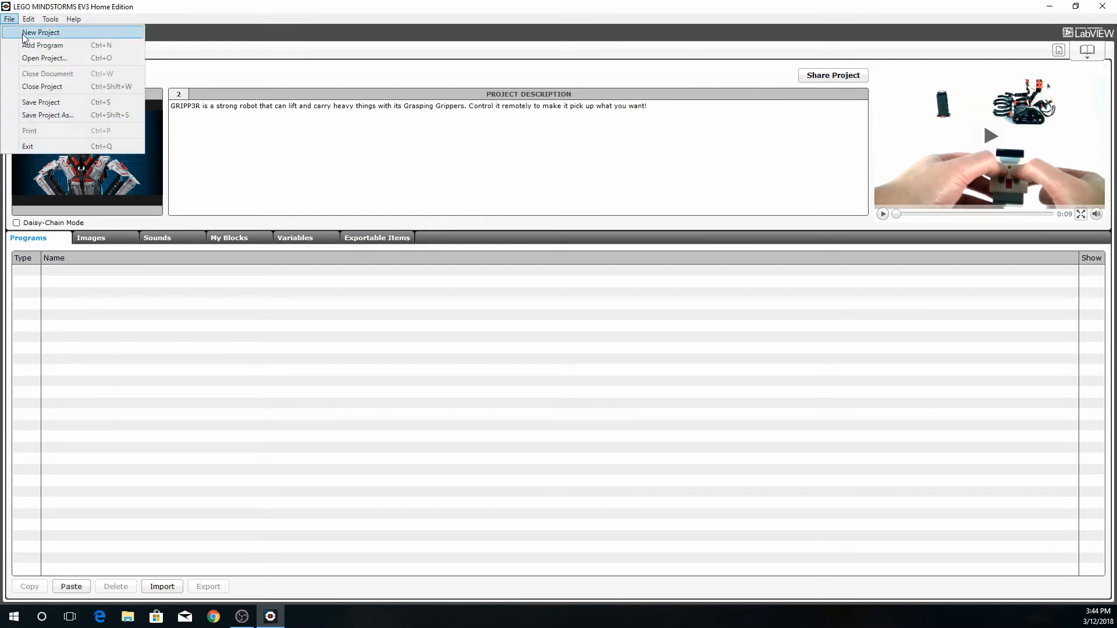
left_click(41, 32)
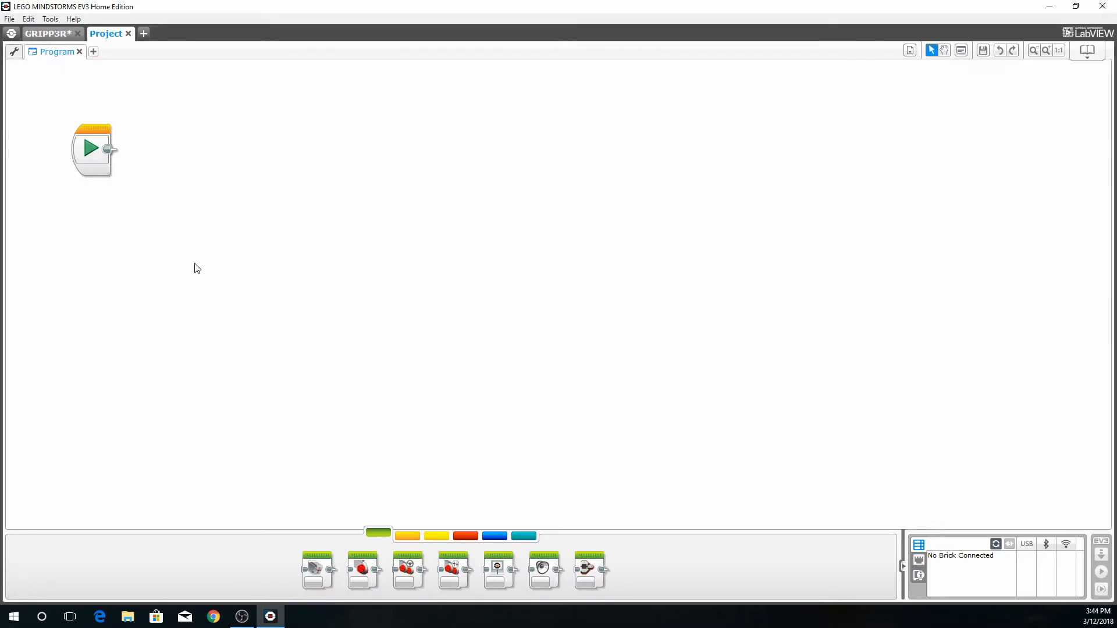
mouse_move(197, 259)
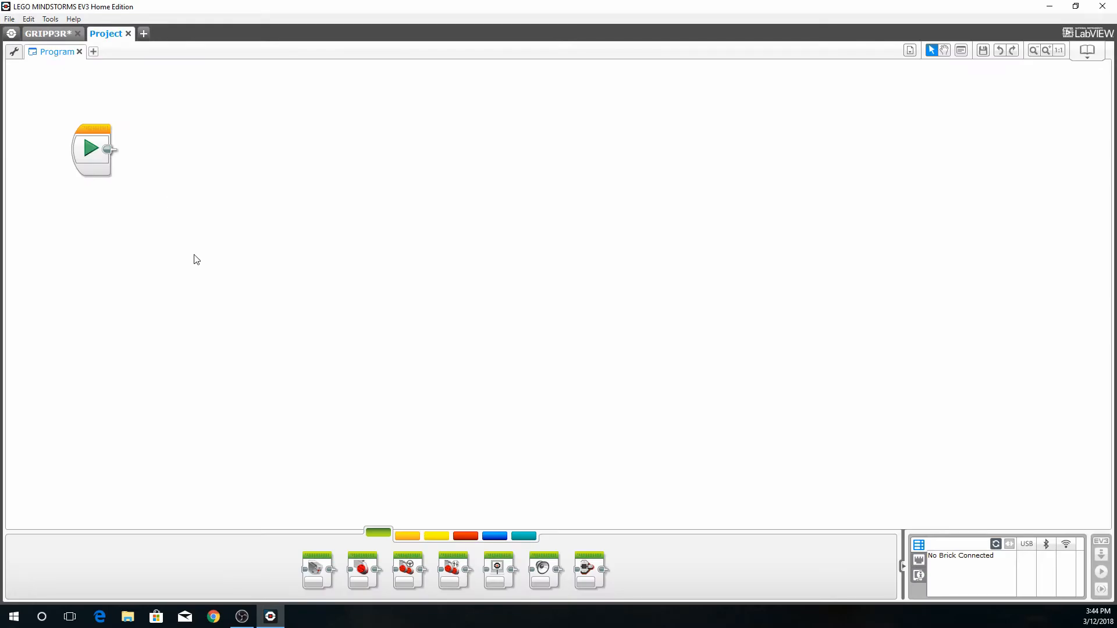
mouse_move(140, 152)
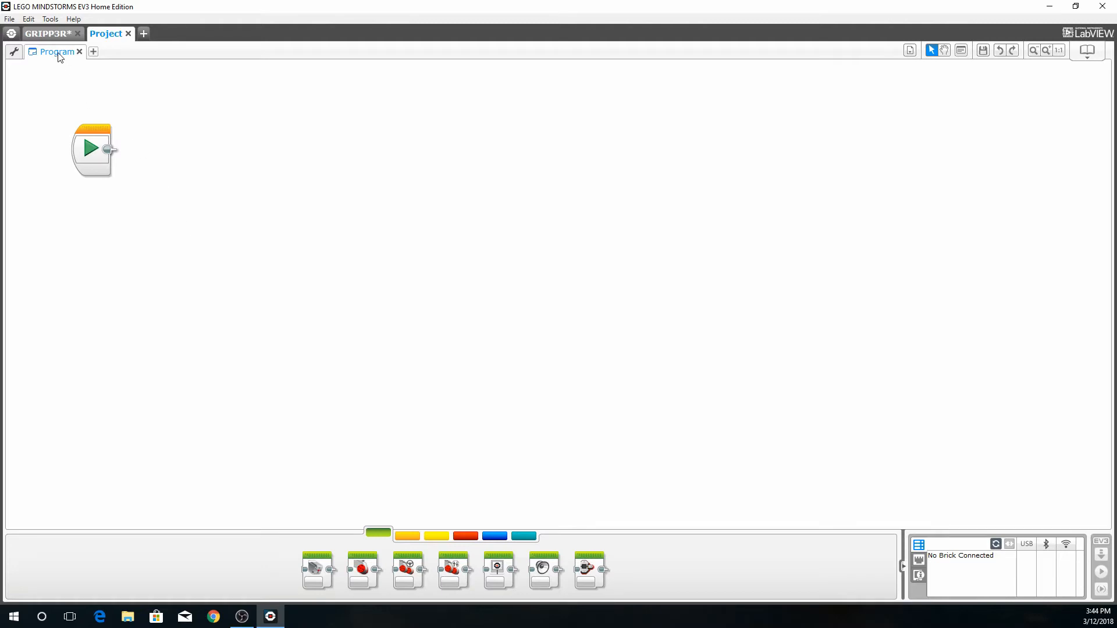
double_click(56, 51)
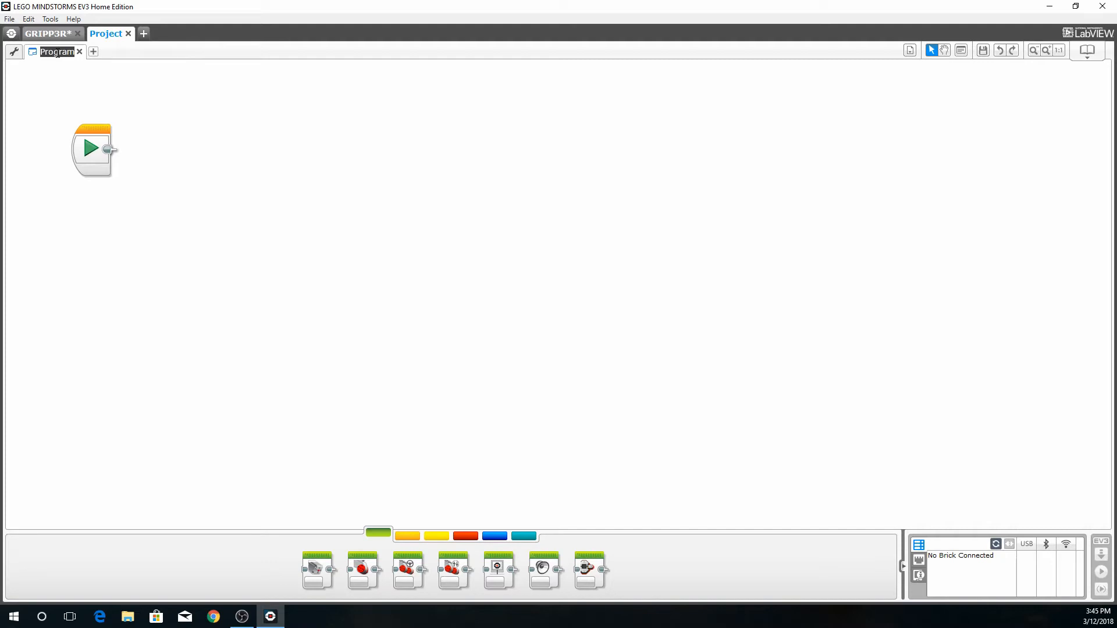
double_click(57, 51)
type("BasicProj1")
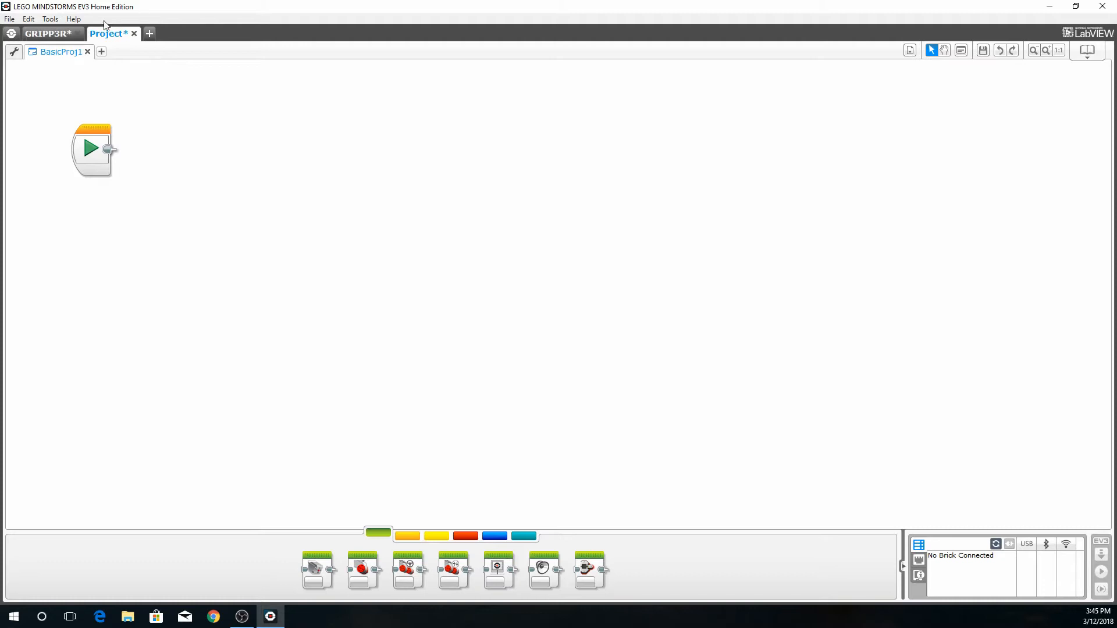
Save the project as BasicProj2.ev3 in the EV3projects BasicProj1 folder
left_click(9, 19)
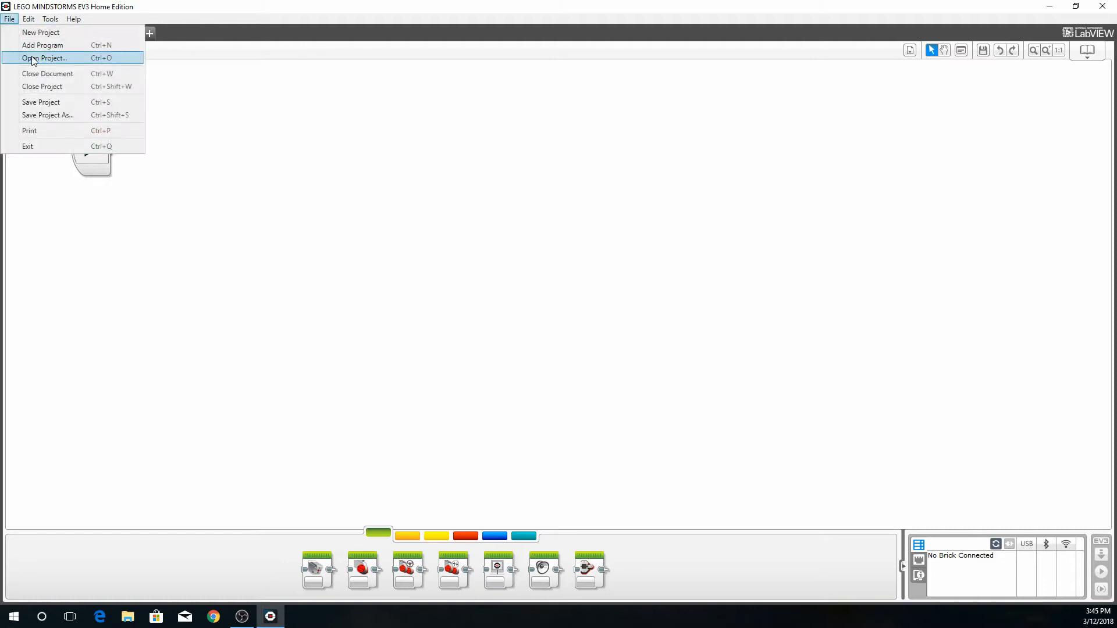
left_click(48, 115)
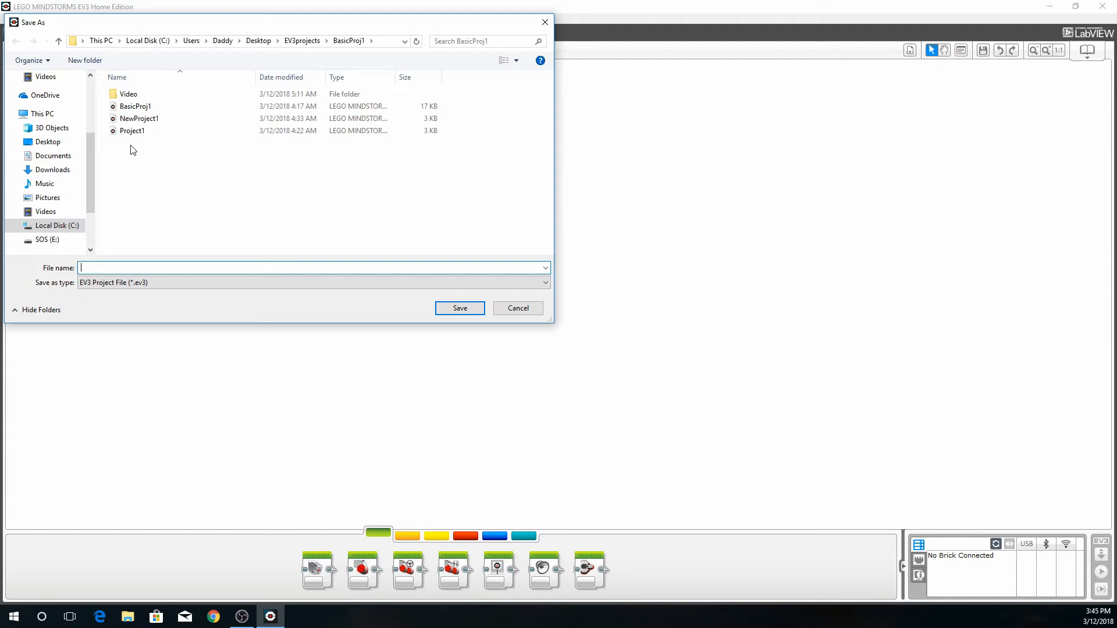
type("BasicProj2")
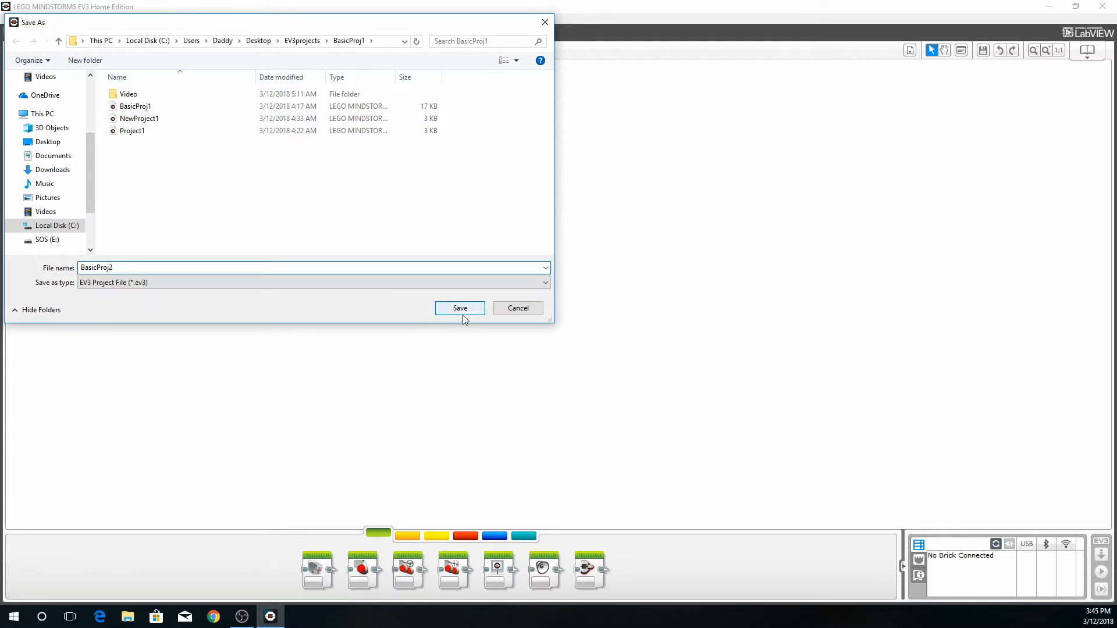
left_click(131, 267)
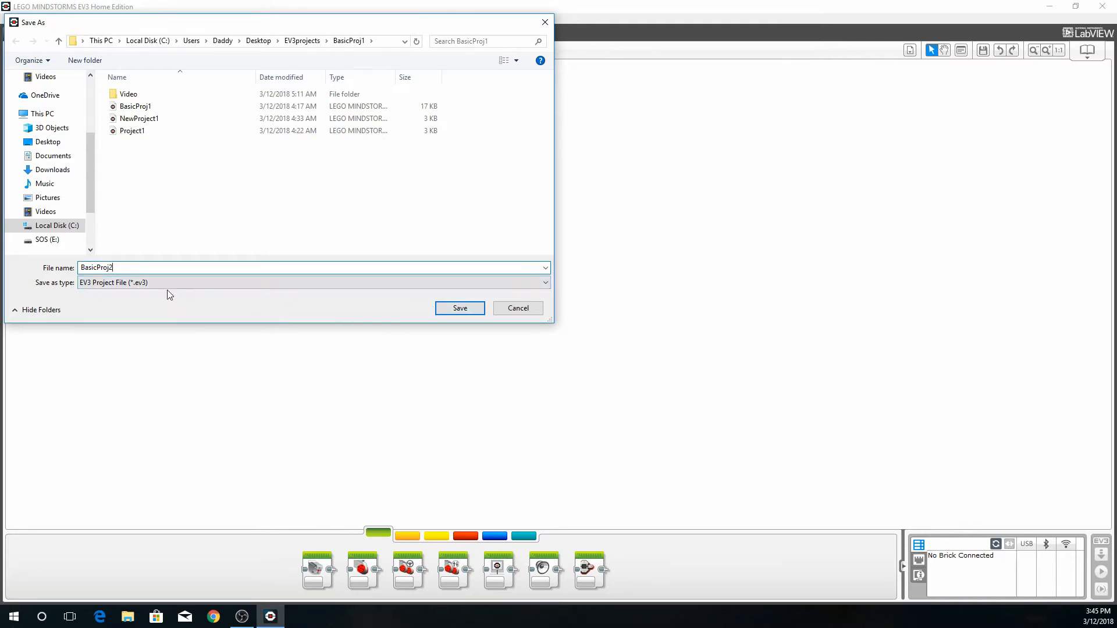
left_click(460, 308)
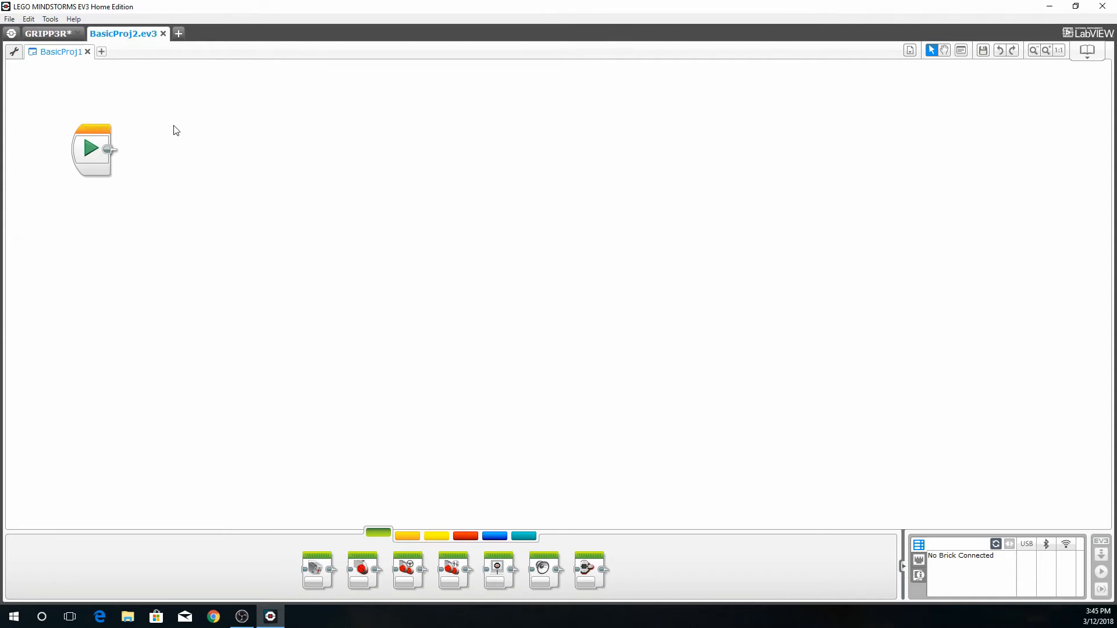
mouse_move(149, 105)
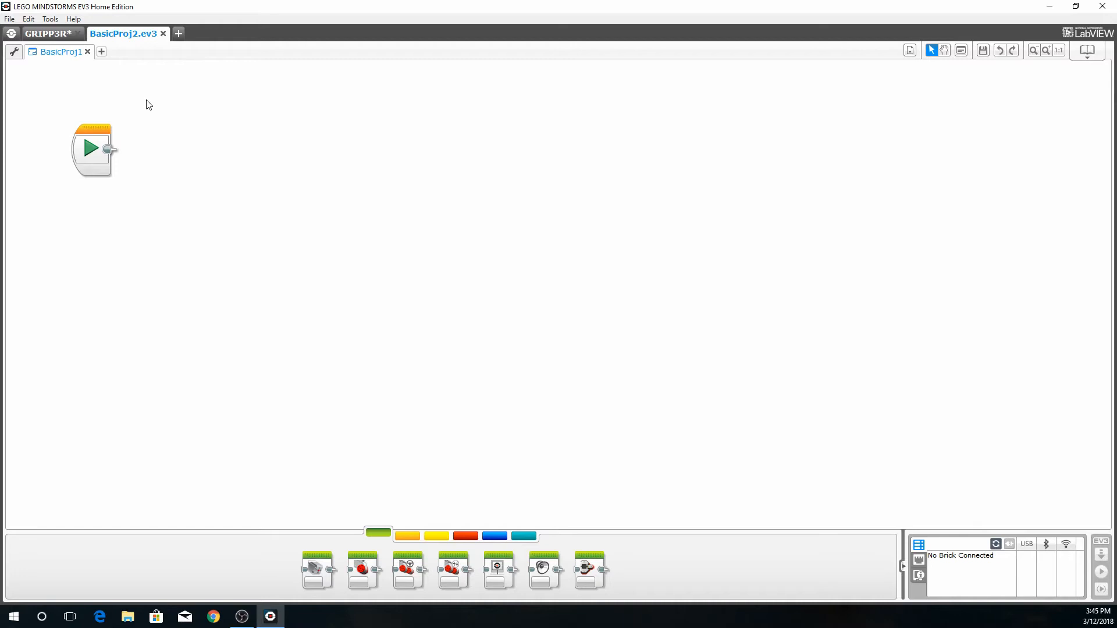
mouse_move(143, 107)
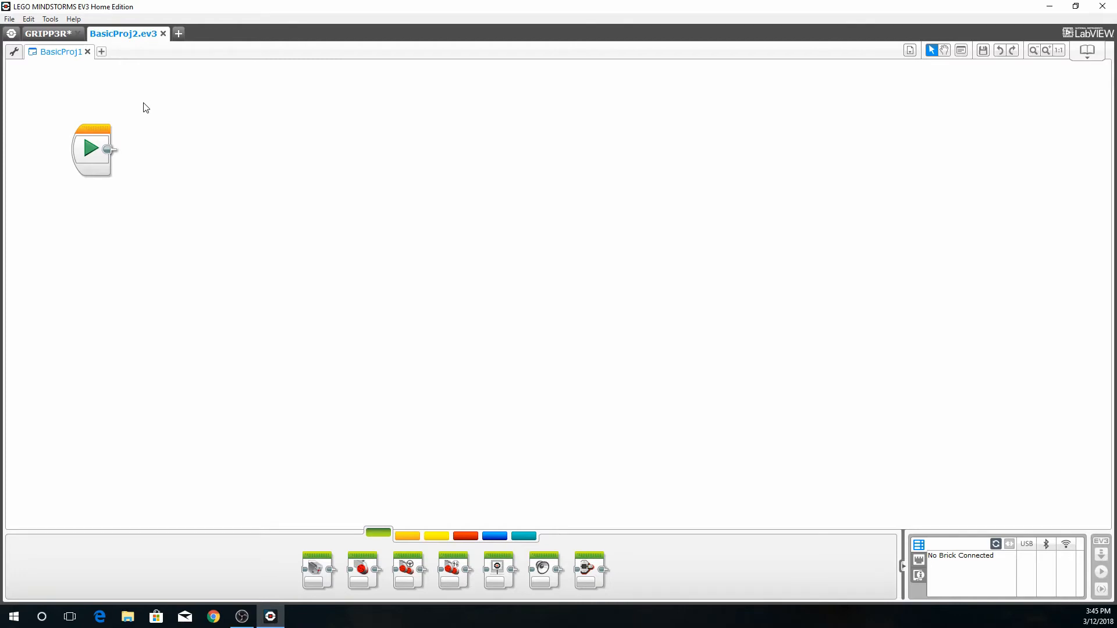
mouse_move(143, 108)
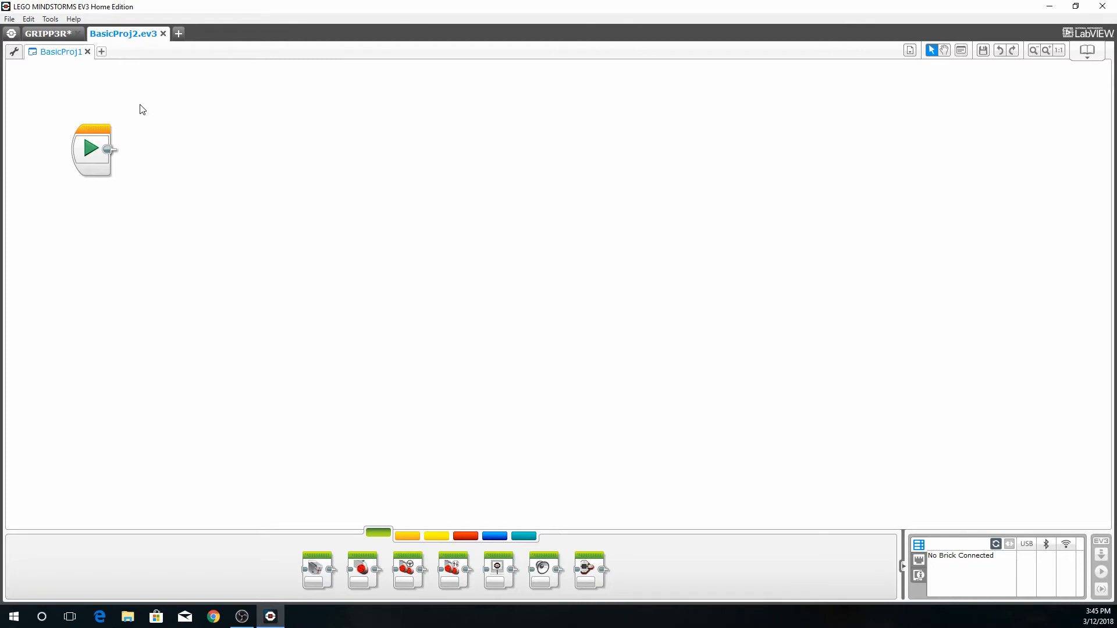
mouse_move(80, 95)
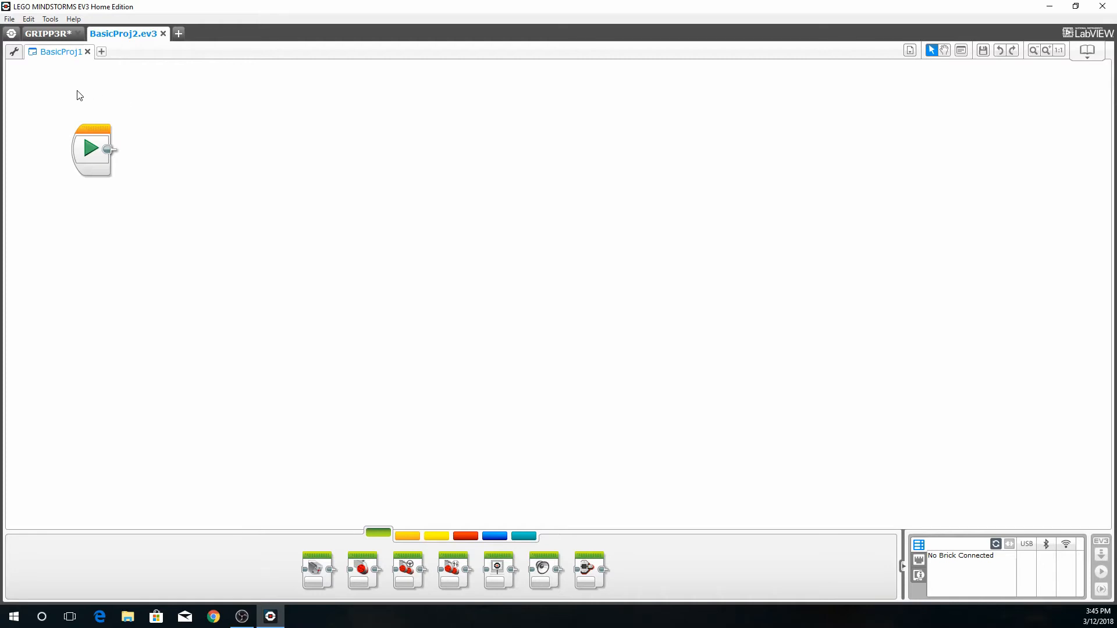
mouse_move(63, 93)
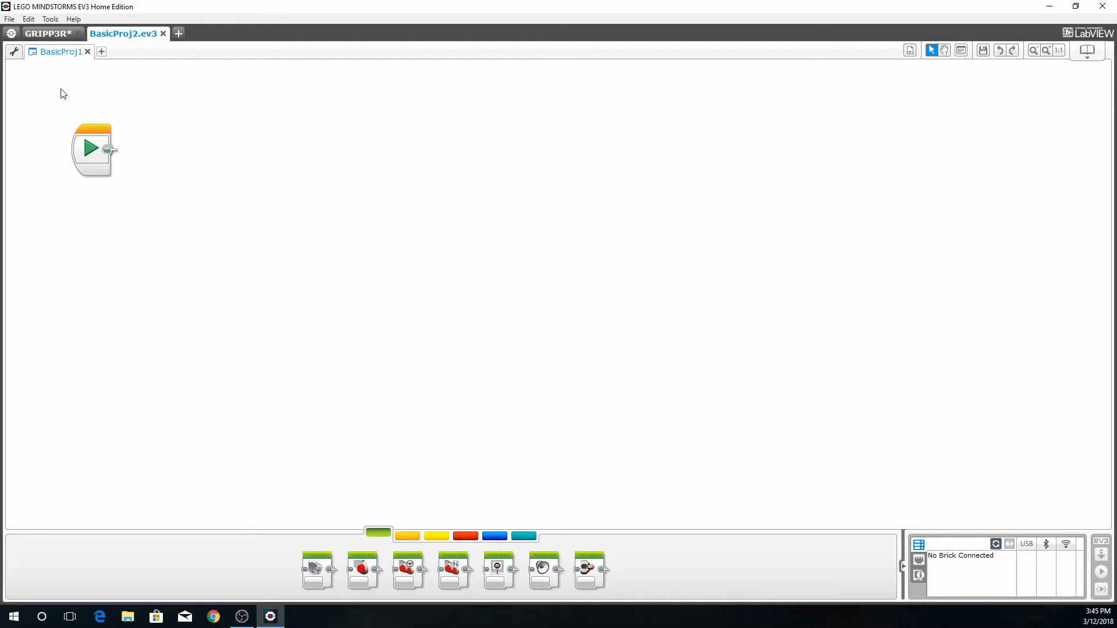
mouse_move(556, 295)
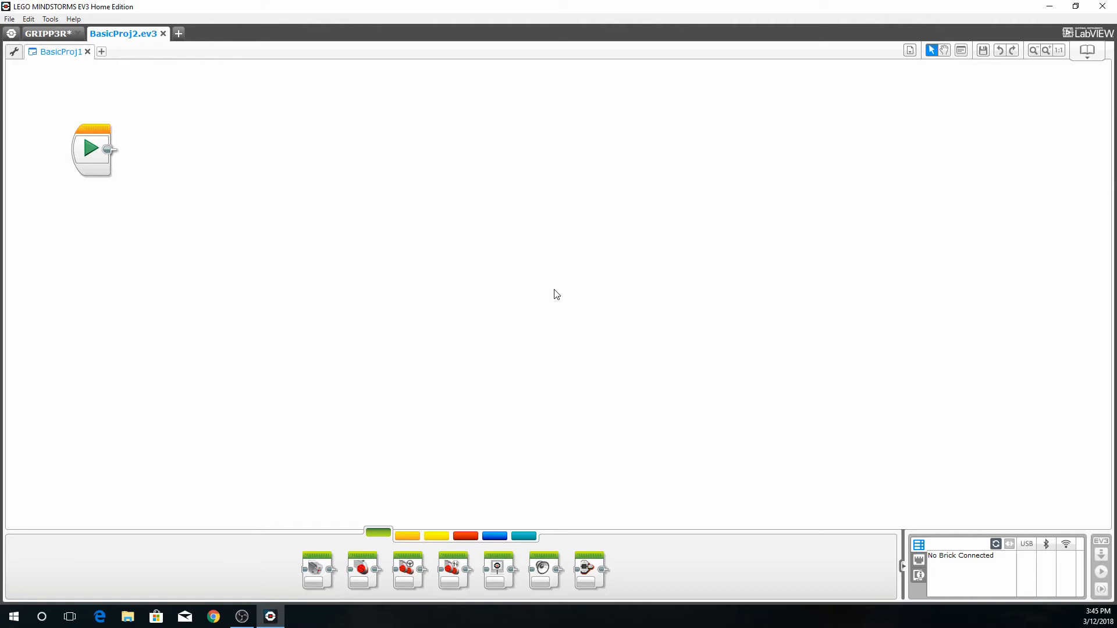
mouse_move(317, 570)
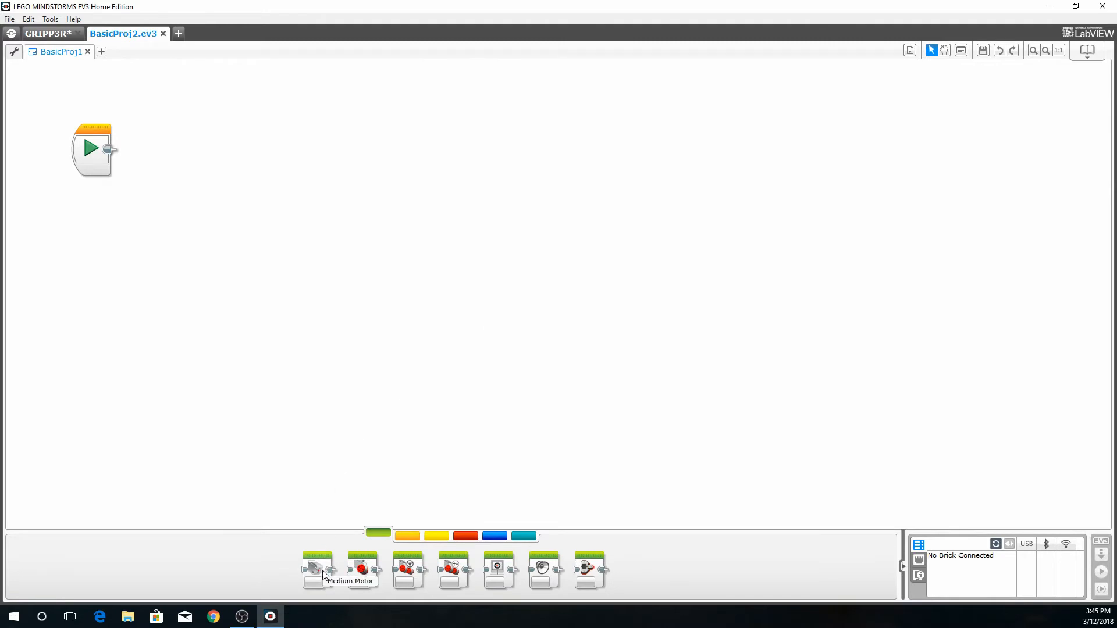
mouse_move(369, 572)
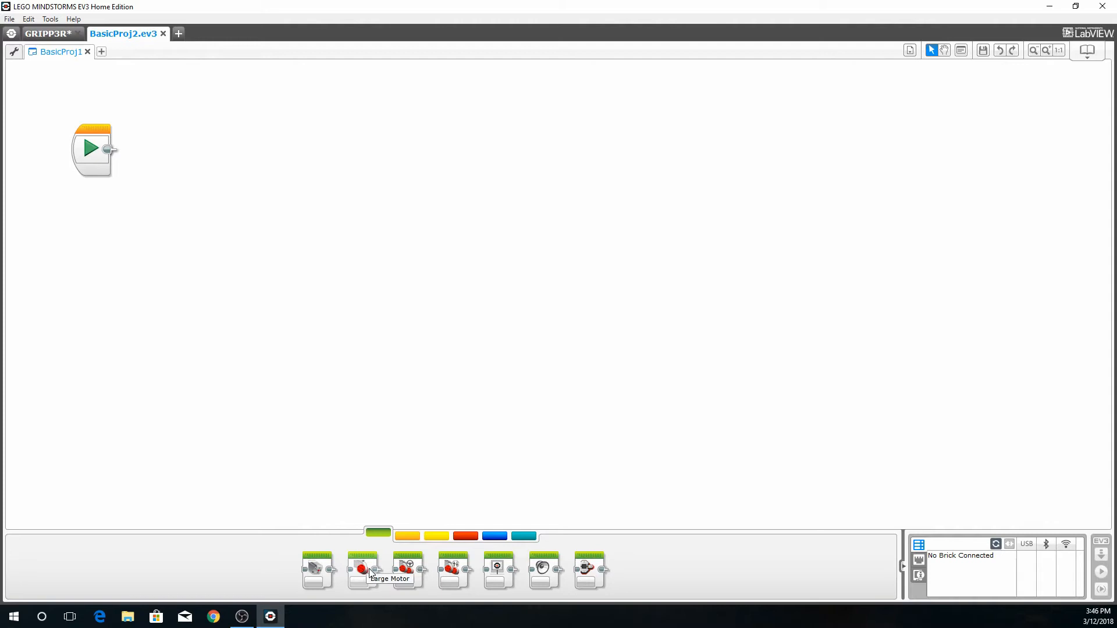
mouse_move(408, 569)
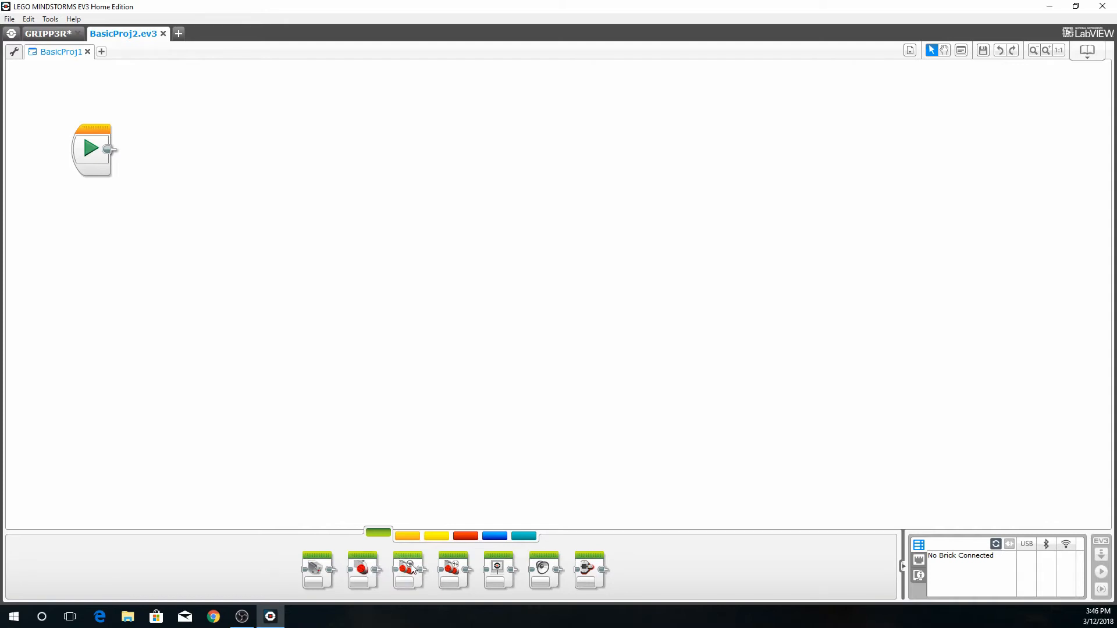
mouse_move(450, 568)
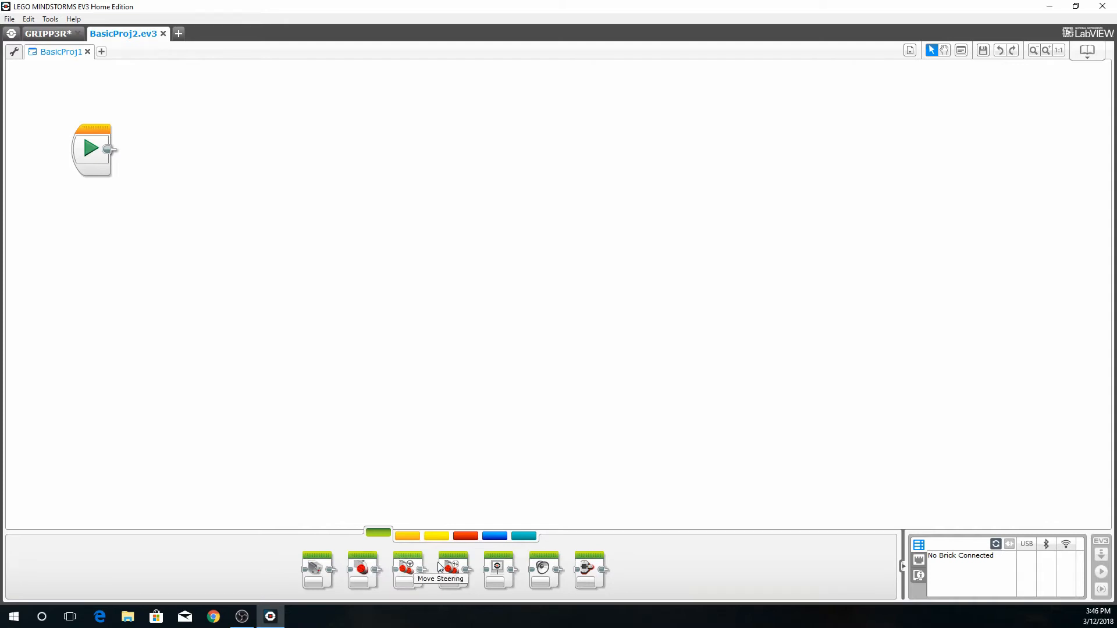
mouse_move(449, 566)
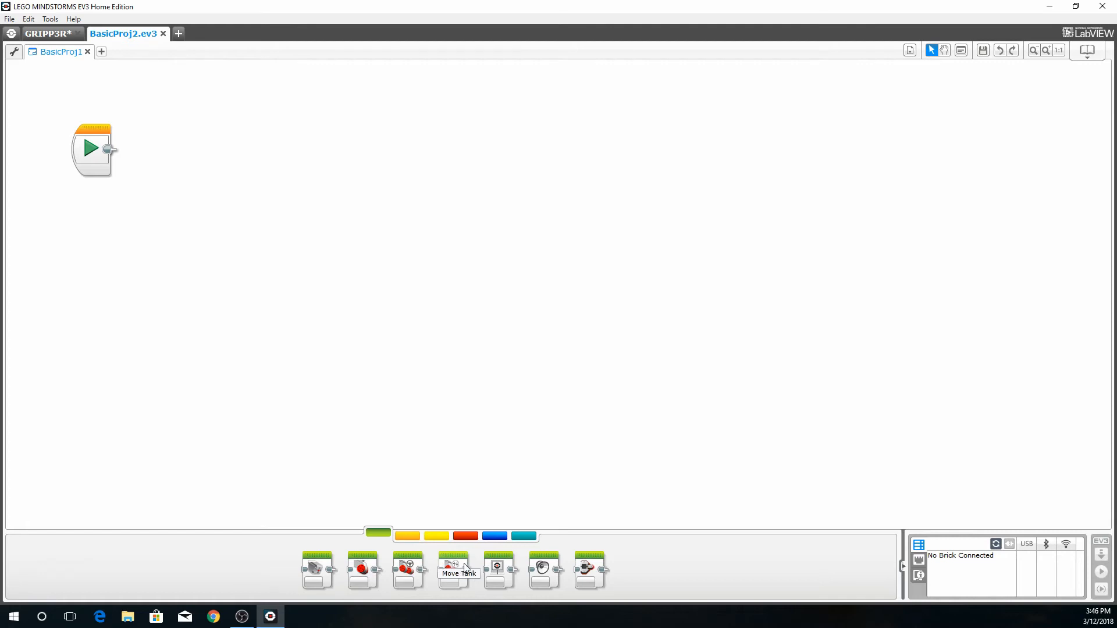
mouse_move(499, 570)
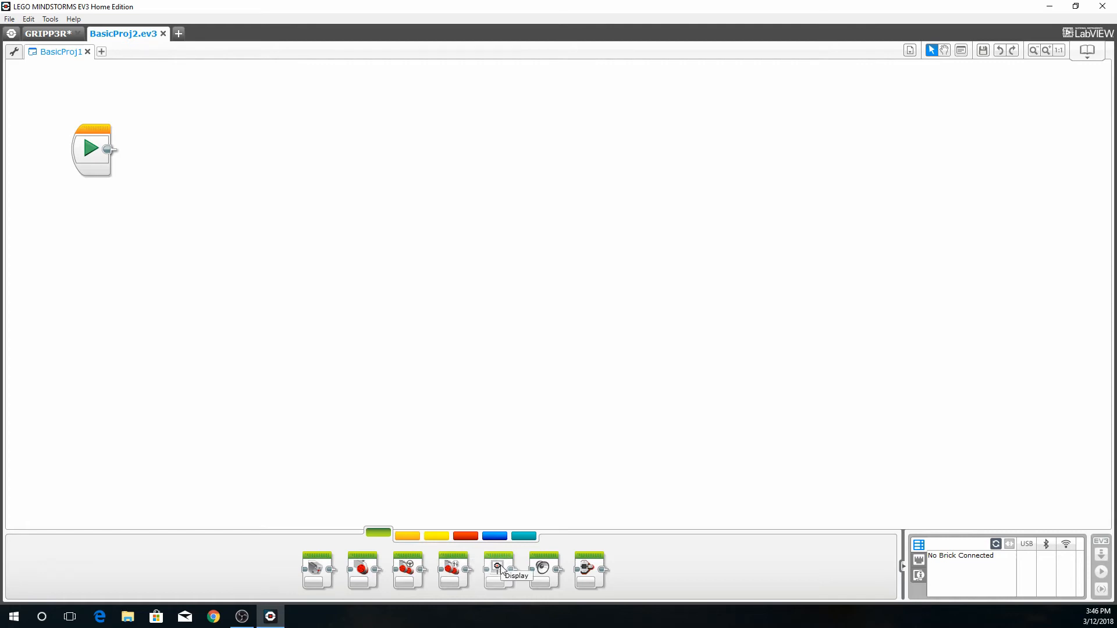
mouse_move(545, 571)
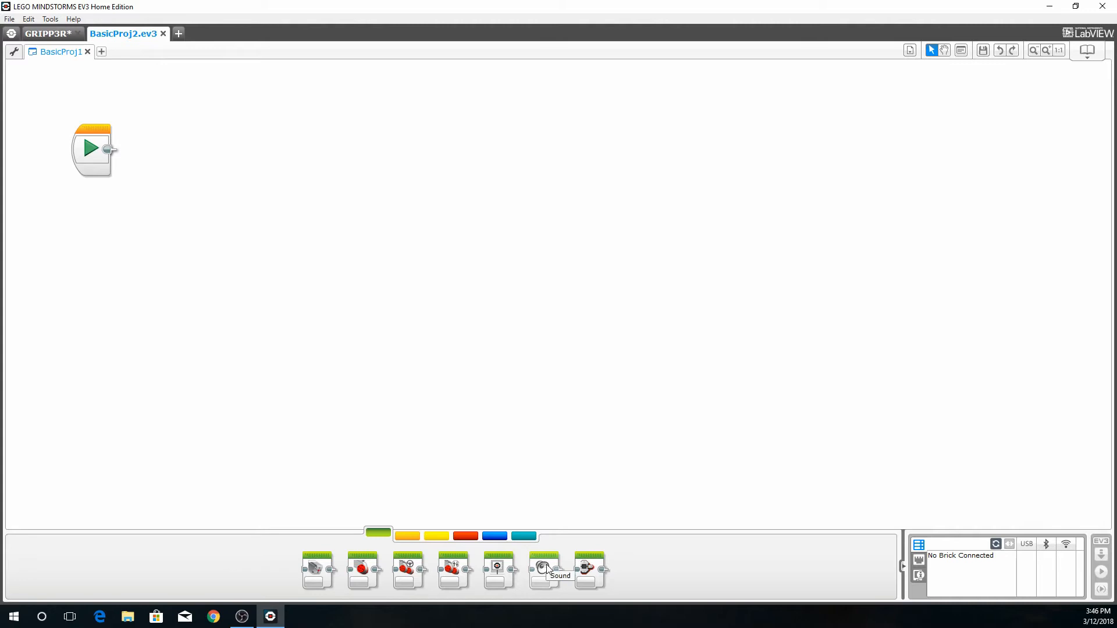
mouse_move(588, 569)
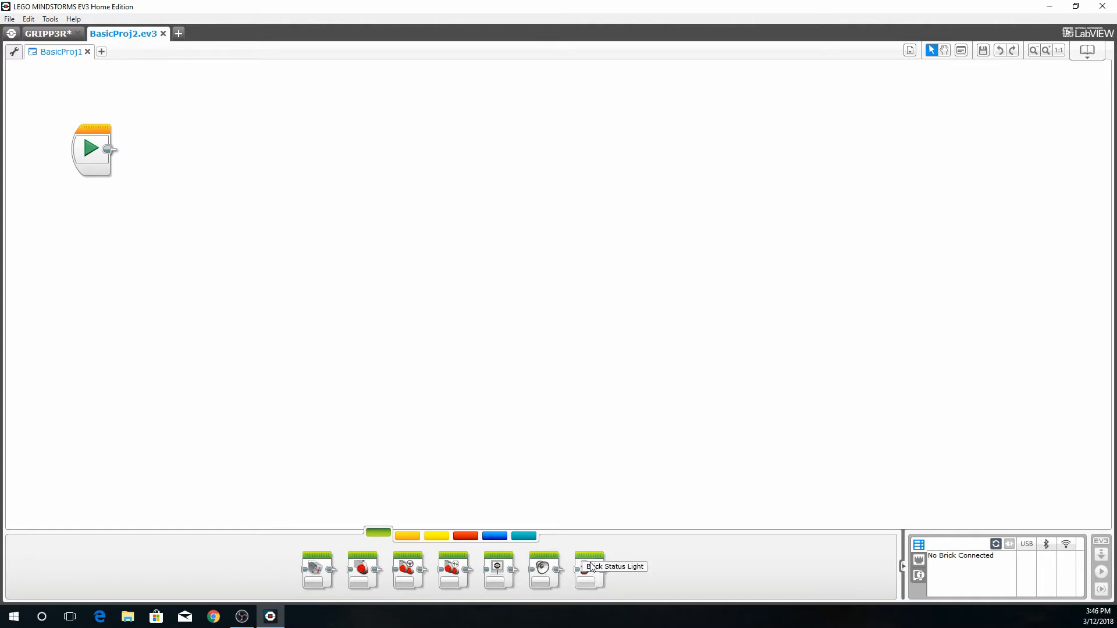
mouse_move(616, 521)
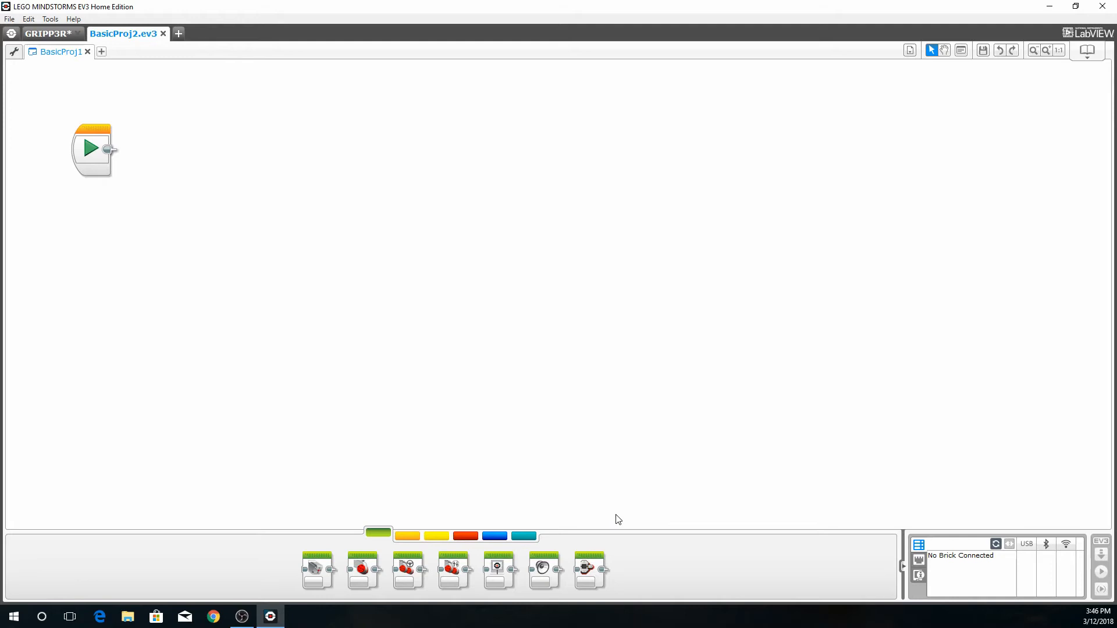
mouse_move(95, 147)
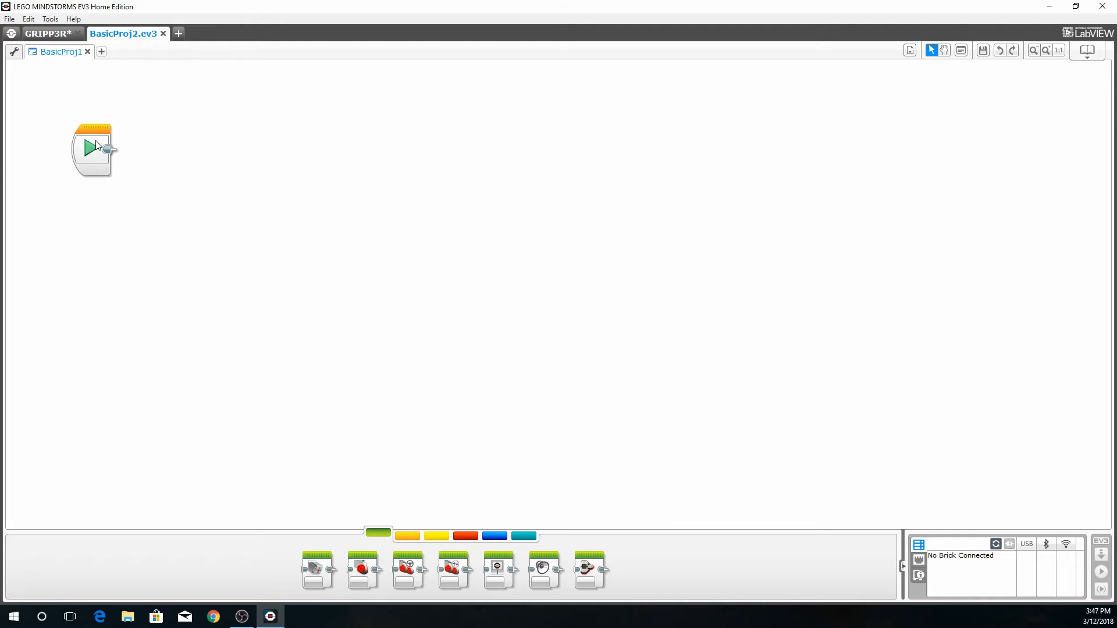
Drag the Start block lower, then browse every palette category and return to Action
left_click_drag(92, 150, 111, 228)
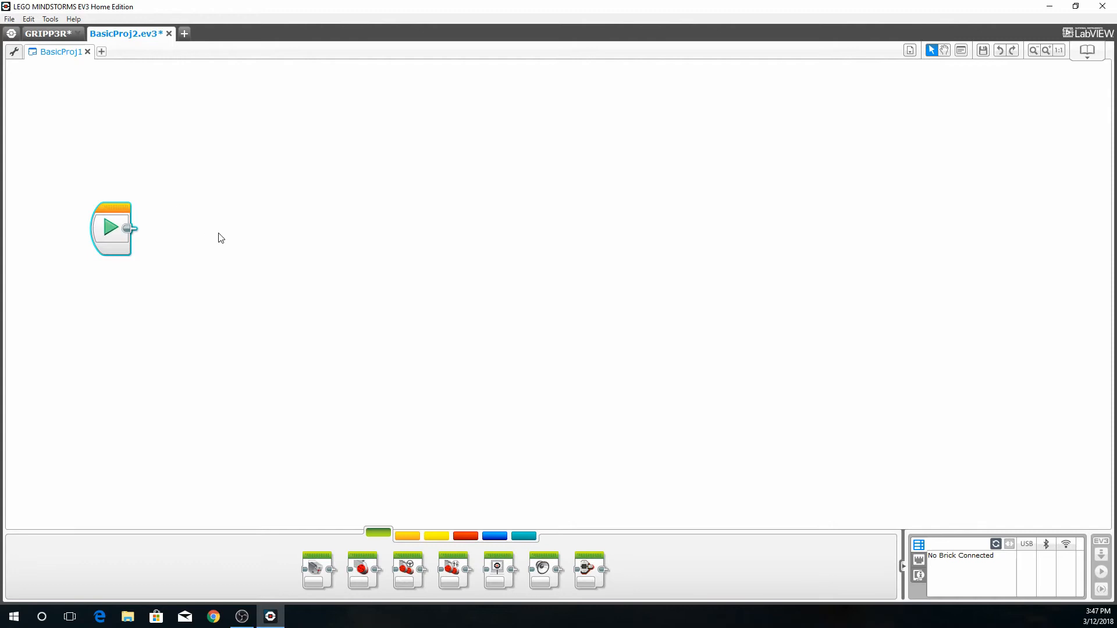
mouse_move(217, 243)
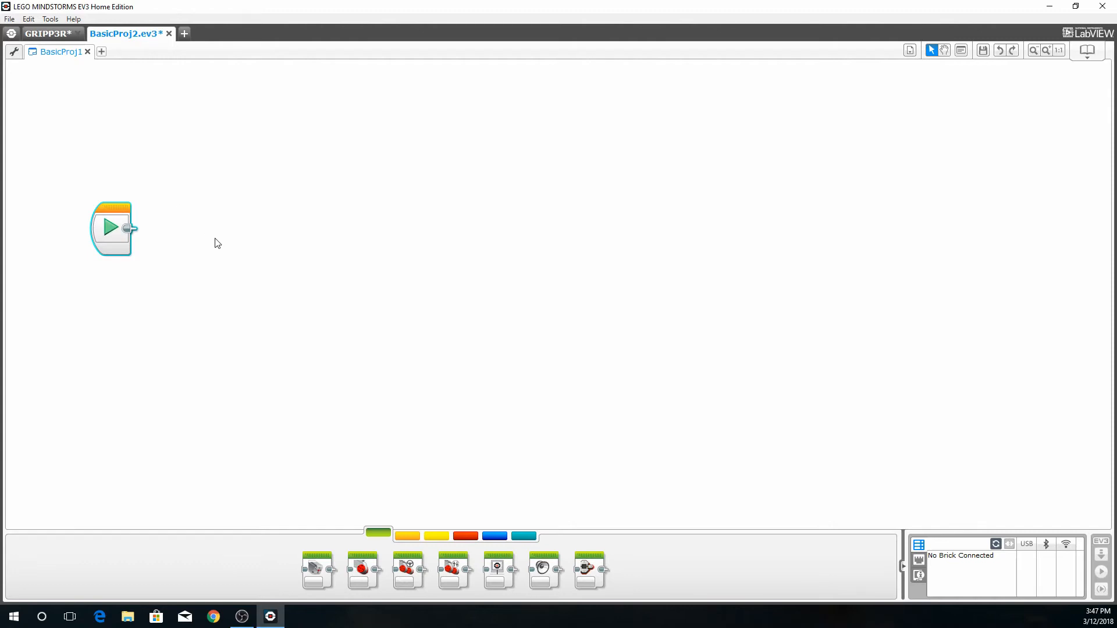
mouse_move(429, 291)
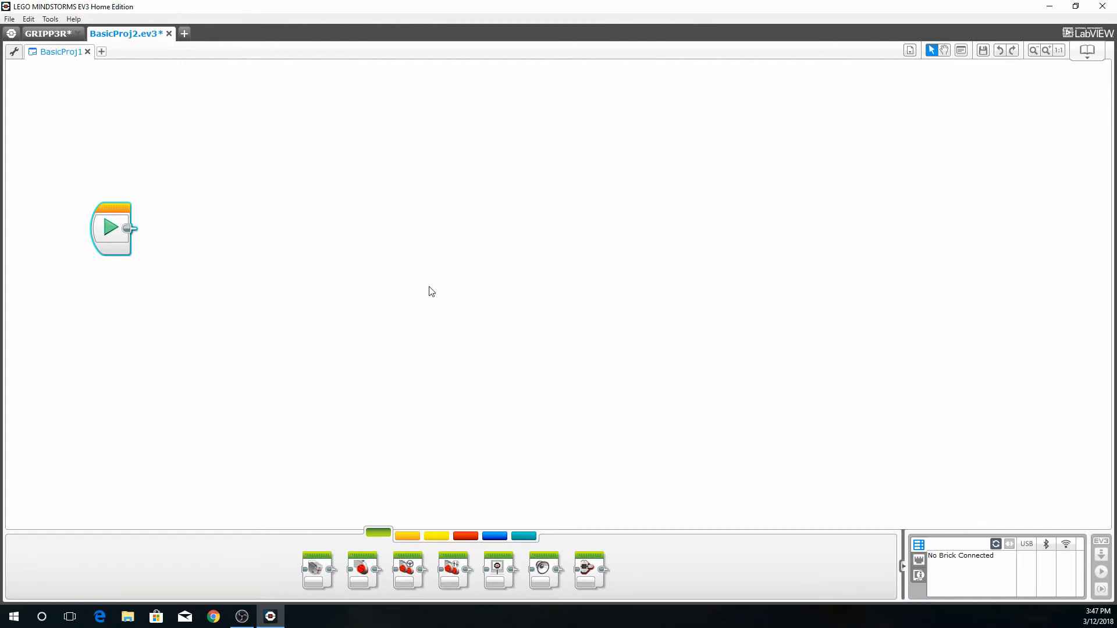
mouse_move(404, 467)
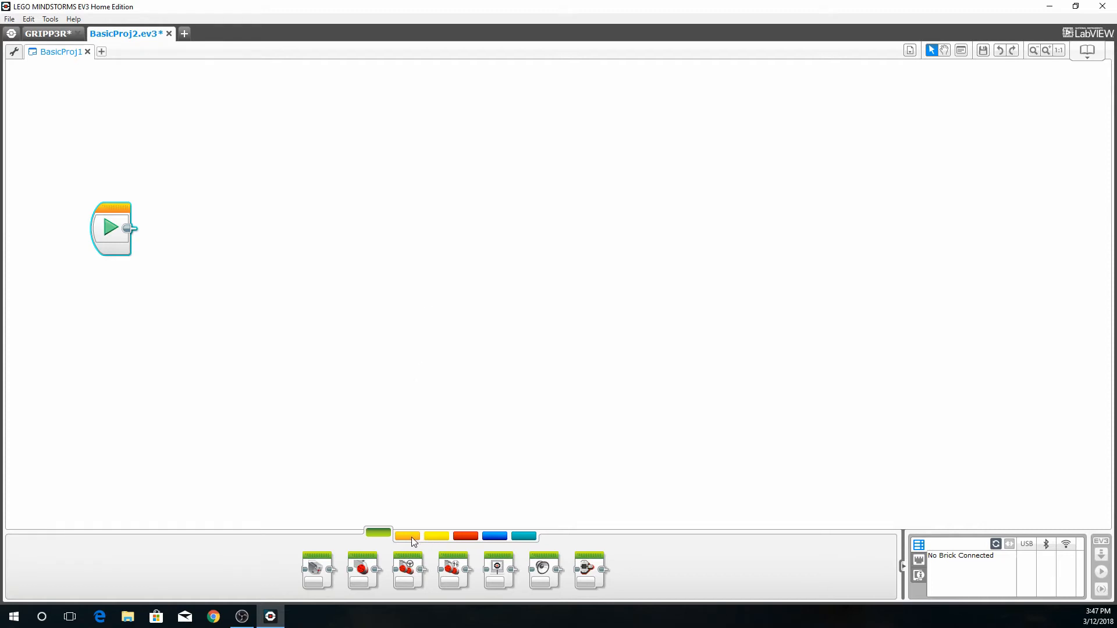
left_click(436, 536)
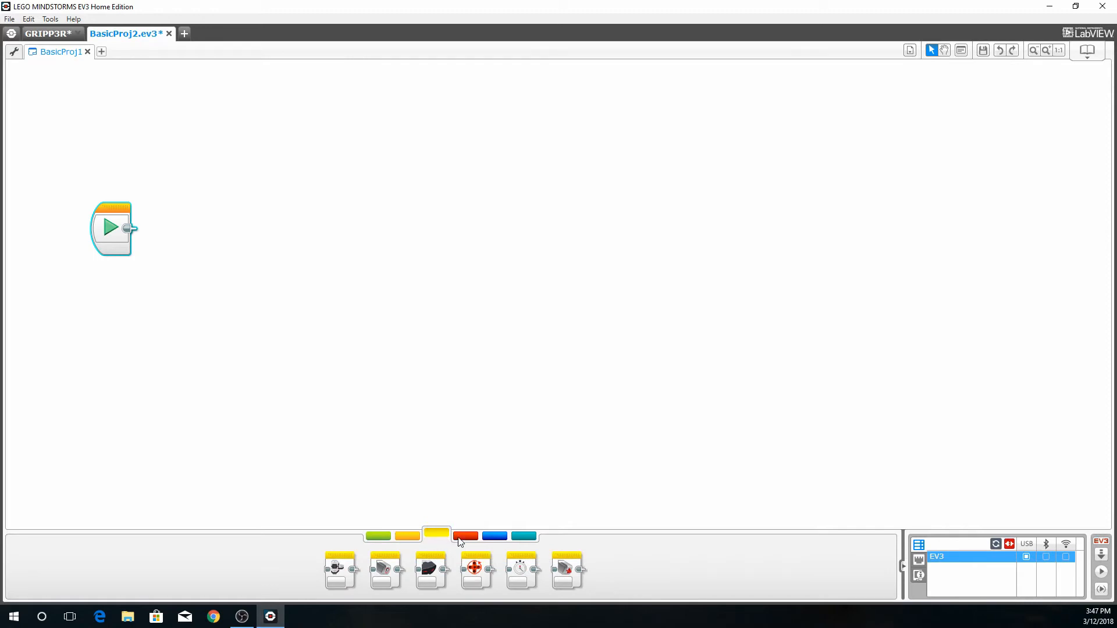
left_click(495, 535)
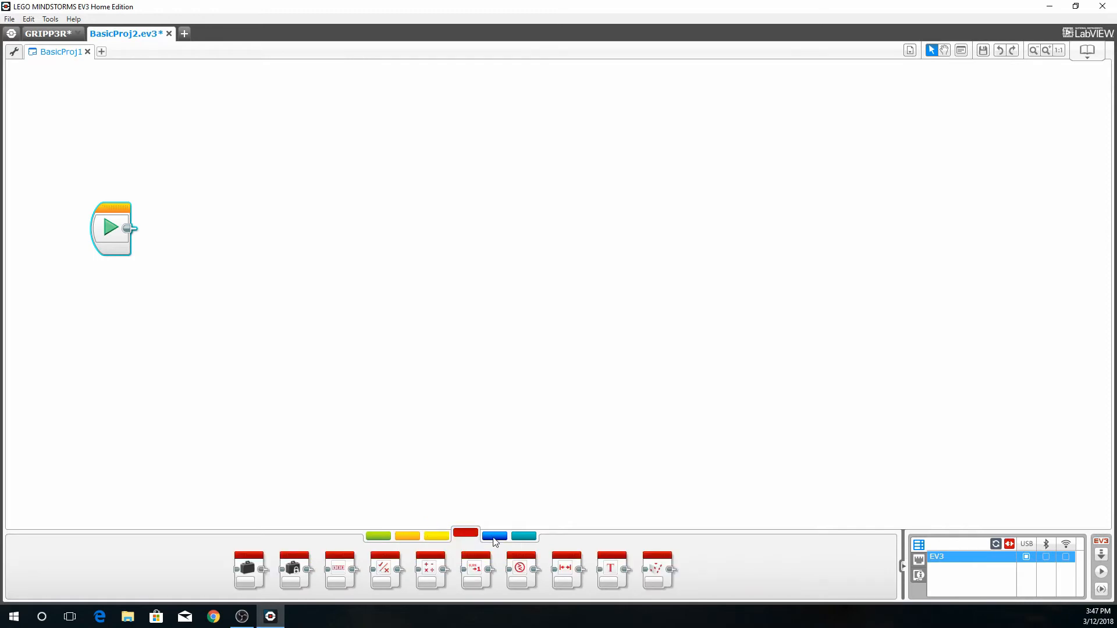
left_click(495, 535)
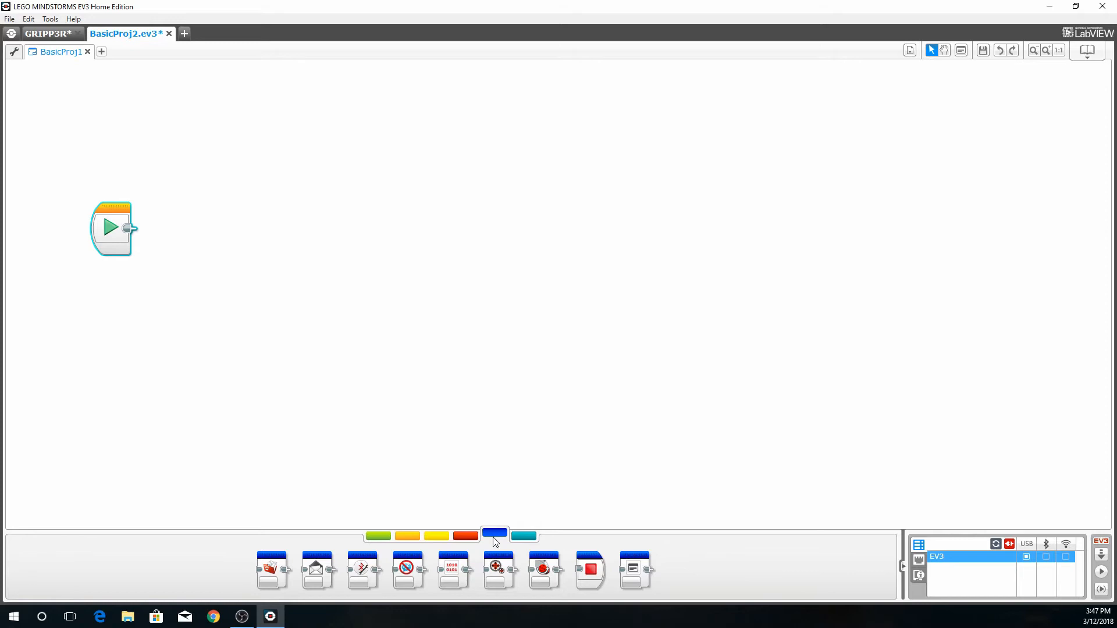
left_click(524, 535)
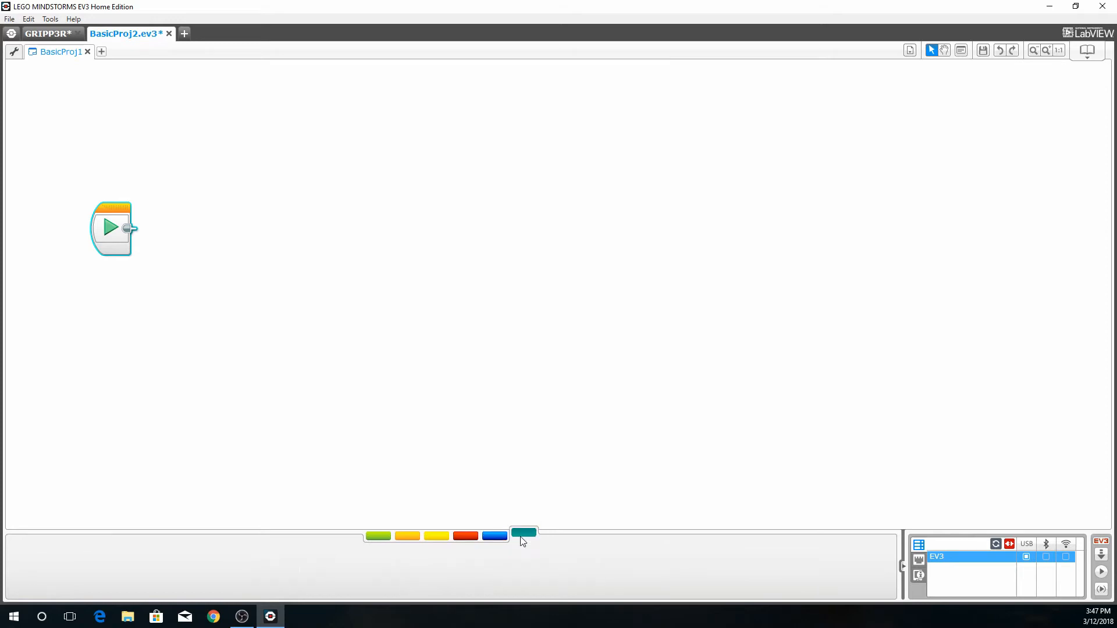
left_click(377, 535)
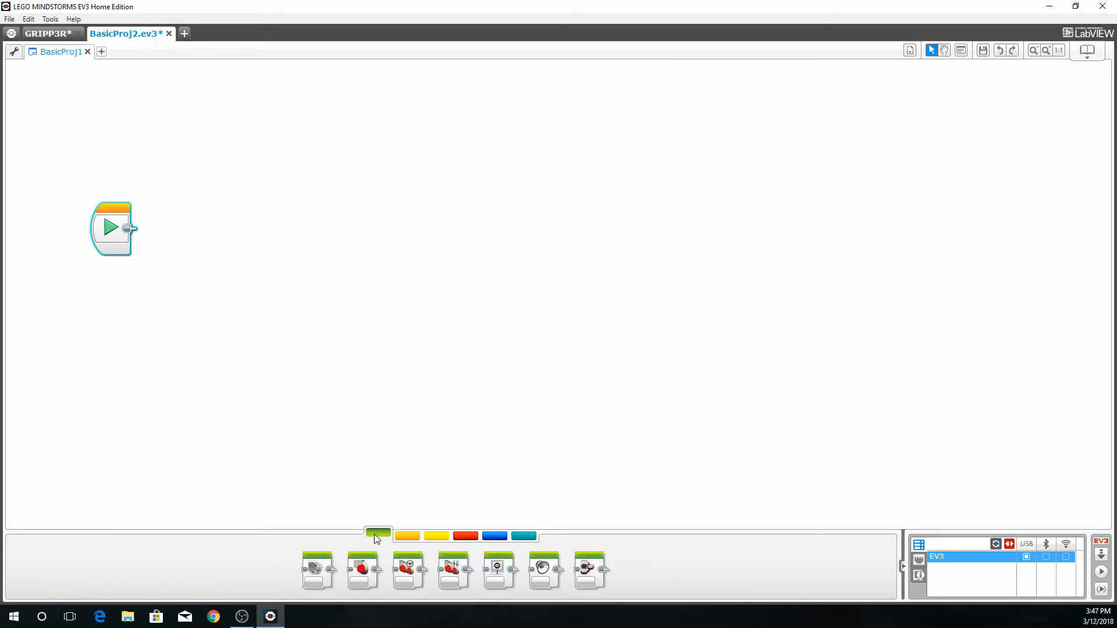
mouse_move(918, 501)
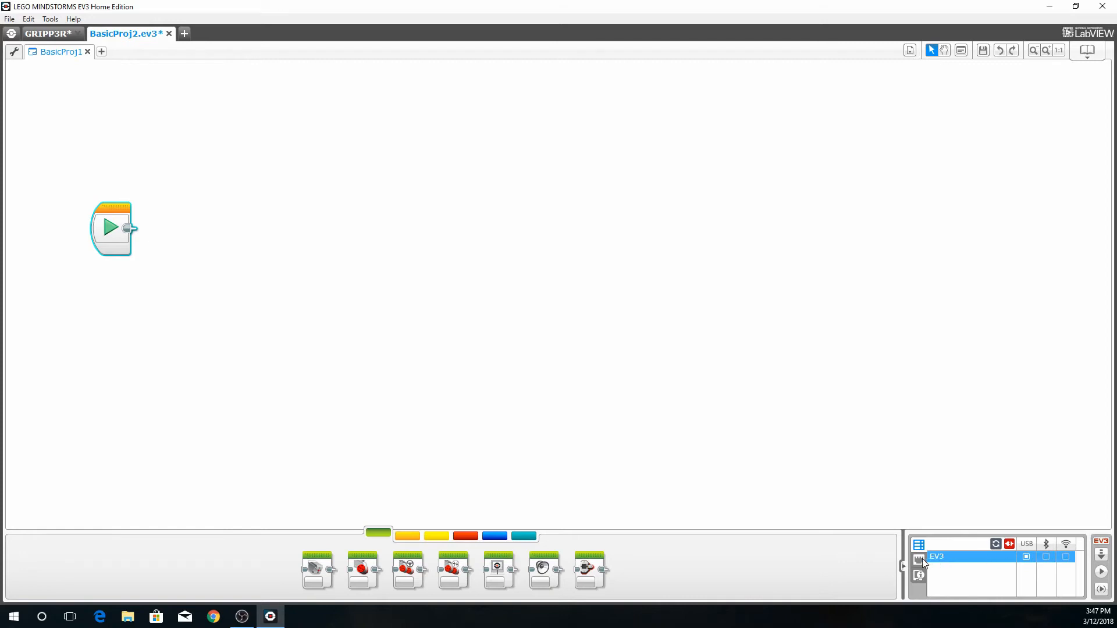
Switch the Hardware Page to Port View to see motors A, B, C and sensors 1, 4
left_click(919, 575)
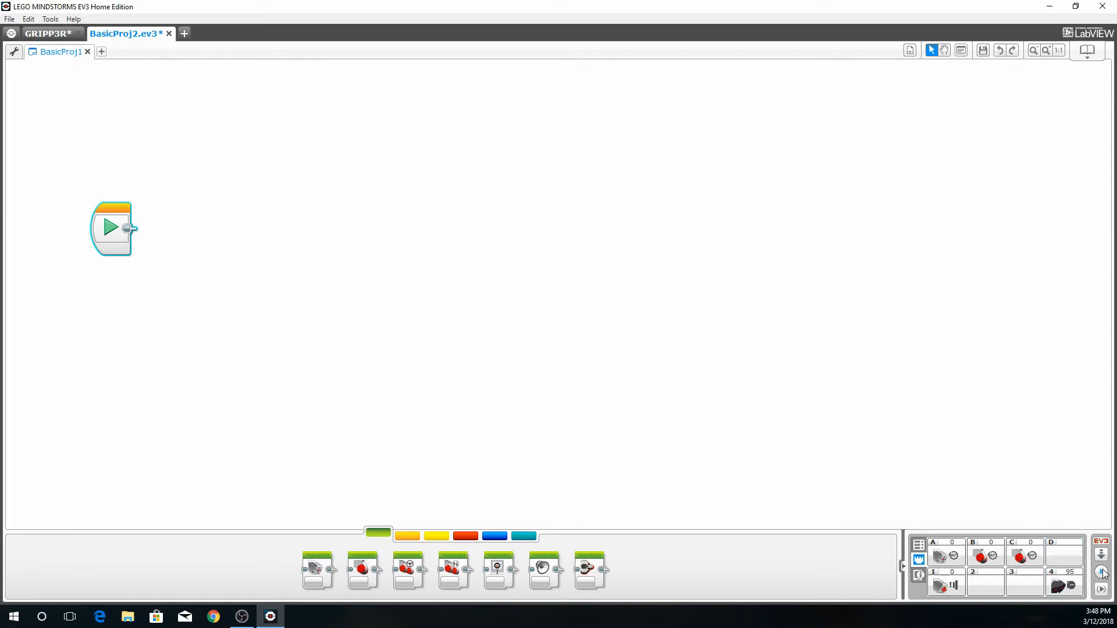
mouse_move(1103, 573)
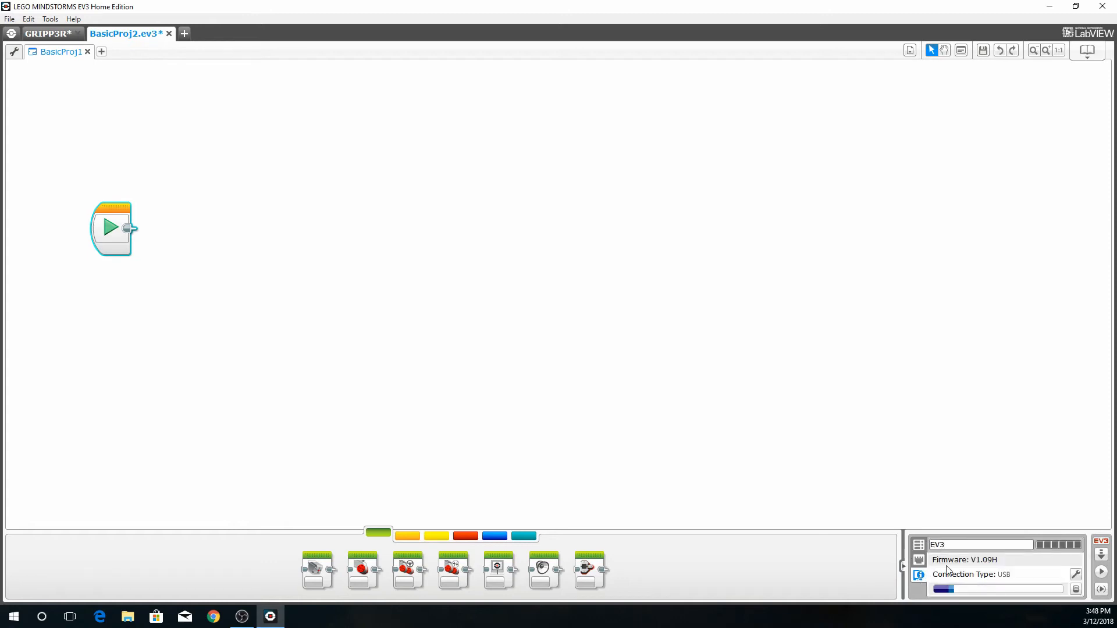
mouse_move(954, 584)
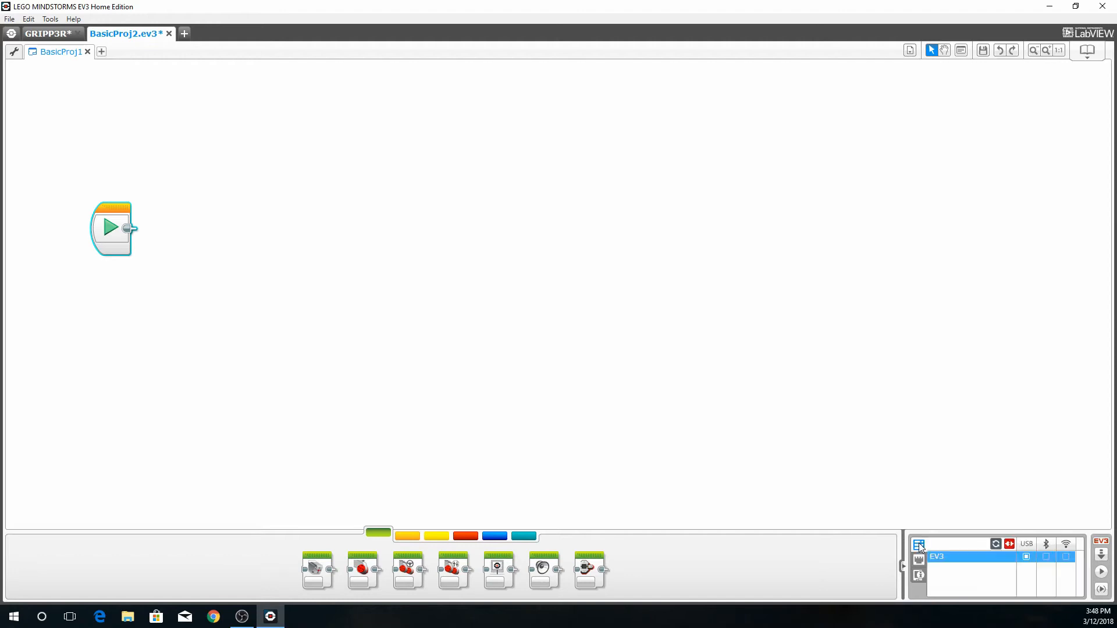
mouse_move(645, 493)
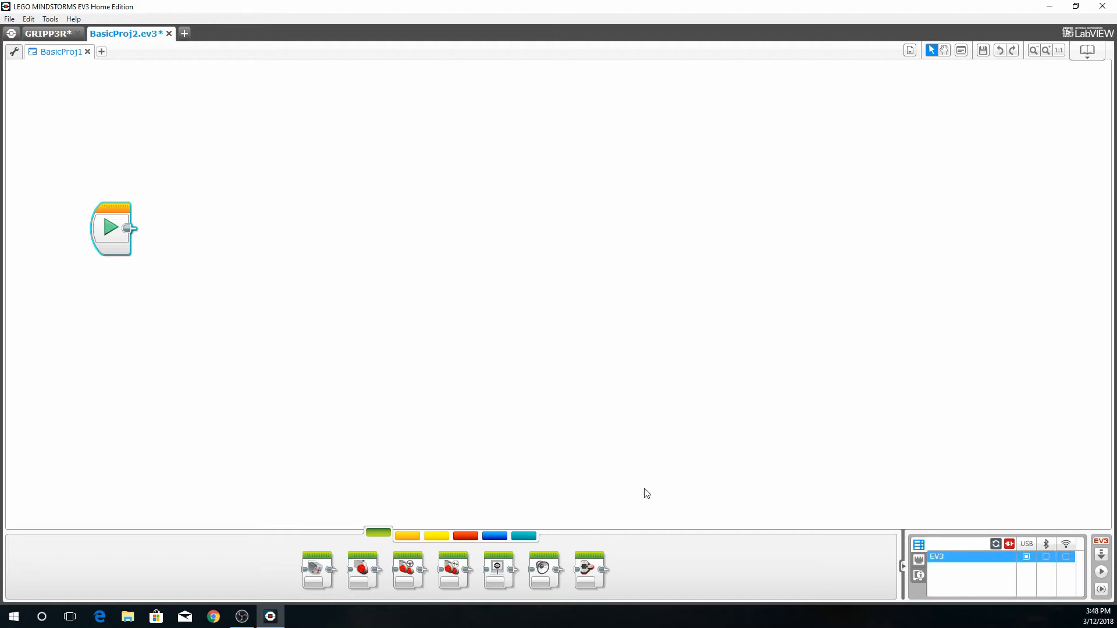
mouse_move(489, 440)
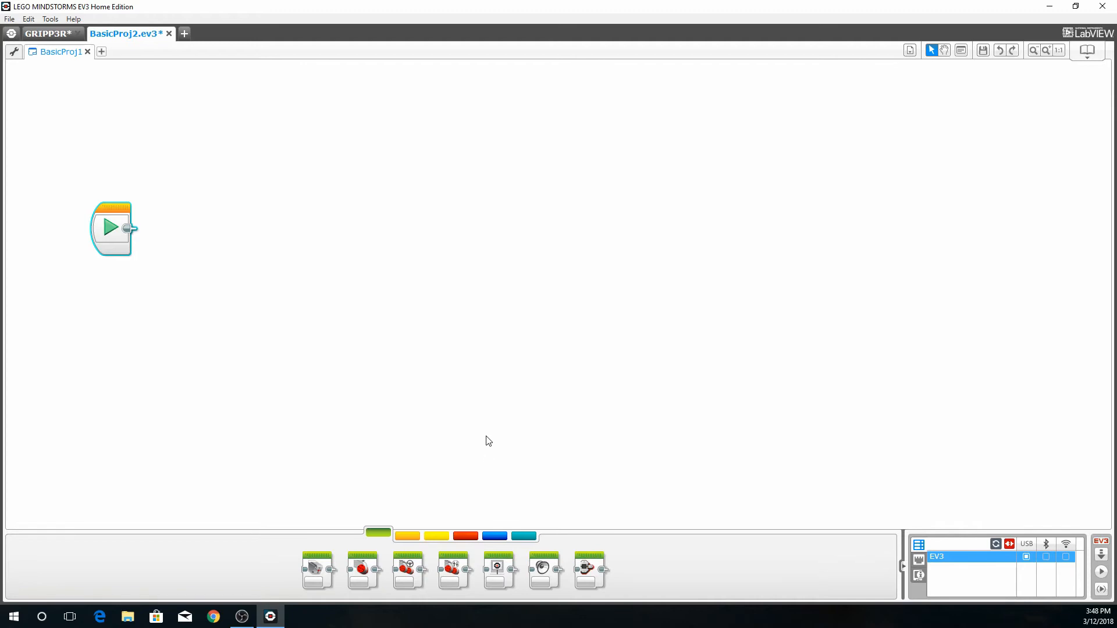
mouse_move(479, 442)
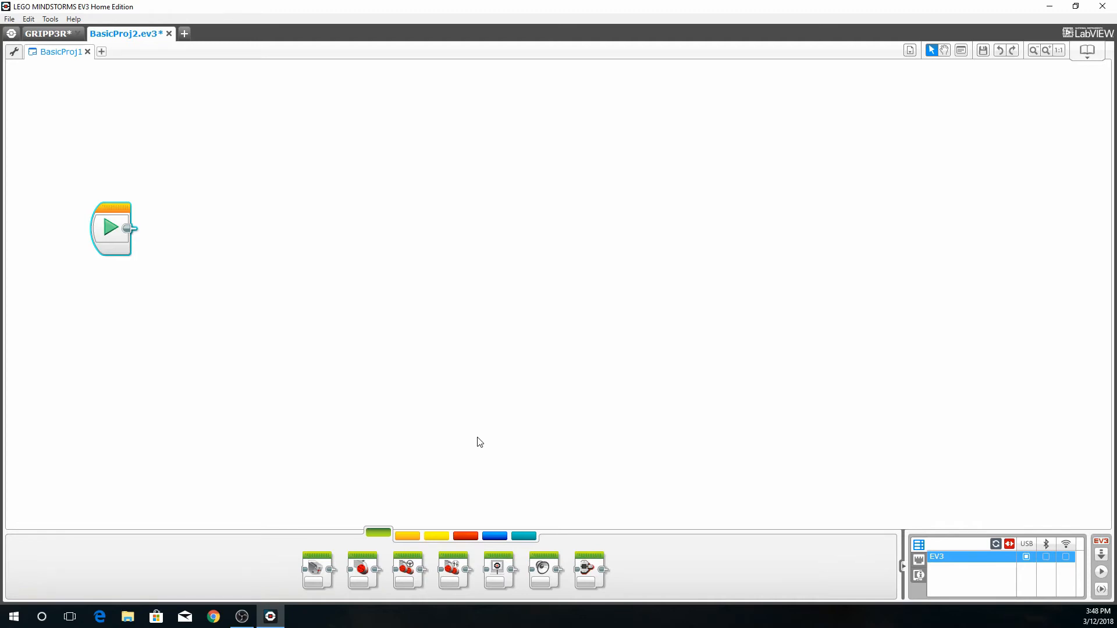
mouse_move(476, 445)
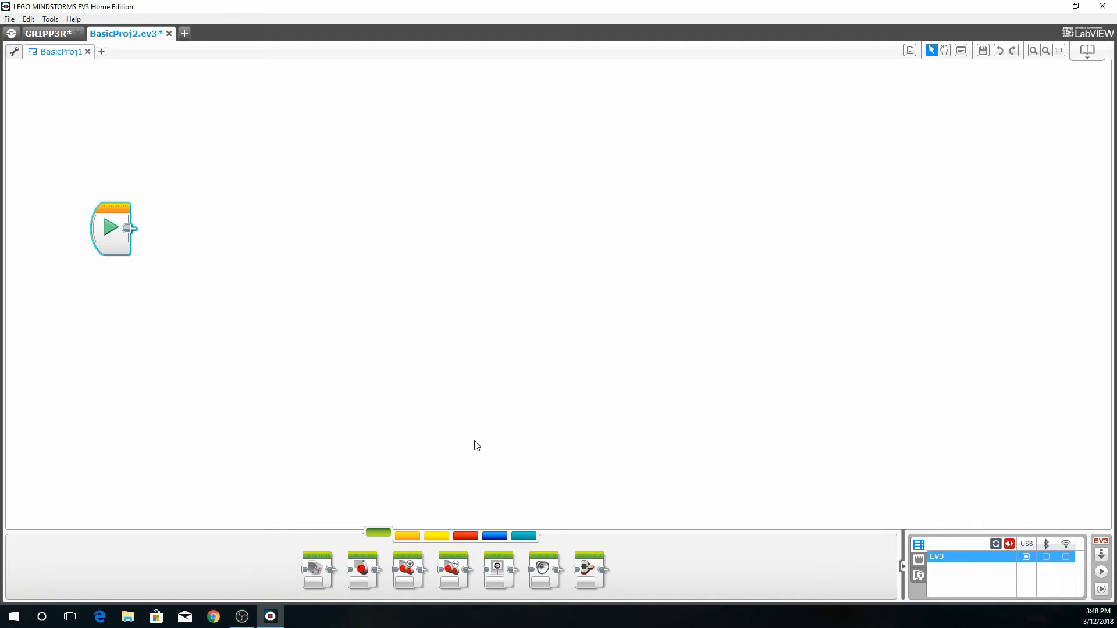
mouse_move(439, 461)
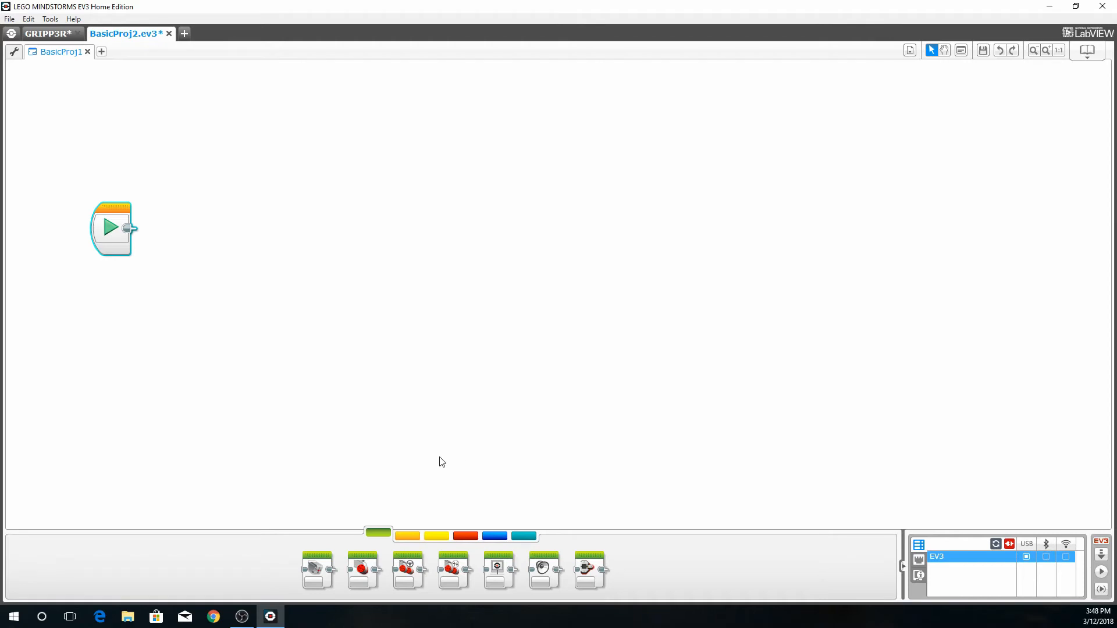
mouse_move(422, 462)
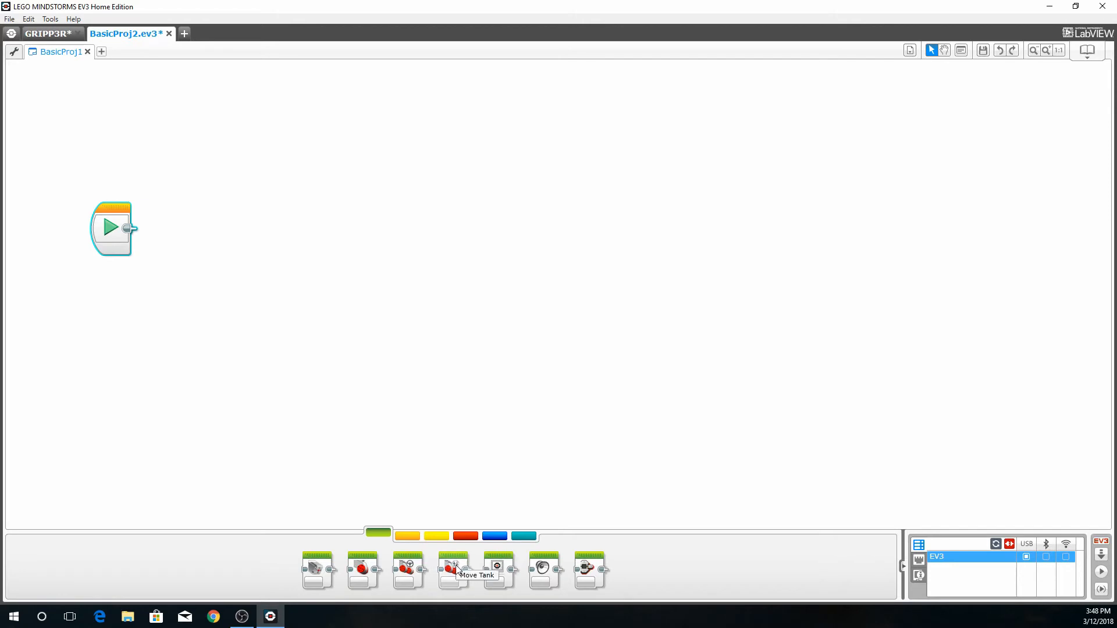
Attach a Move Tank block on motors B and C after Start, set to 8 rotations
left_click_drag(452, 570, 356, 274)
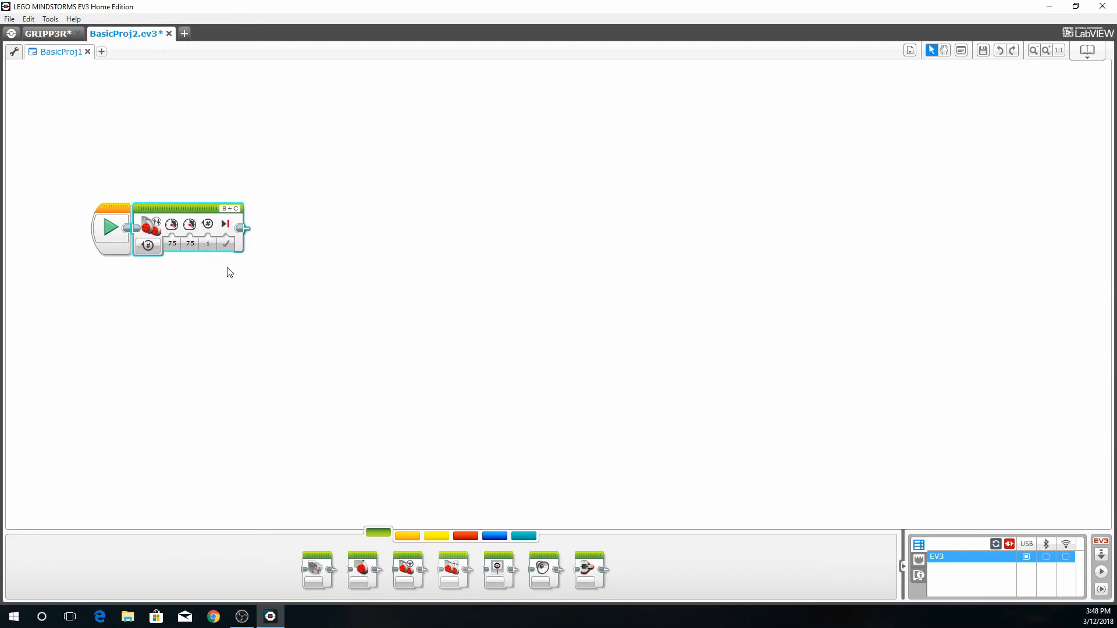
mouse_move(225, 300)
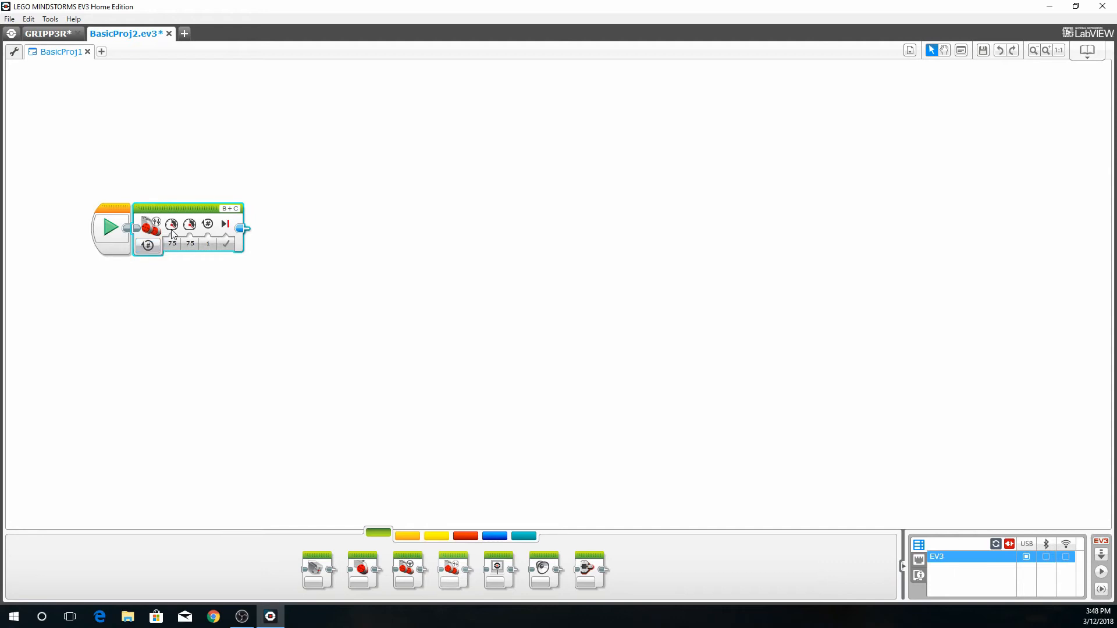
mouse_move(188, 226)
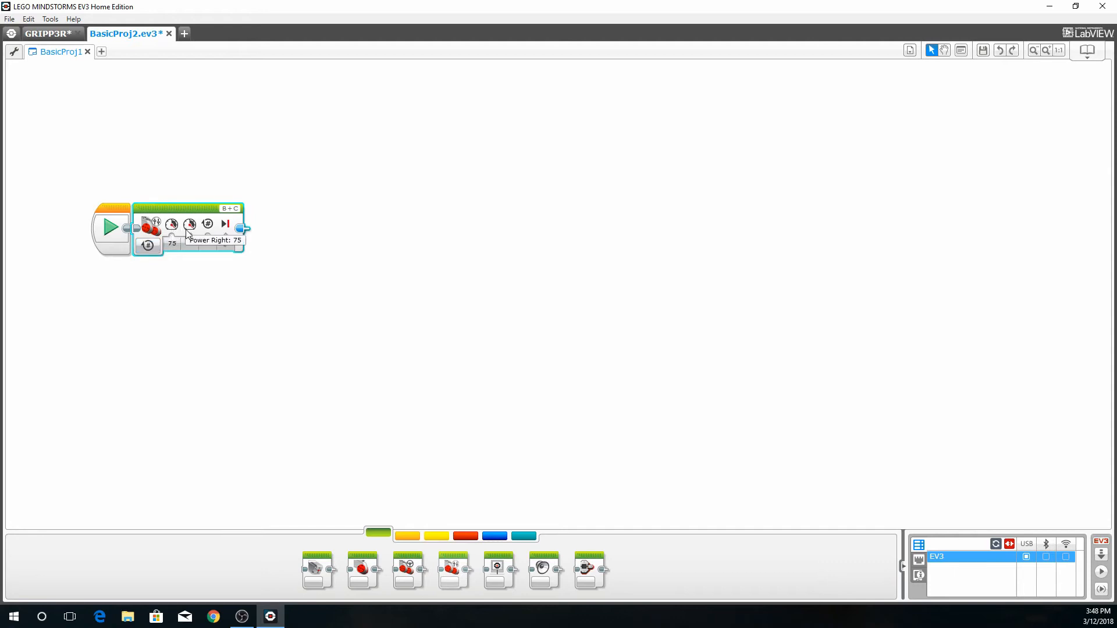
mouse_move(207, 225)
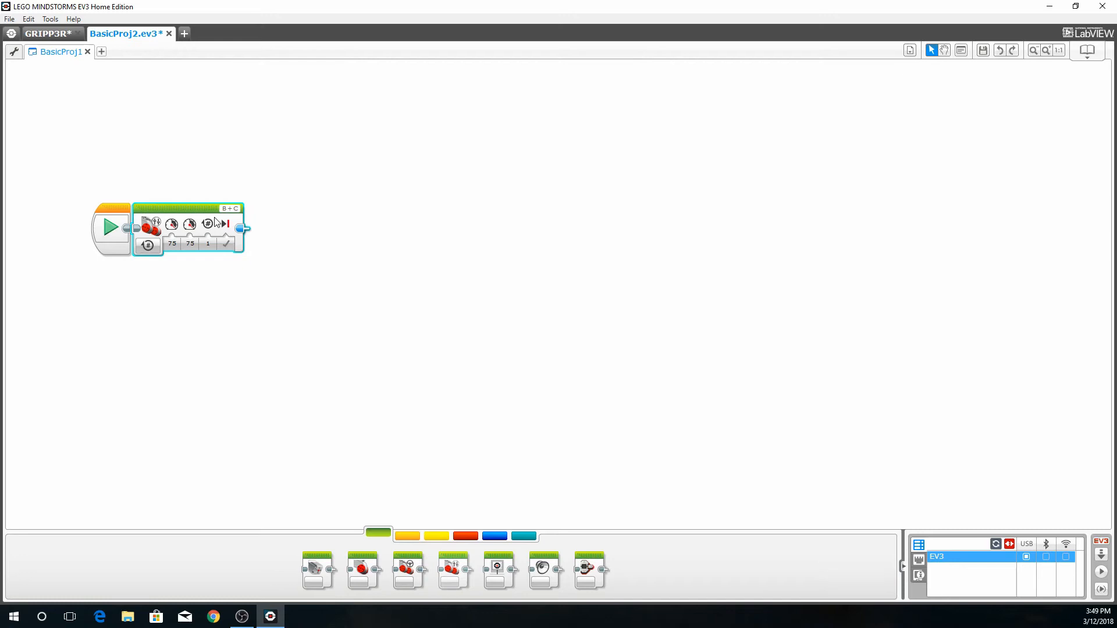
mouse_move(220, 248)
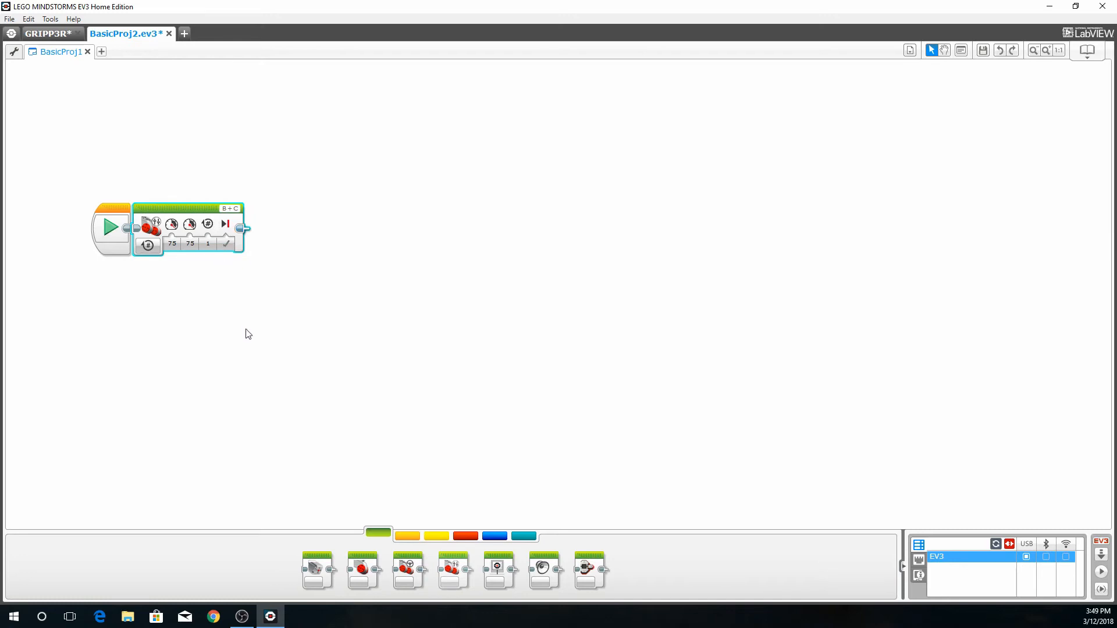
mouse_move(198, 272)
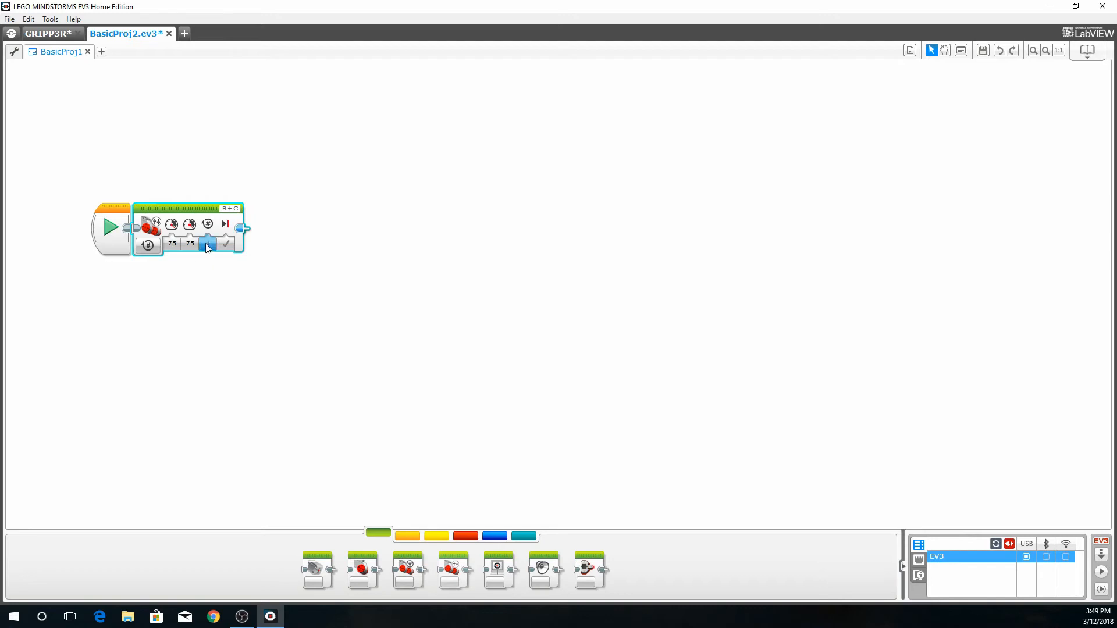
left_click(207, 243)
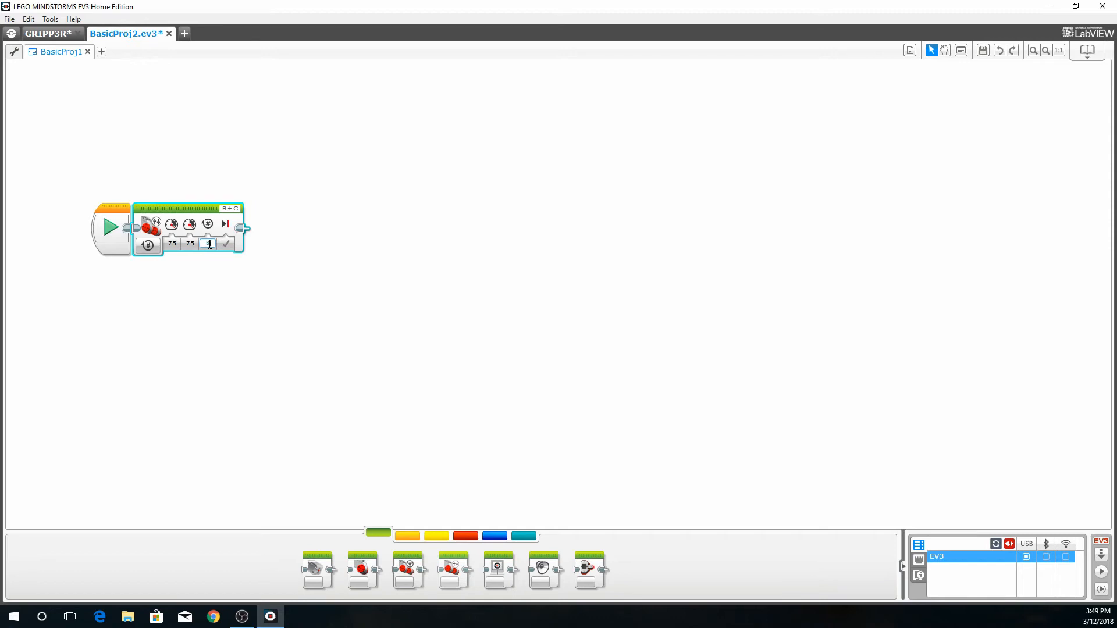
type("8")
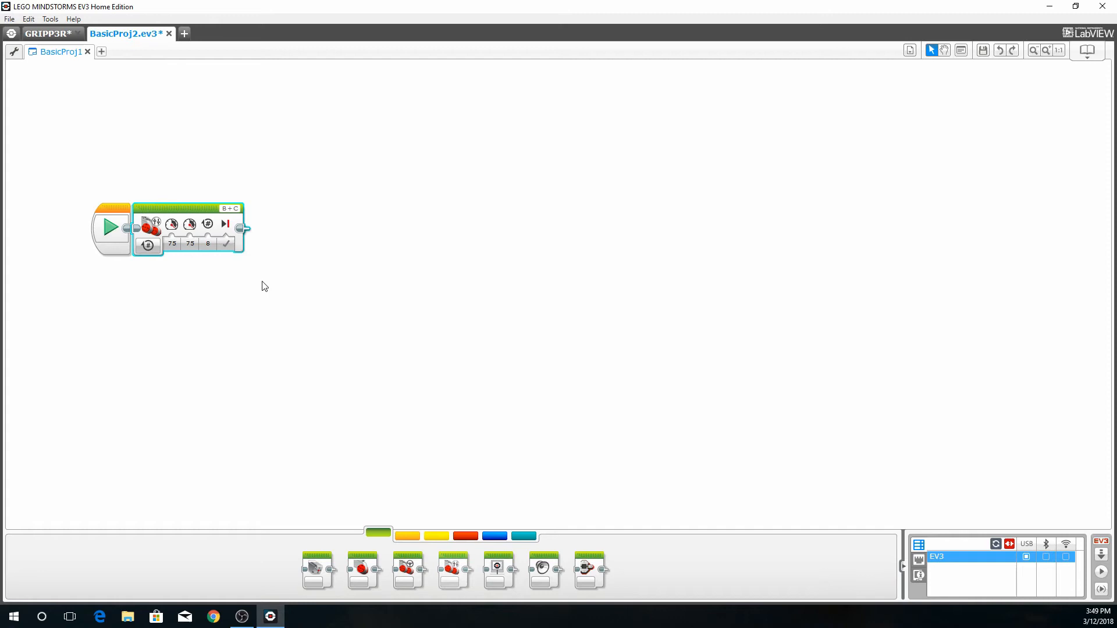
mouse_move(250, 294)
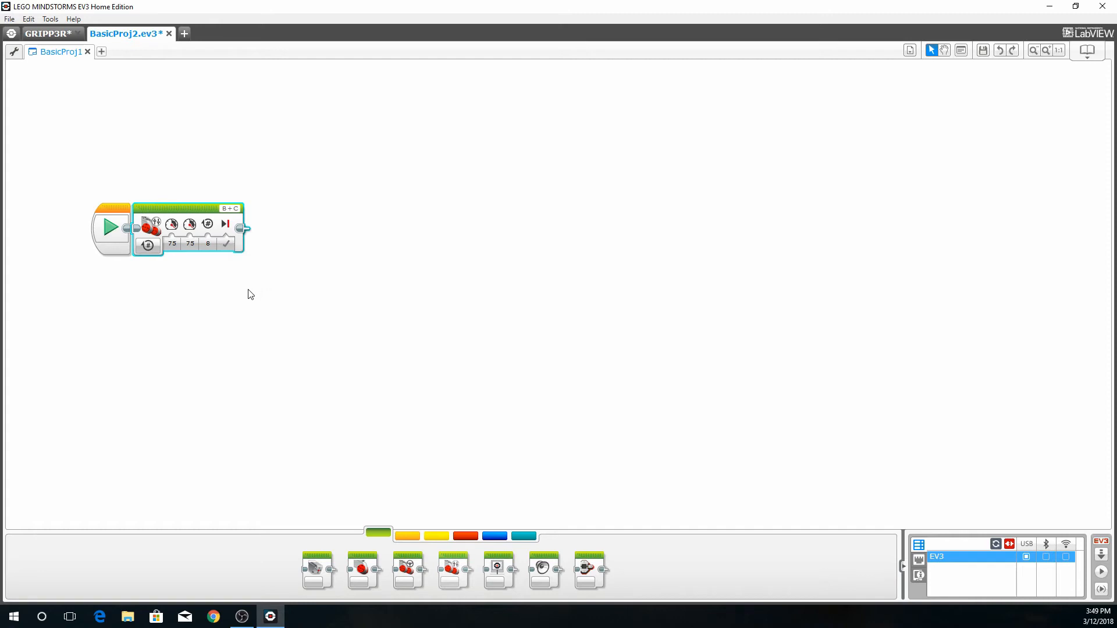
mouse_move(419, 462)
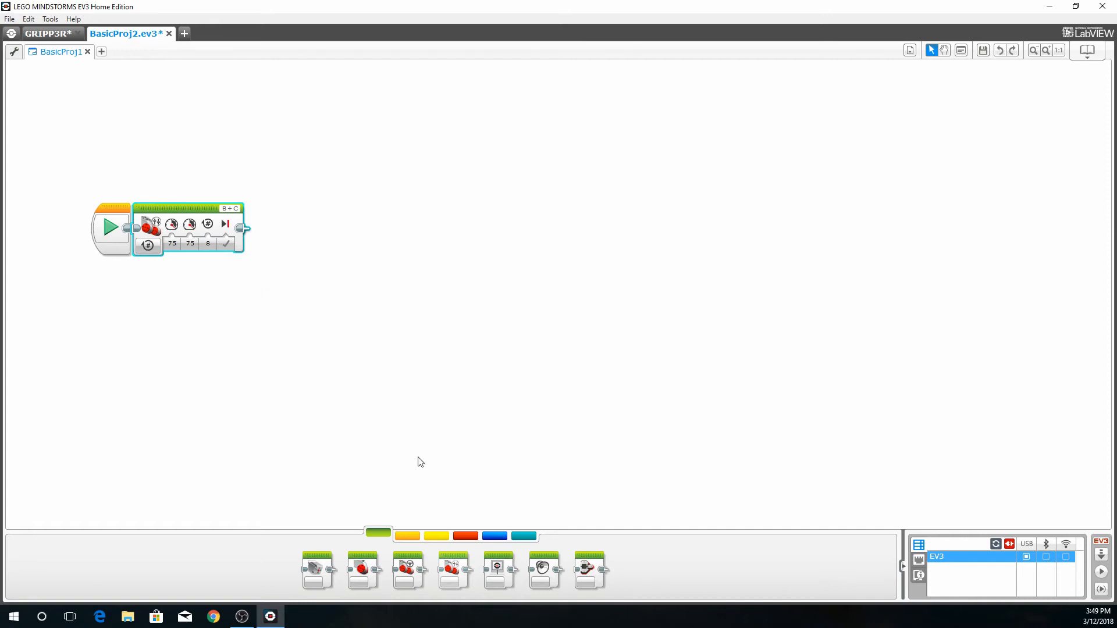
mouse_move(543, 570)
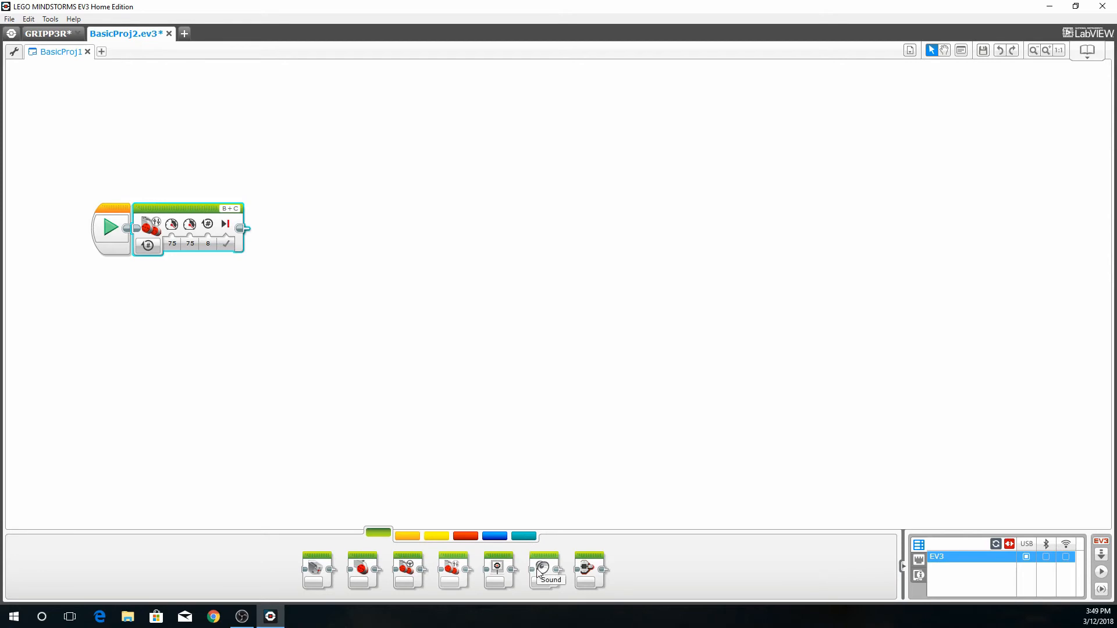
mouse_move(545, 570)
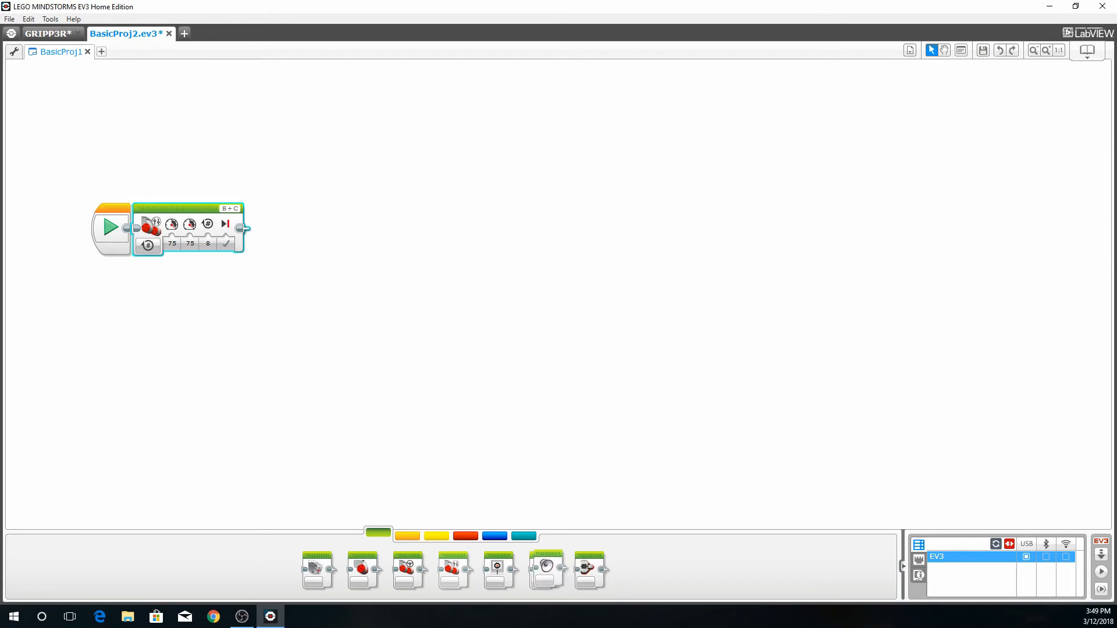
Attach a Sound block after Move Tank playing LEGO Sound Files > Animals > T-rex roar
left_click_drag(545, 570, 288, 229)
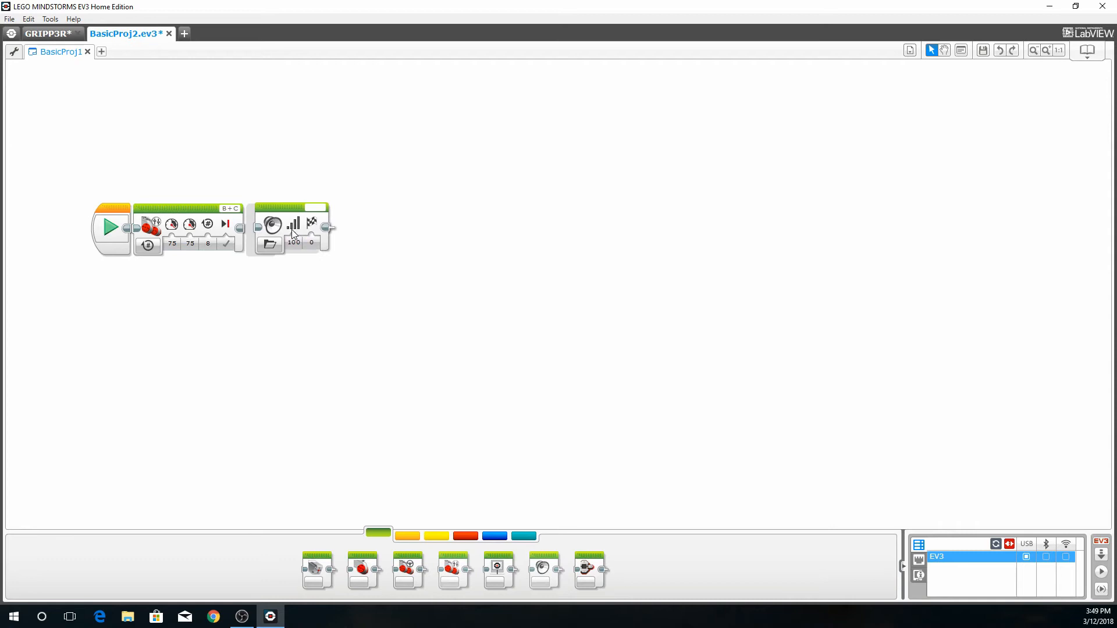
left_click(285, 225)
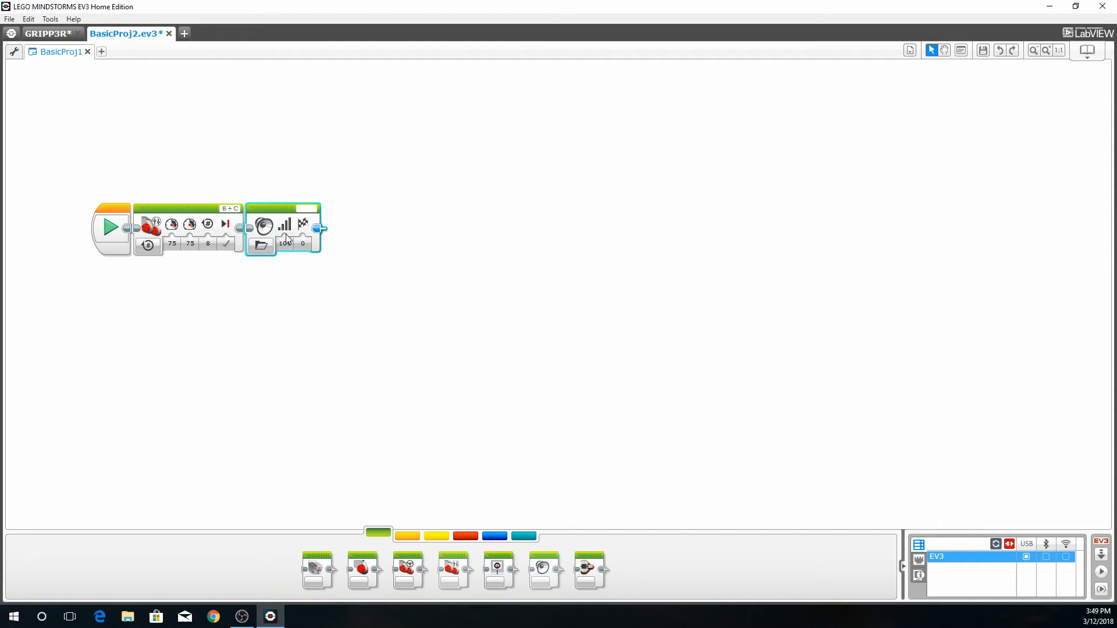
mouse_move(302, 224)
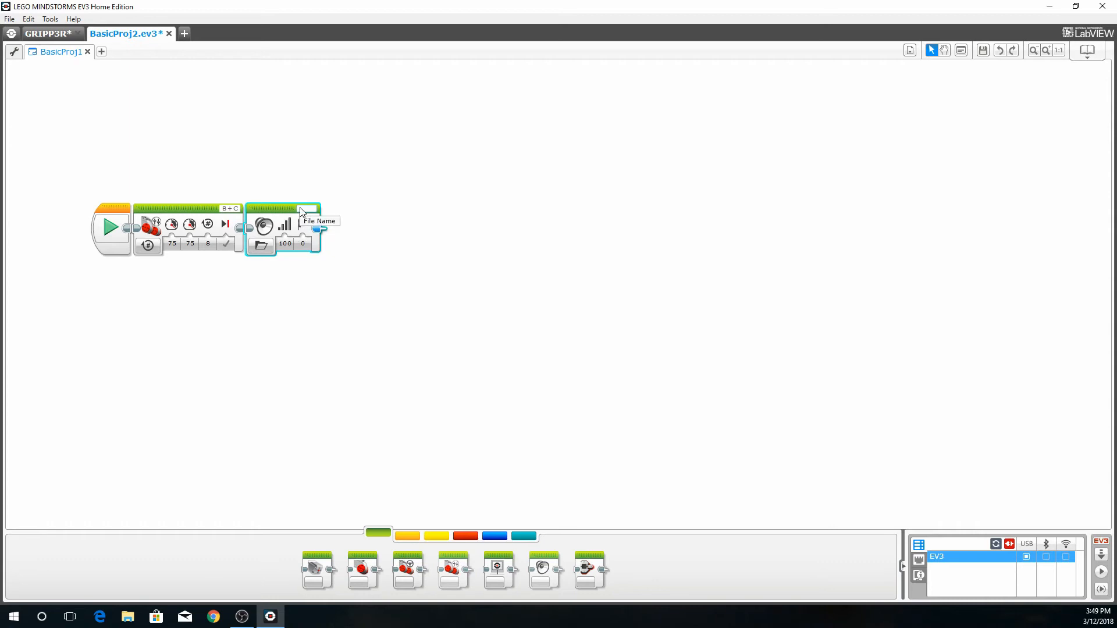
left_click(313, 209)
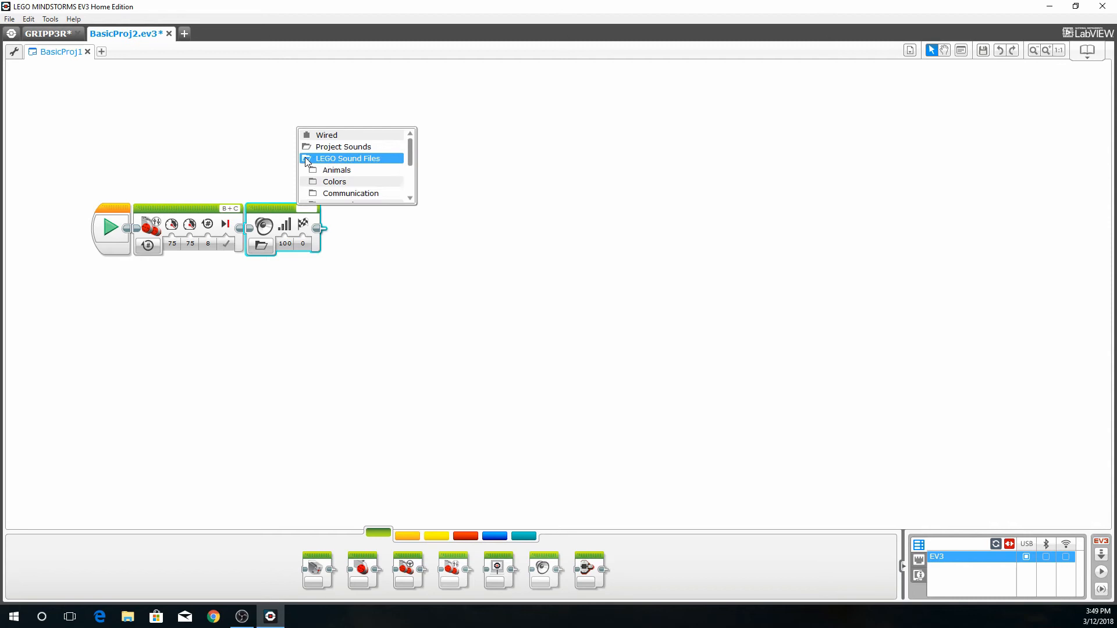
left_click(336, 169)
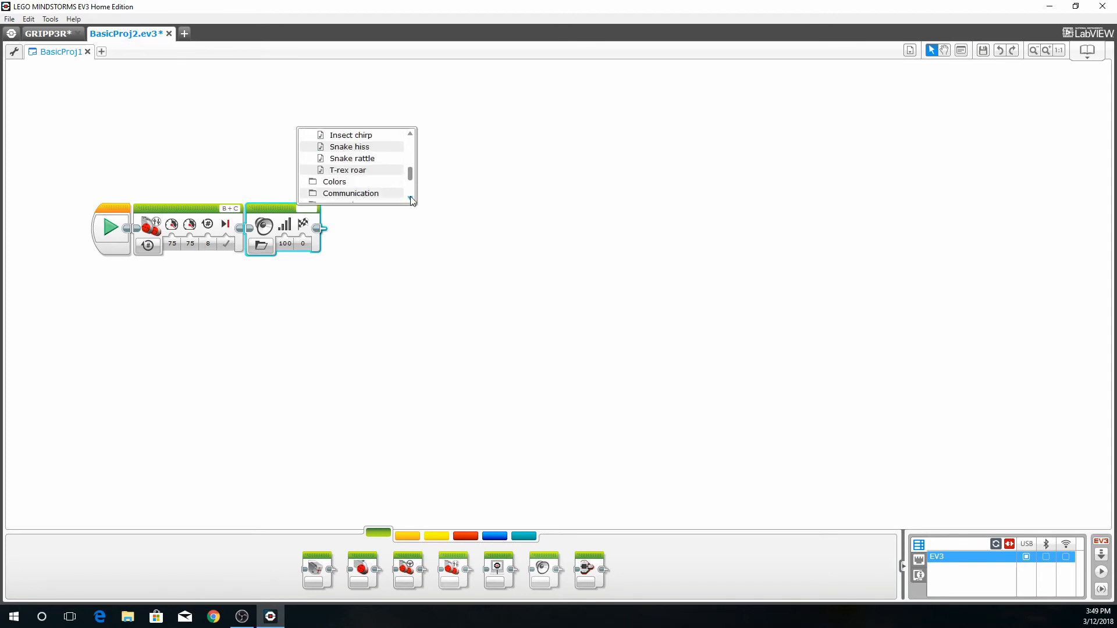
left_click(348, 169)
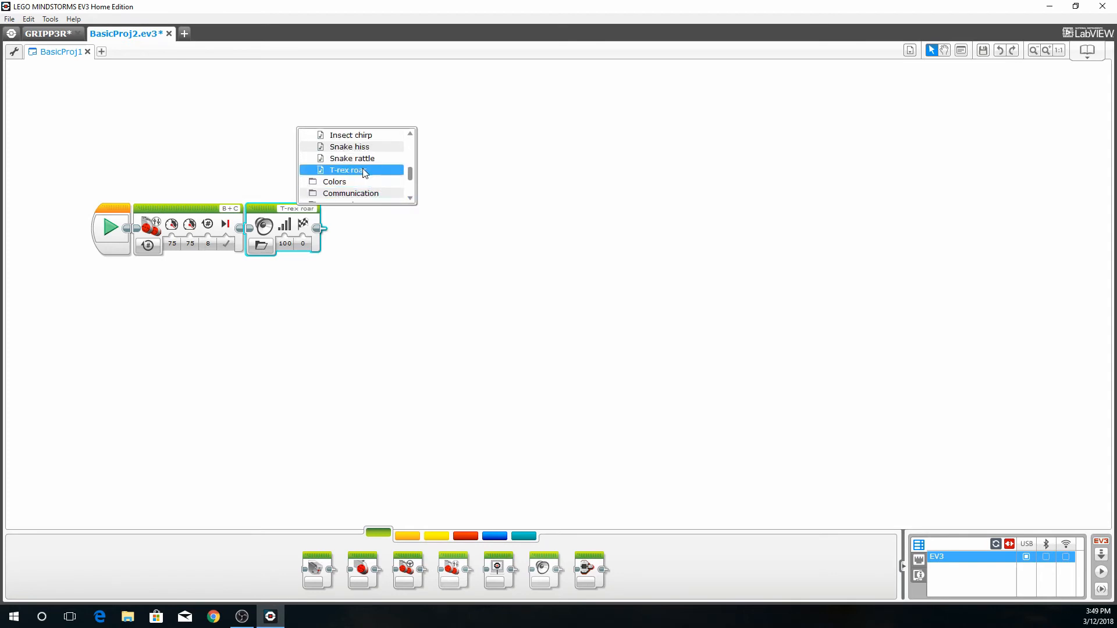
mouse_move(335, 174)
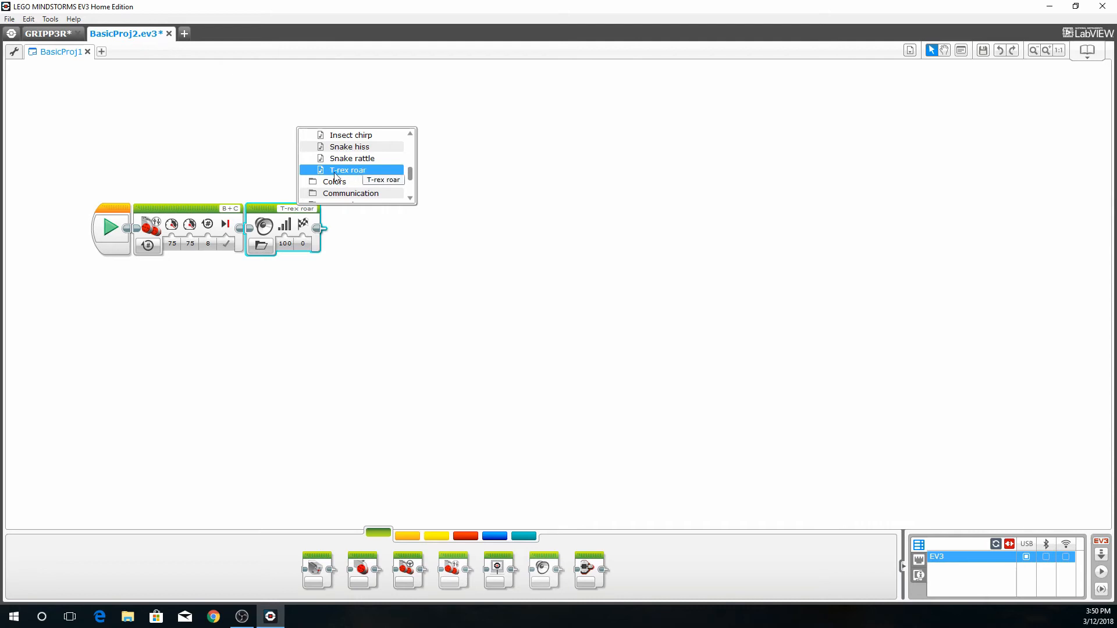
left_click(348, 169)
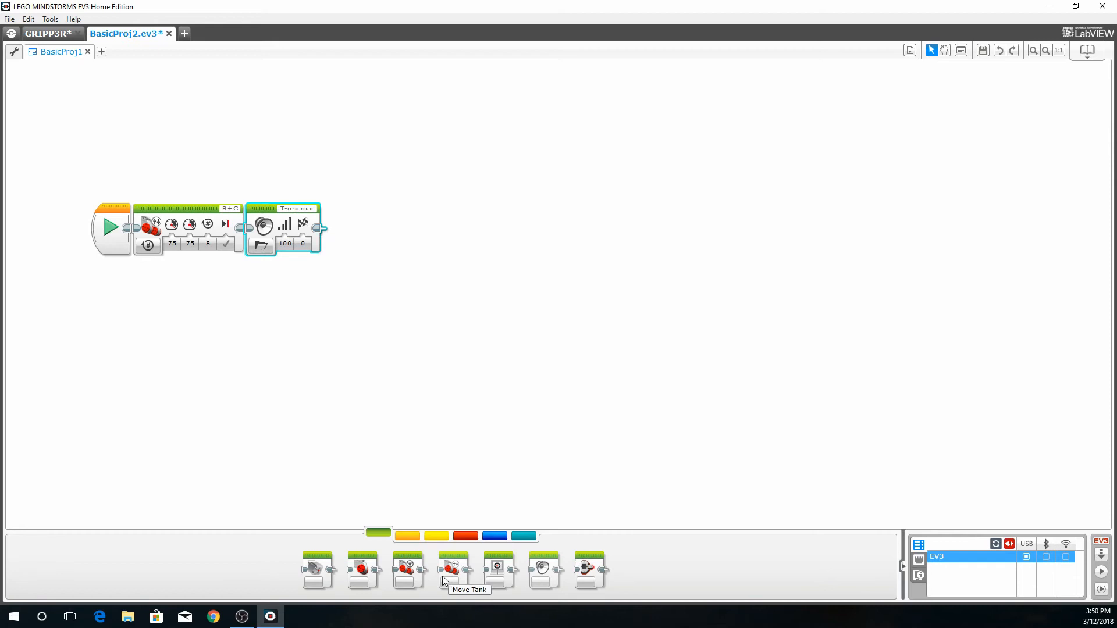
mouse_move(464, 568)
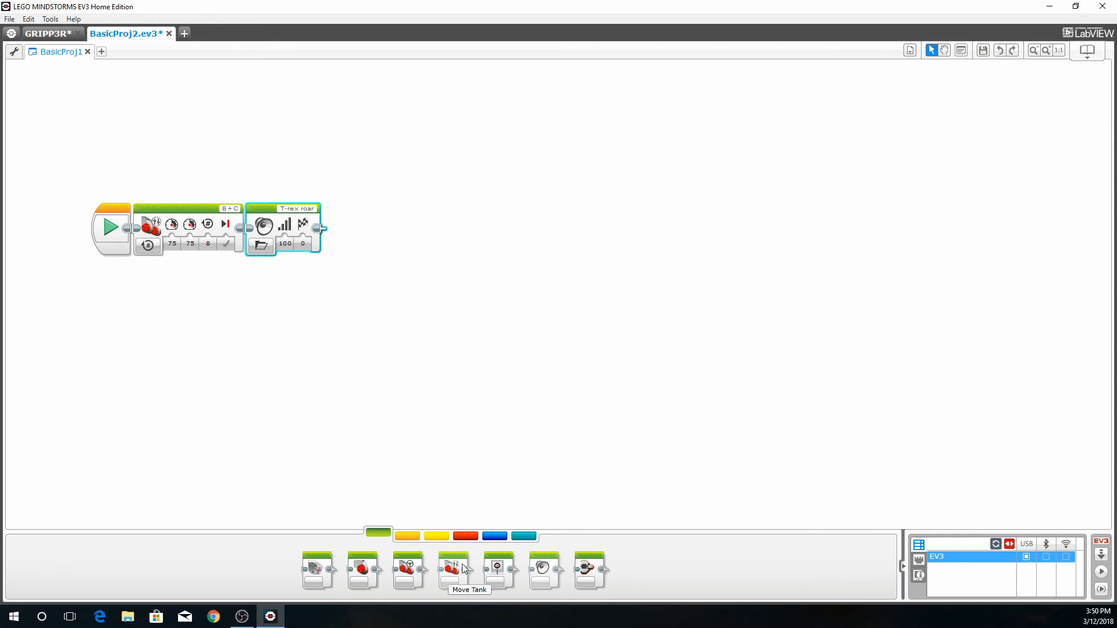
mouse_move(499, 570)
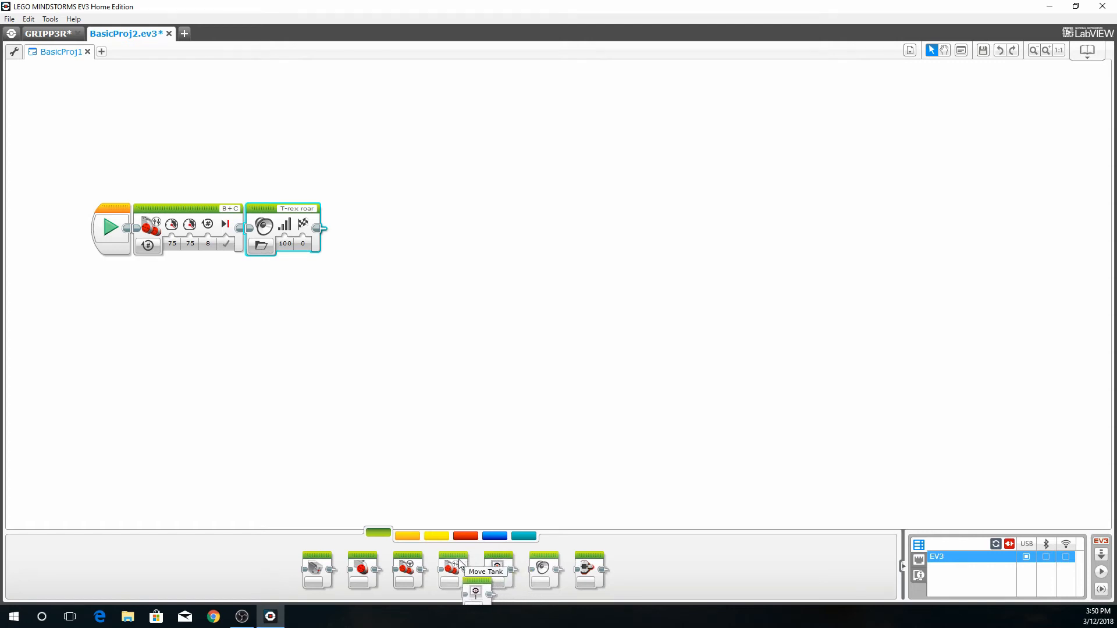
Attach a Medium Motor block on port A, power 75, 1 rotation, after the Sound block
left_click_drag(448, 566, 321, 481)
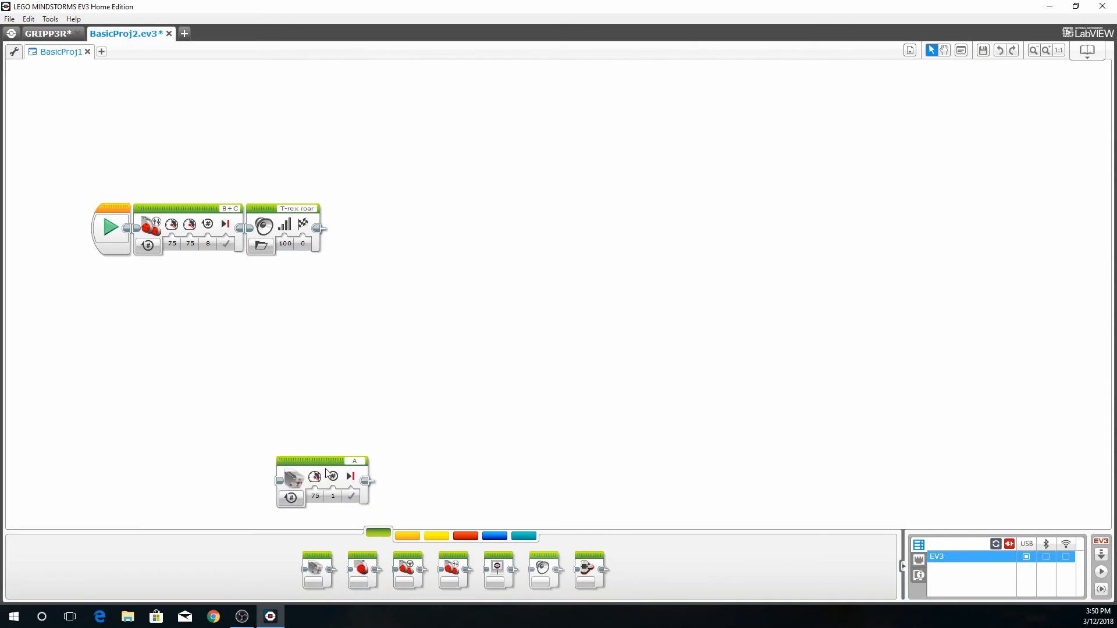
left_click_drag(324, 481, 371, 228)
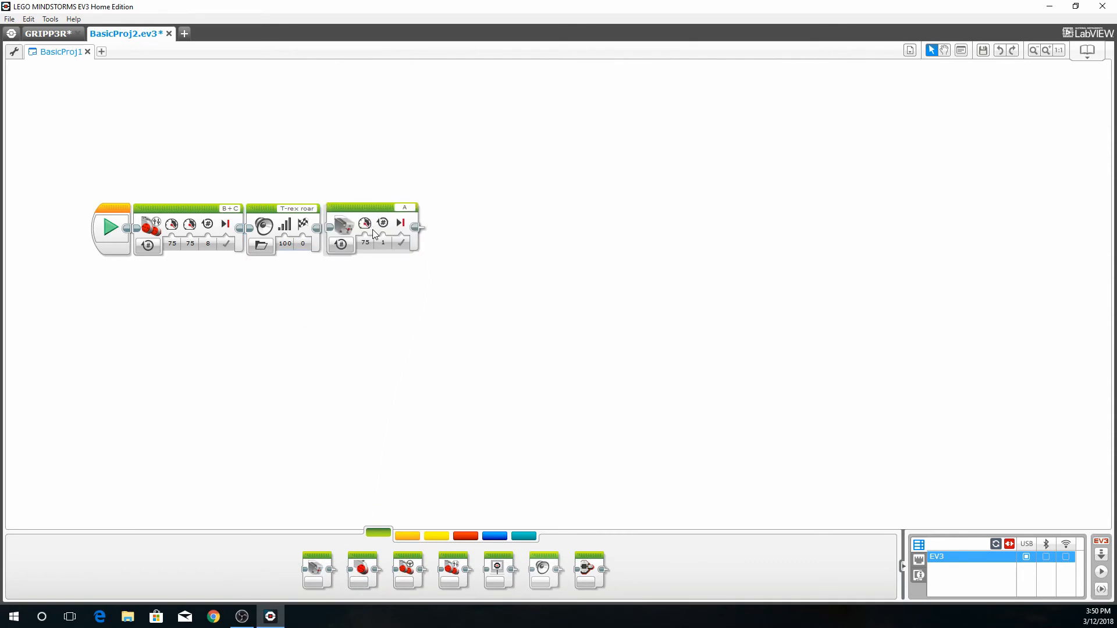
left_click(340, 224)
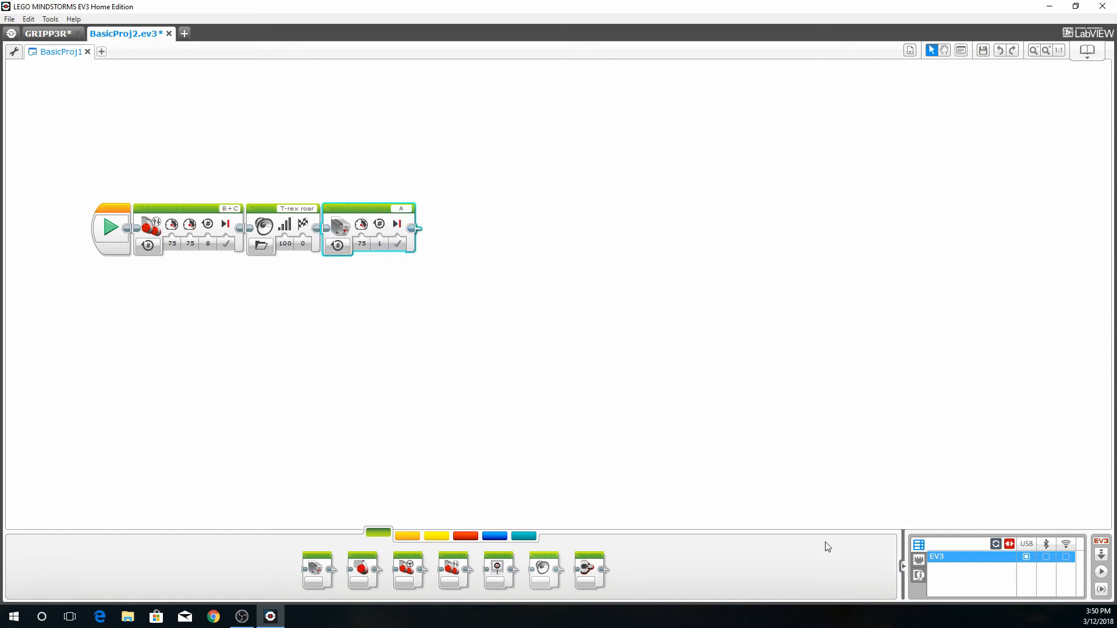
left_click(919, 559)
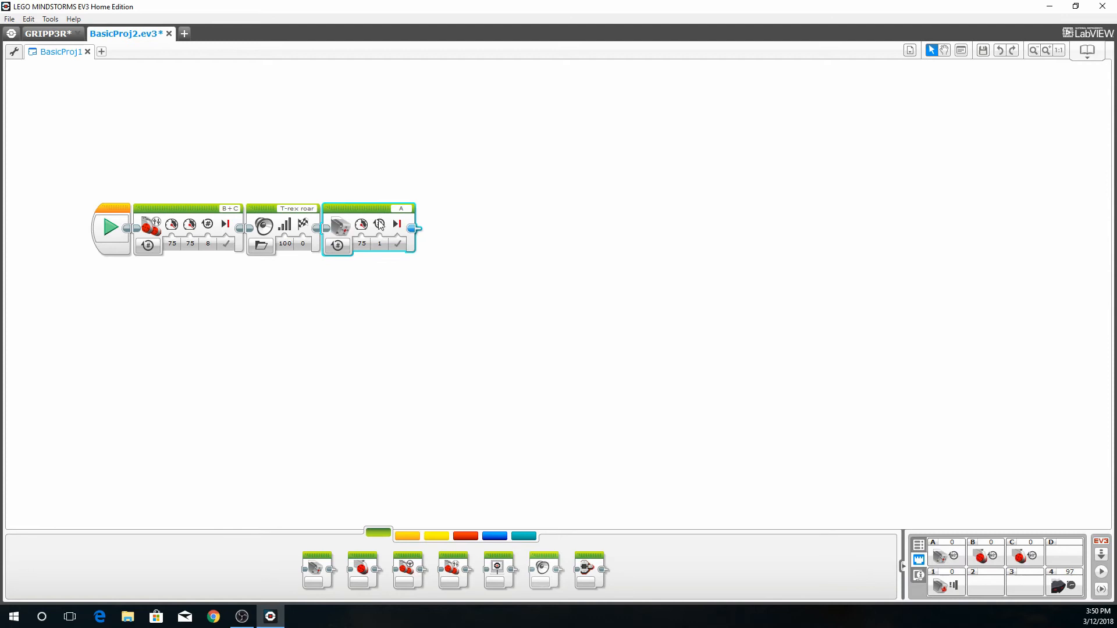
left_click(361, 244)
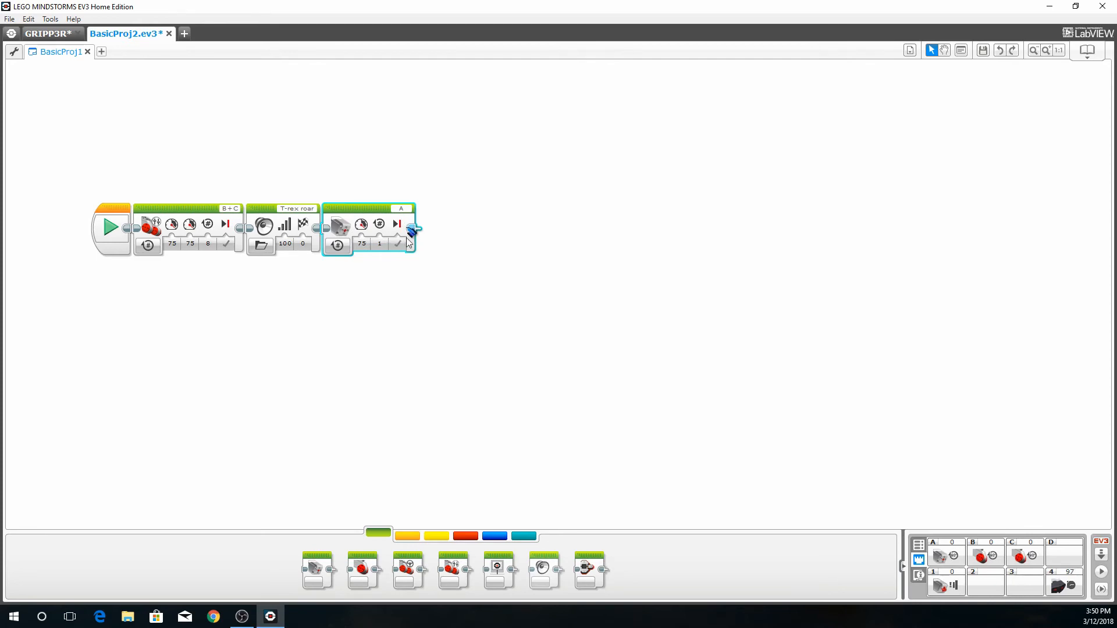
mouse_move(317, 561)
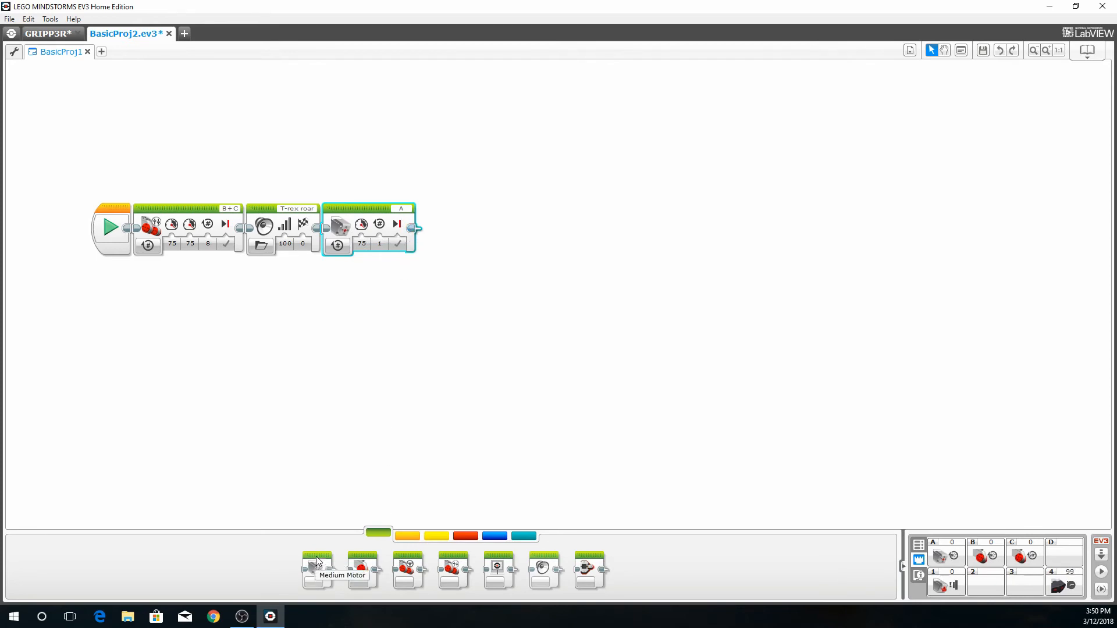
Attach a second Medium Motor block on port A with its power typed as -75
left_click_drag(317, 566, 466, 228)
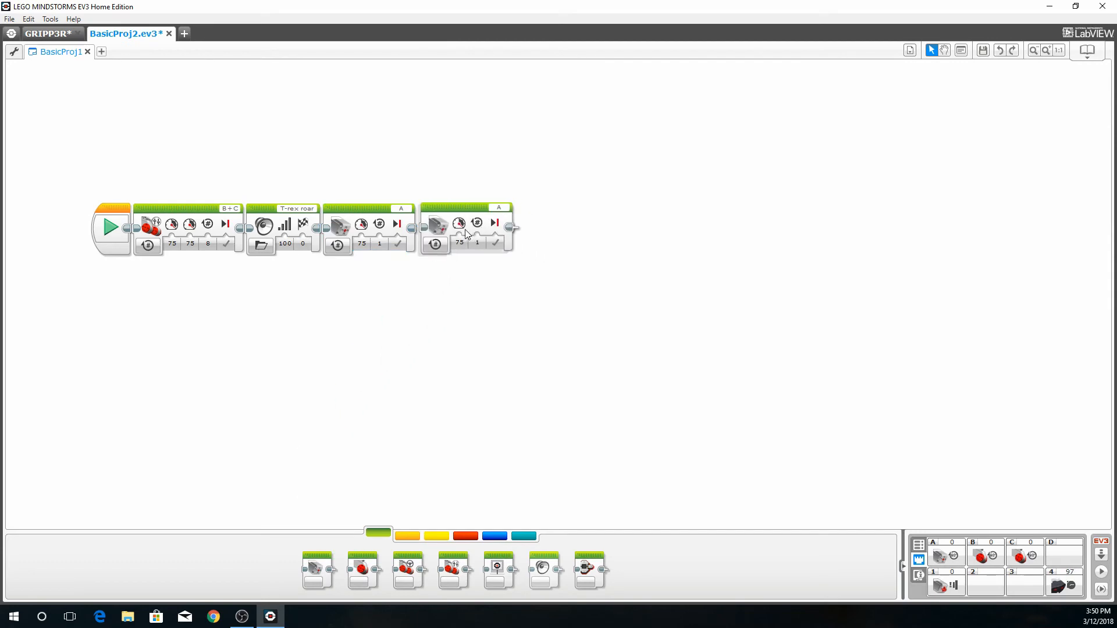
left_click(457, 244)
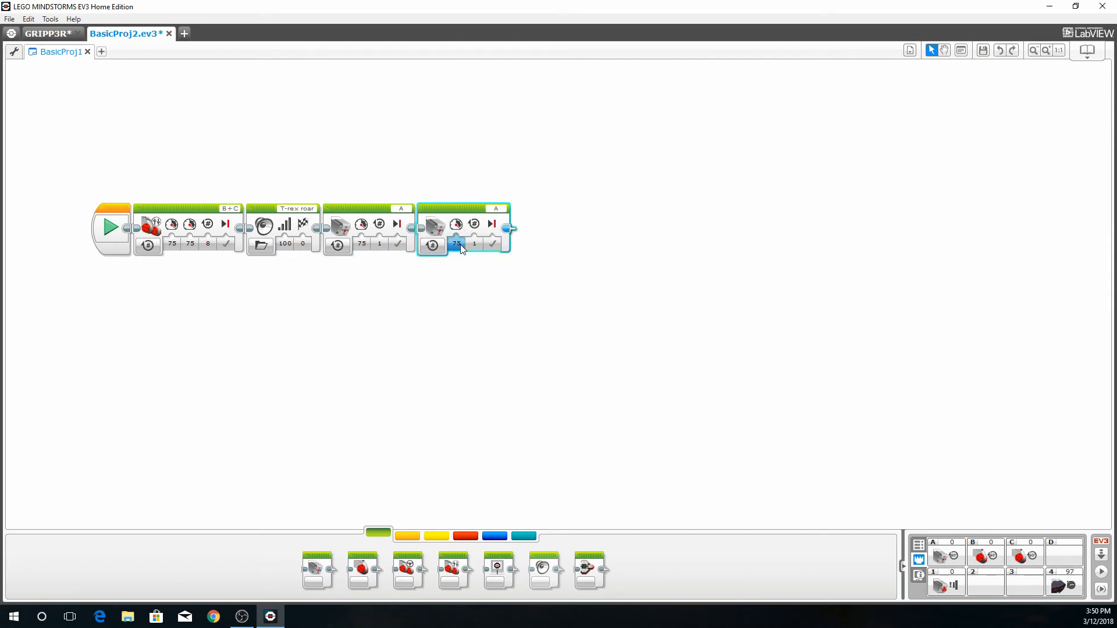
left_click(456, 243)
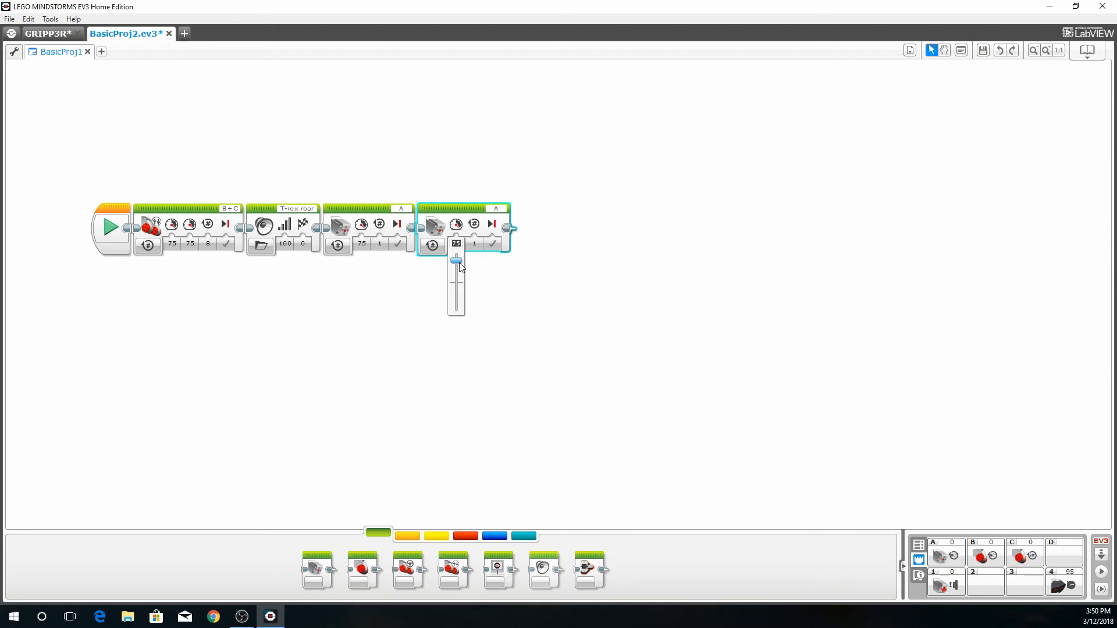
left_click_drag(455, 261, 455, 294)
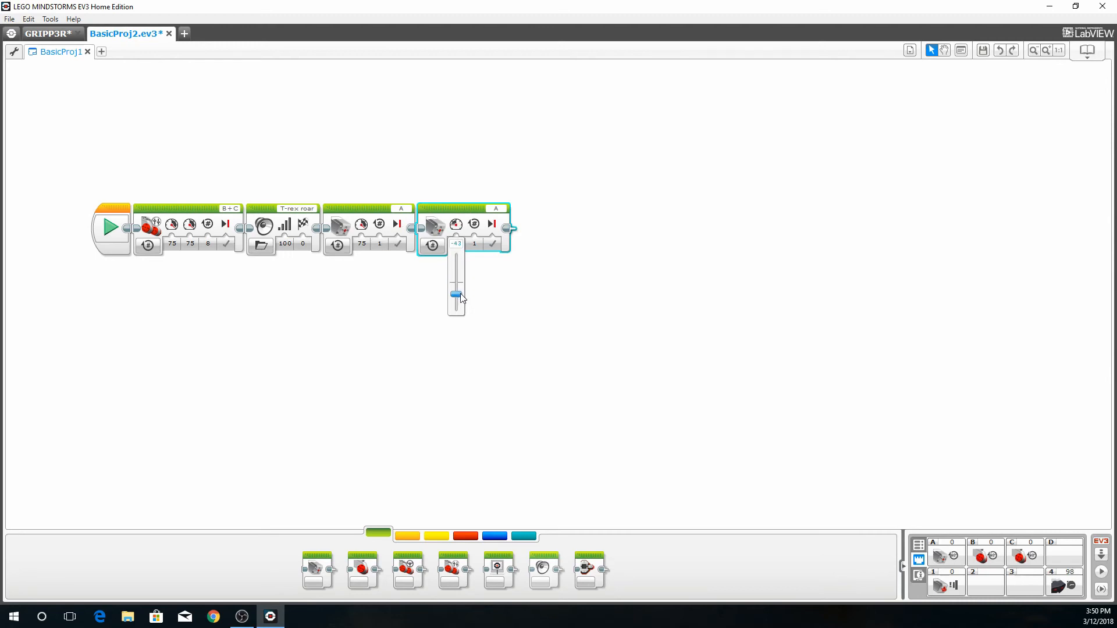
left_click_drag(455, 295, 455, 303)
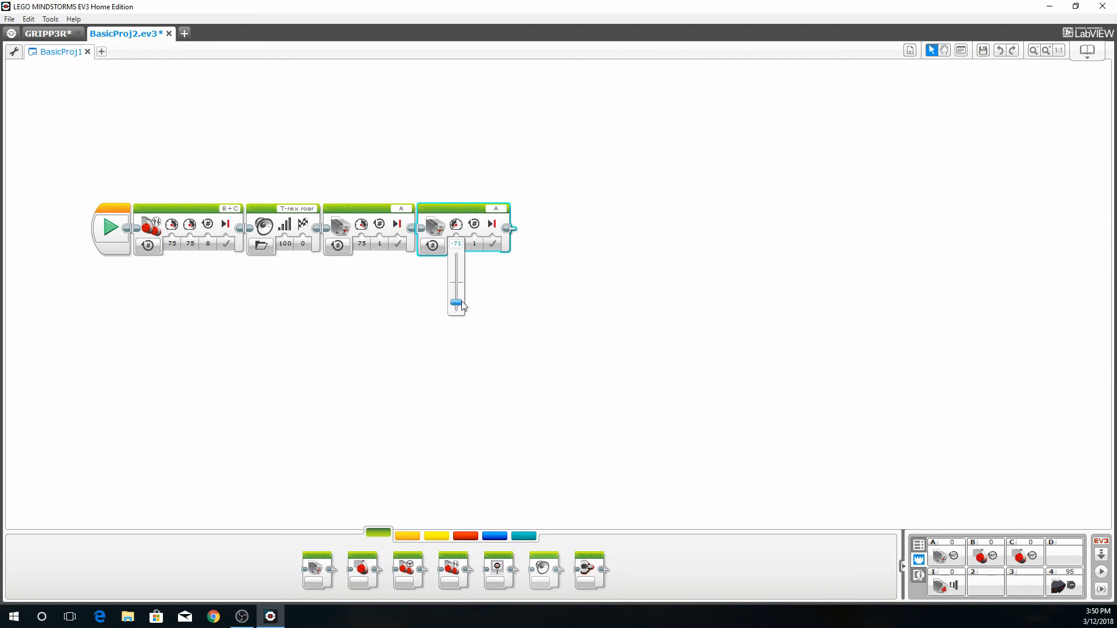
left_click_drag(455, 302, 455, 307)
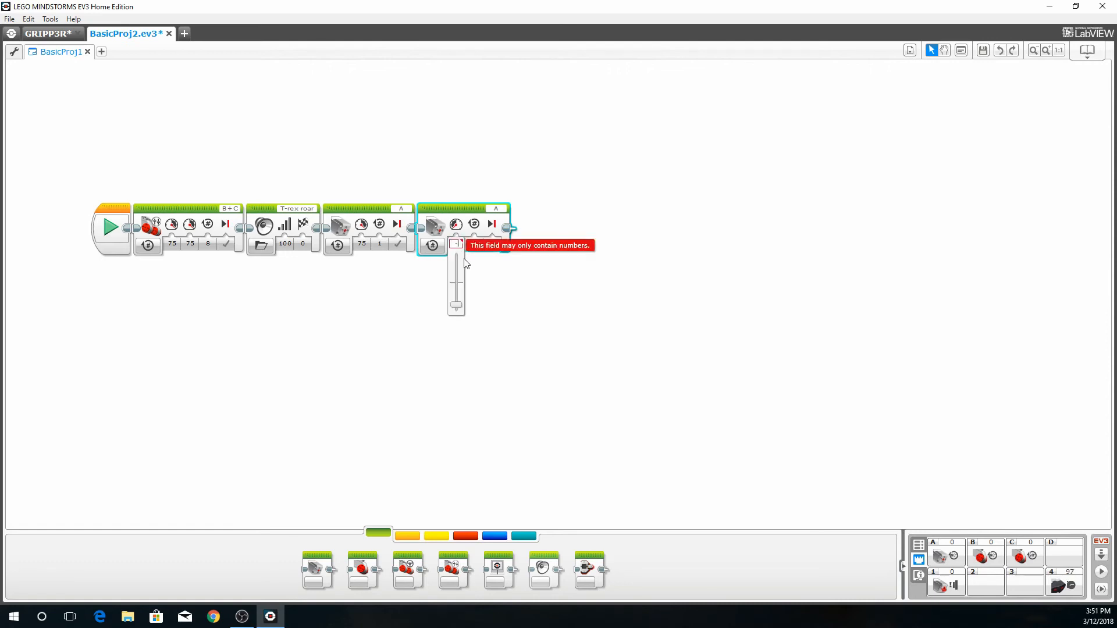
type("-75")
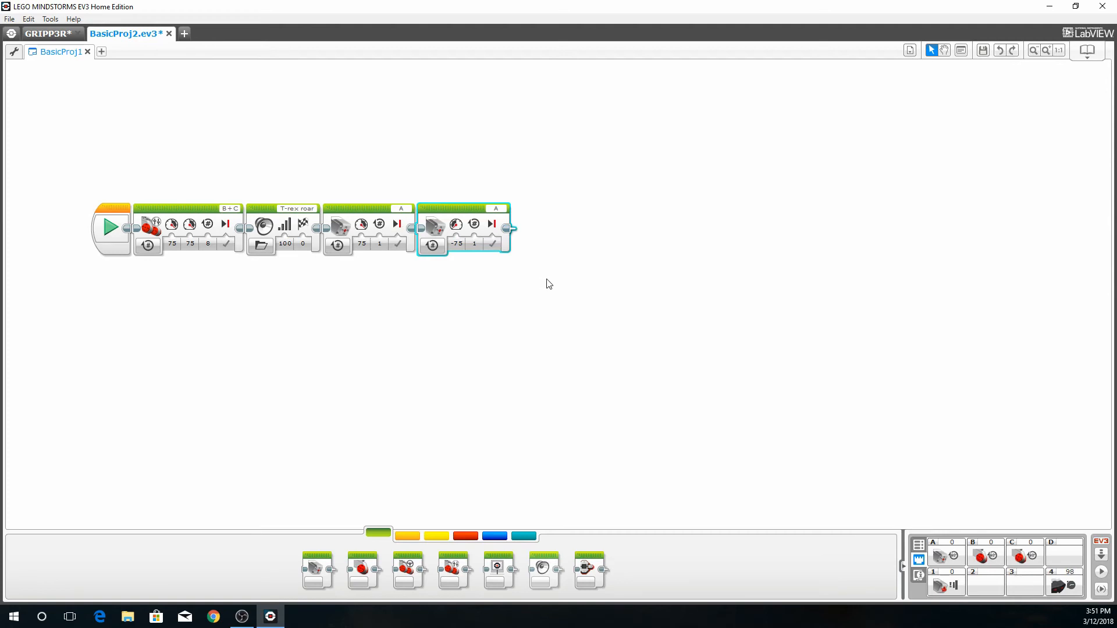
mouse_move(545, 286)
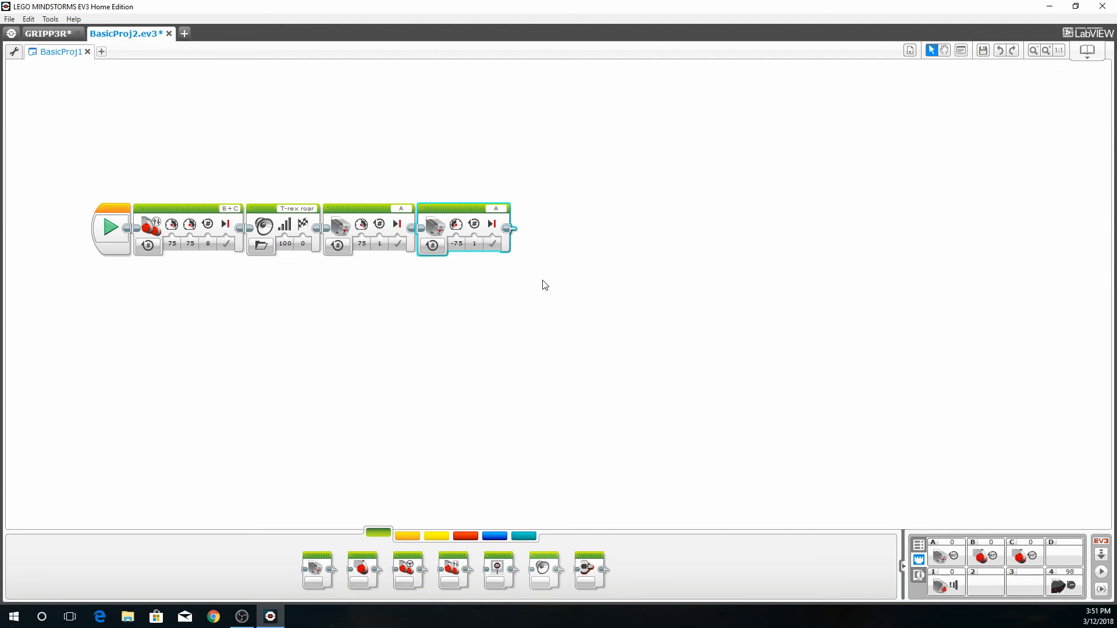
mouse_move(483, 360)
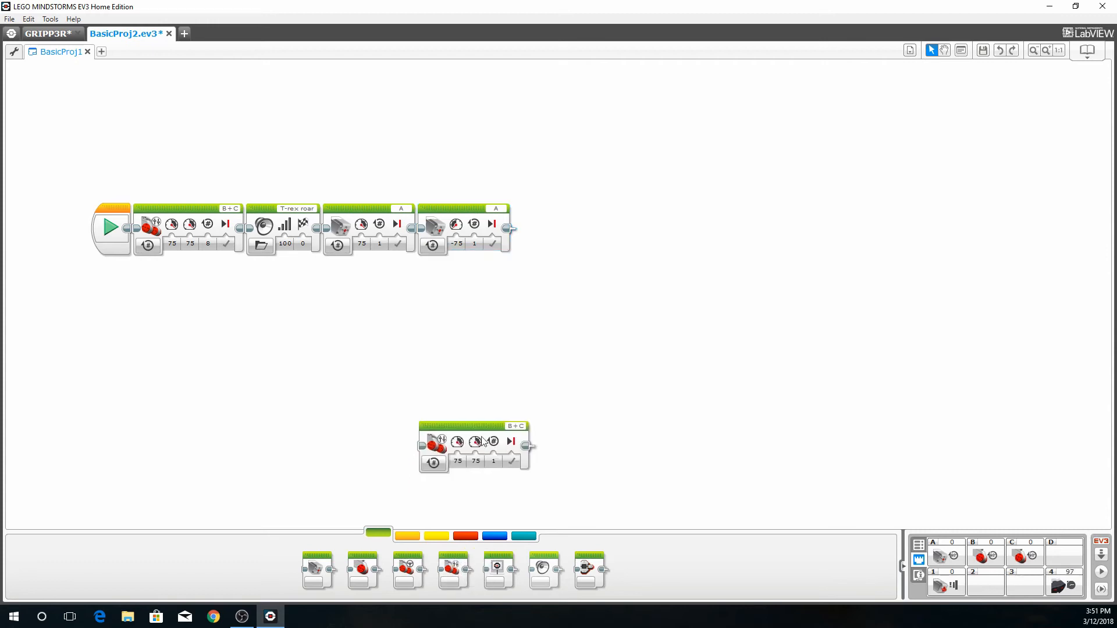
Attach a B+C Move Tank block after the grip blocks, with powers 75 and -75 for 1 rotation
left_click_drag(474, 445, 569, 225)
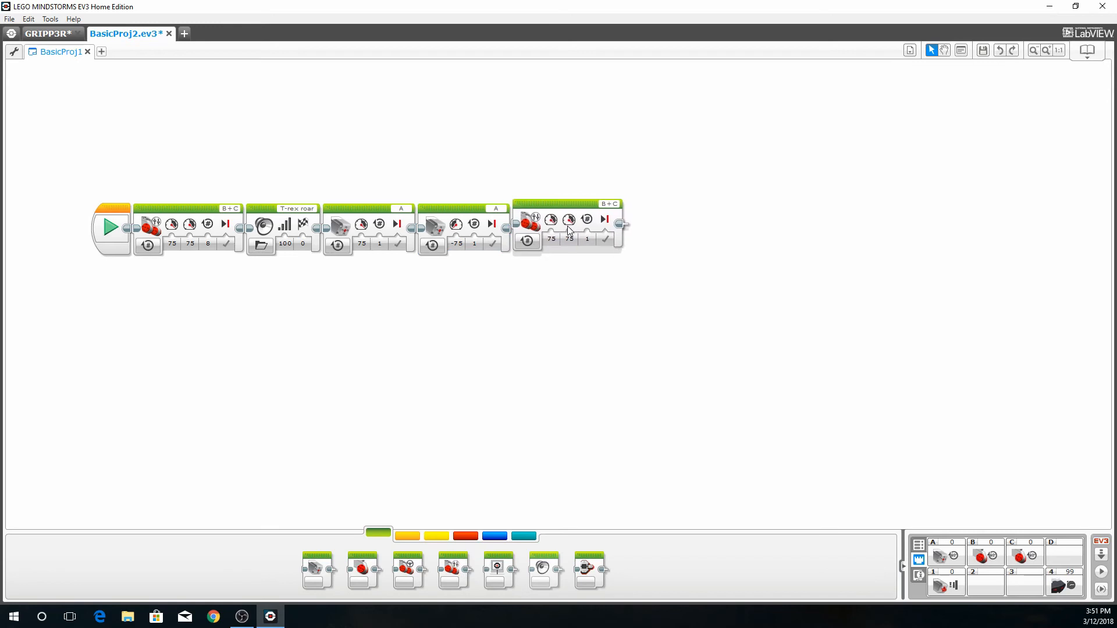
left_click(566, 228)
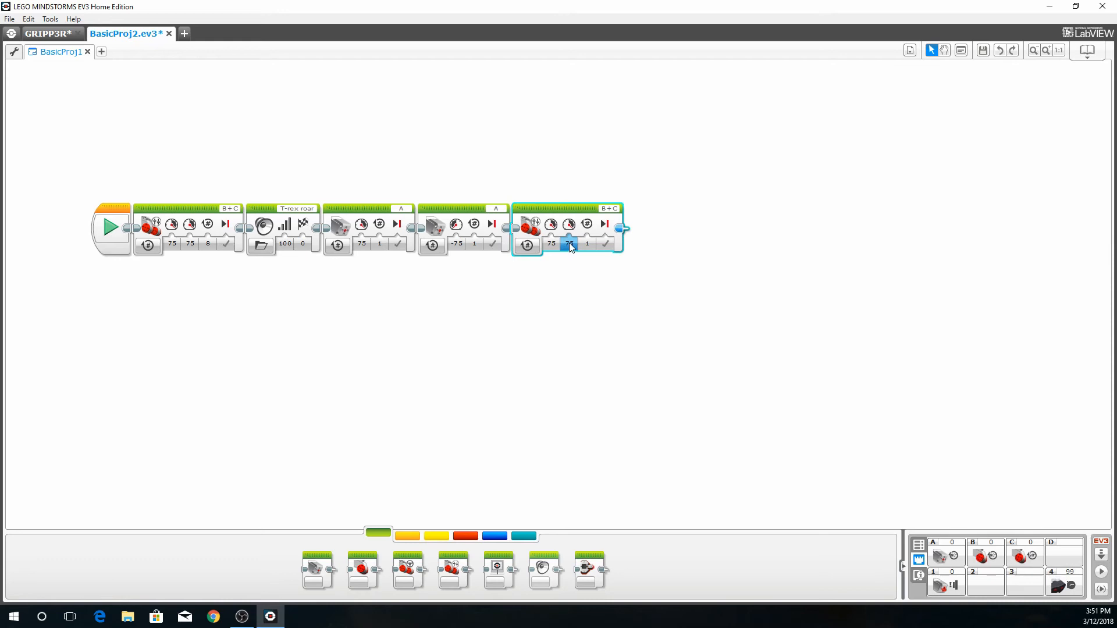
mouse_move(568, 245)
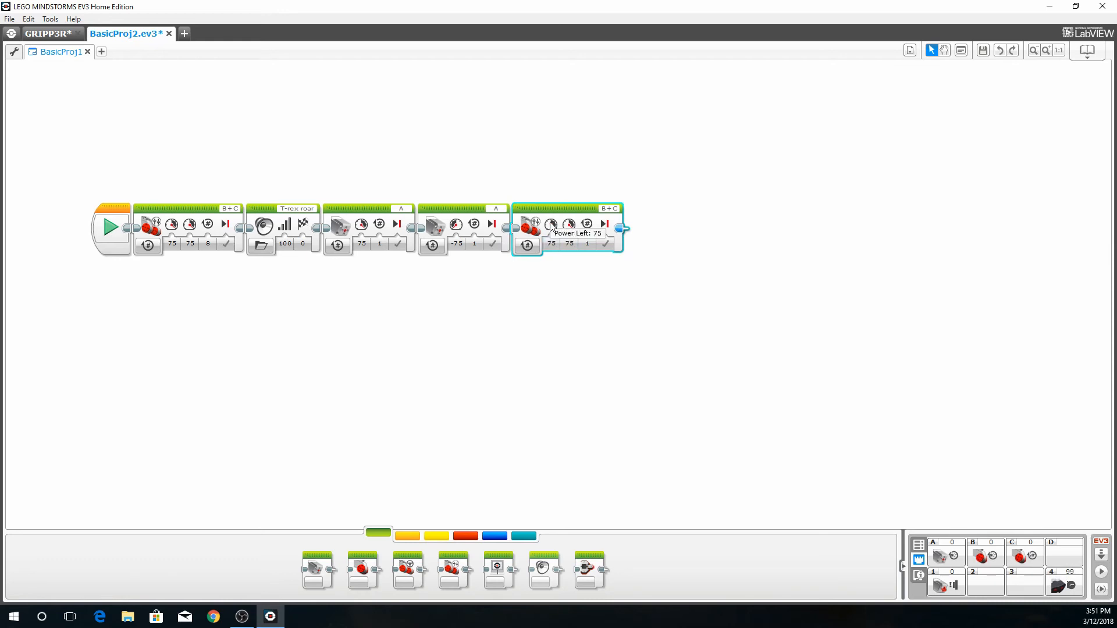
mouse_move(570, 225)
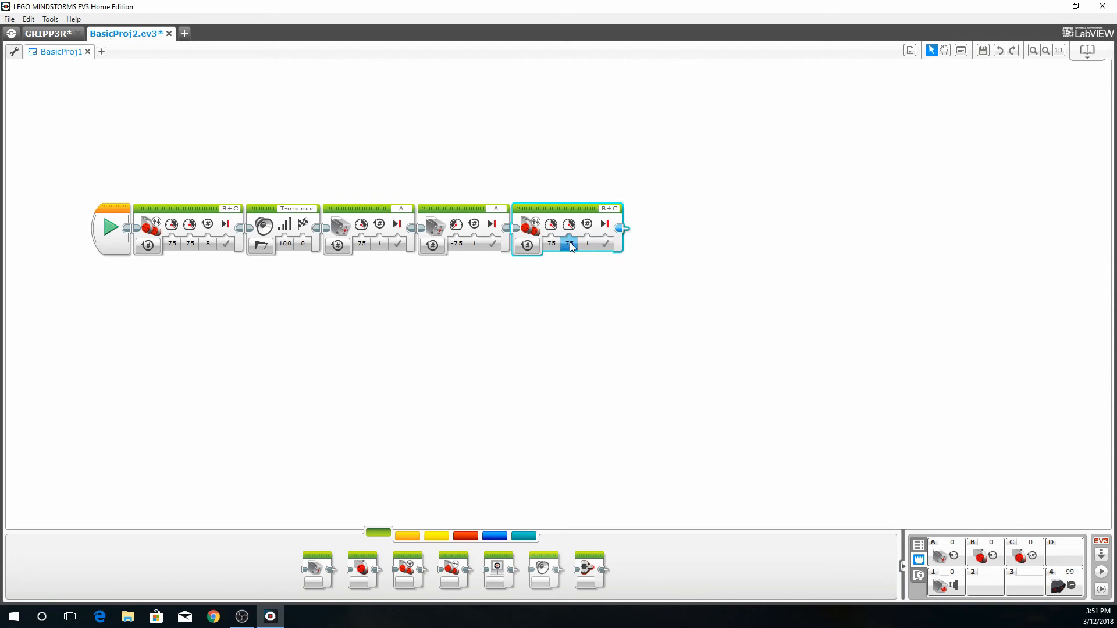
left_click(569, 244)
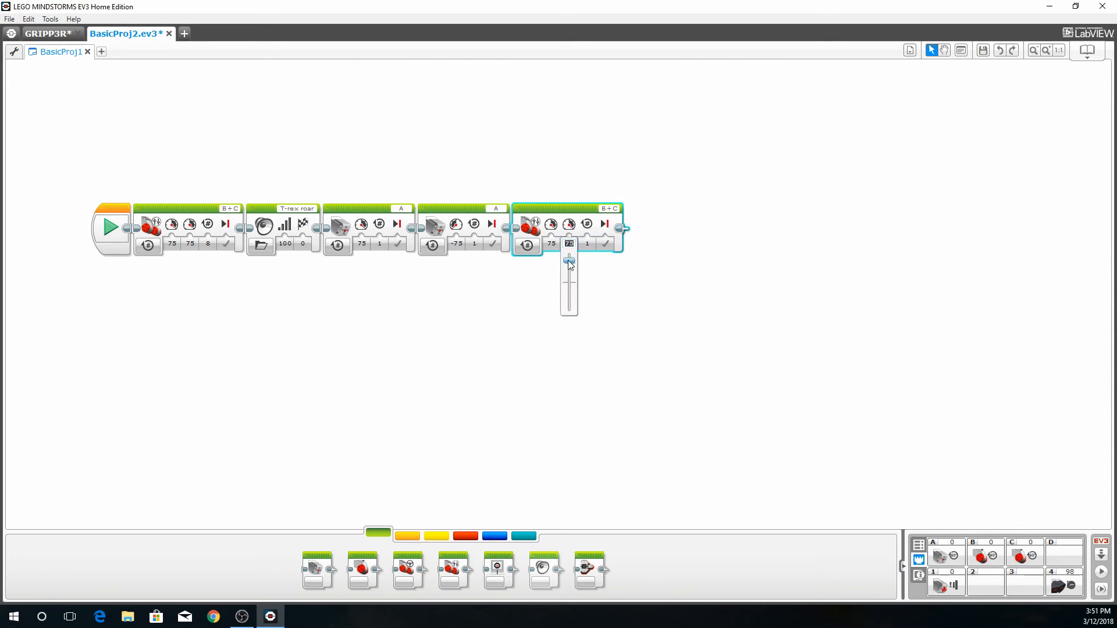
left_click_drag(569, 260, 569, 274)
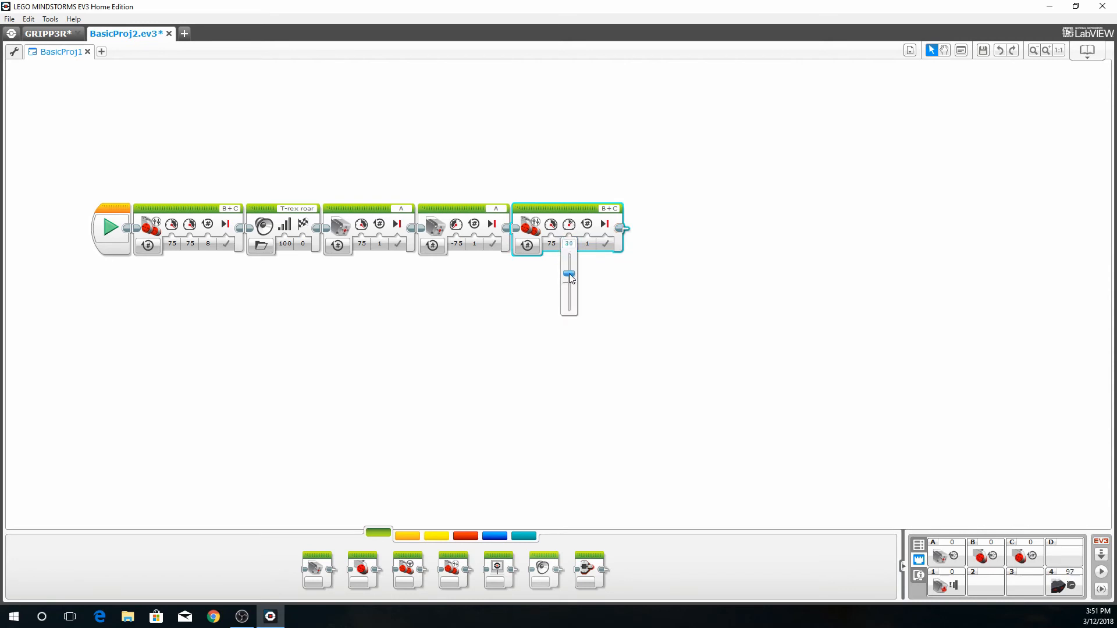
left_click_drag(569, 275, 568, 297)
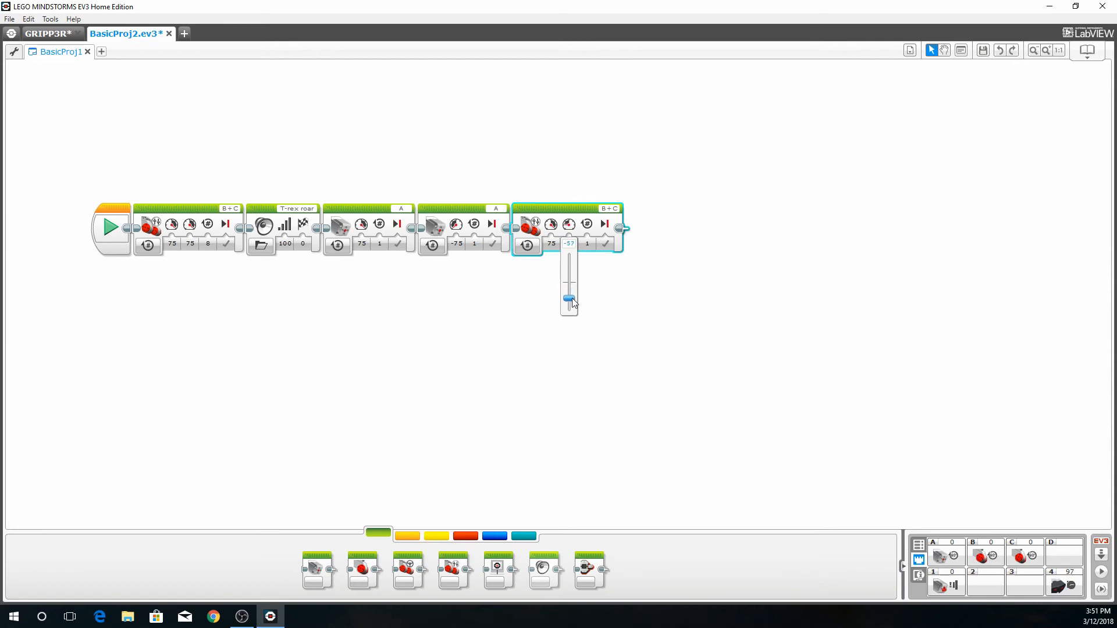
left_click_drag(569, 298, 569, 307)
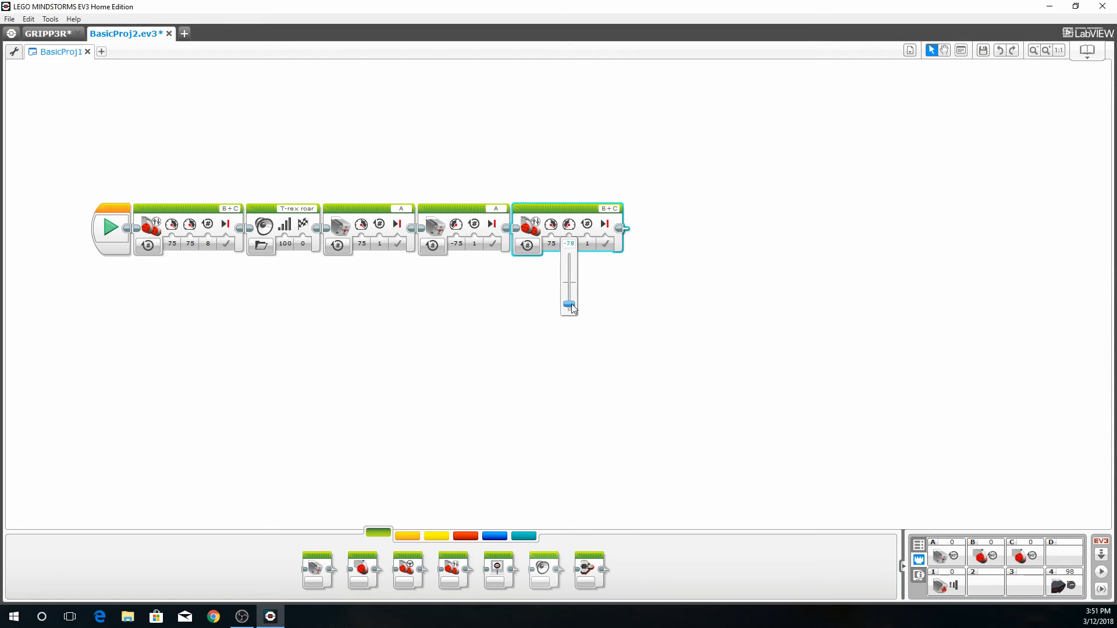
left_click(569, 243)
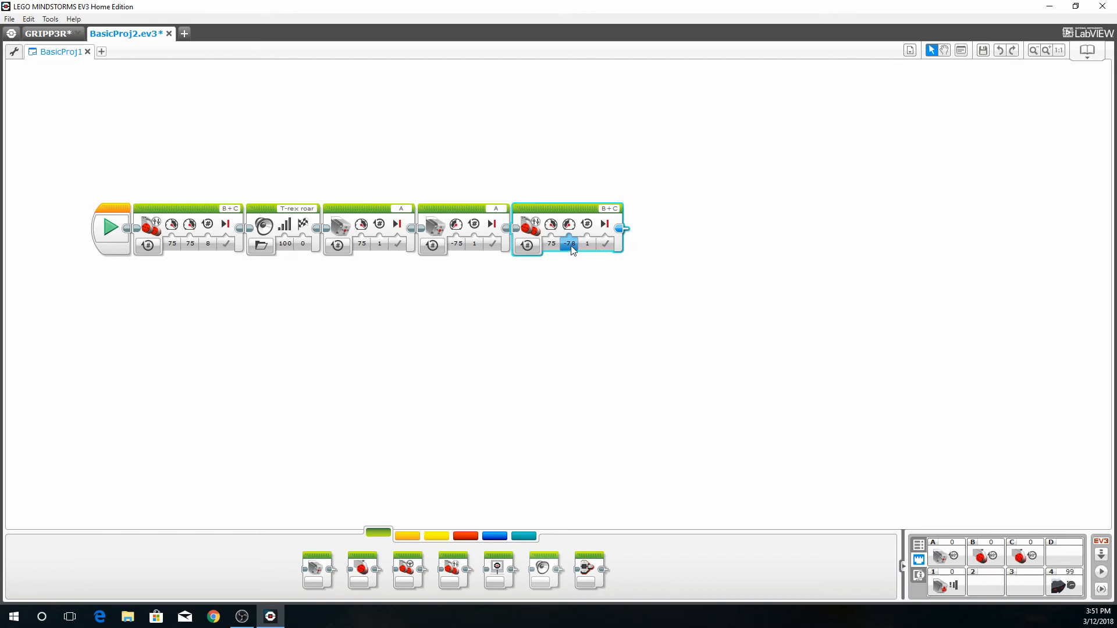
left_click(569, 244)
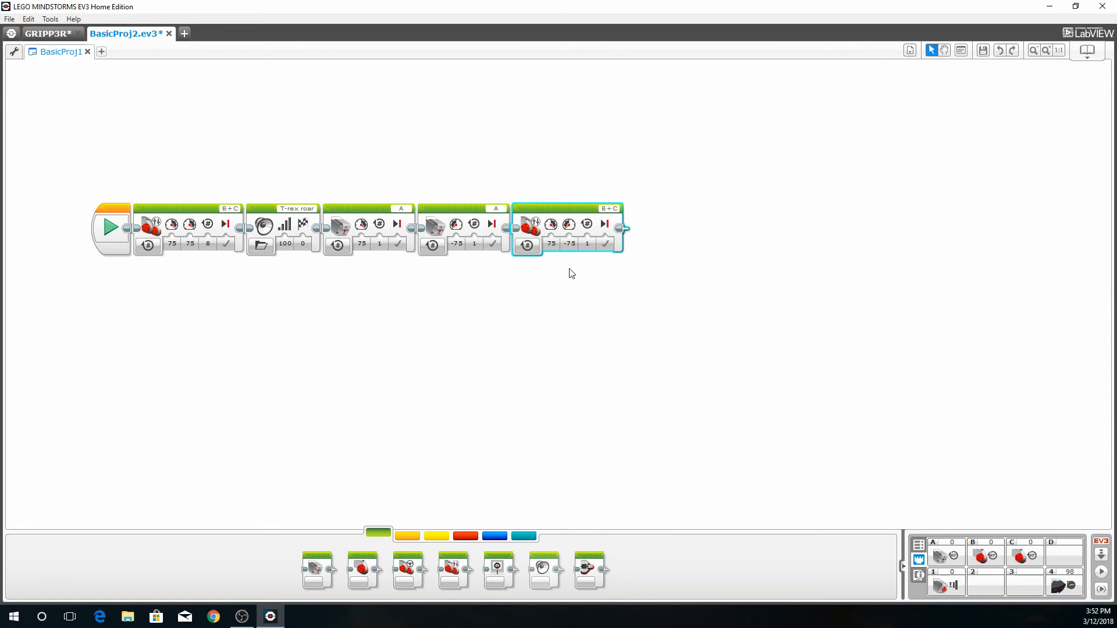
left_click(586, 244)
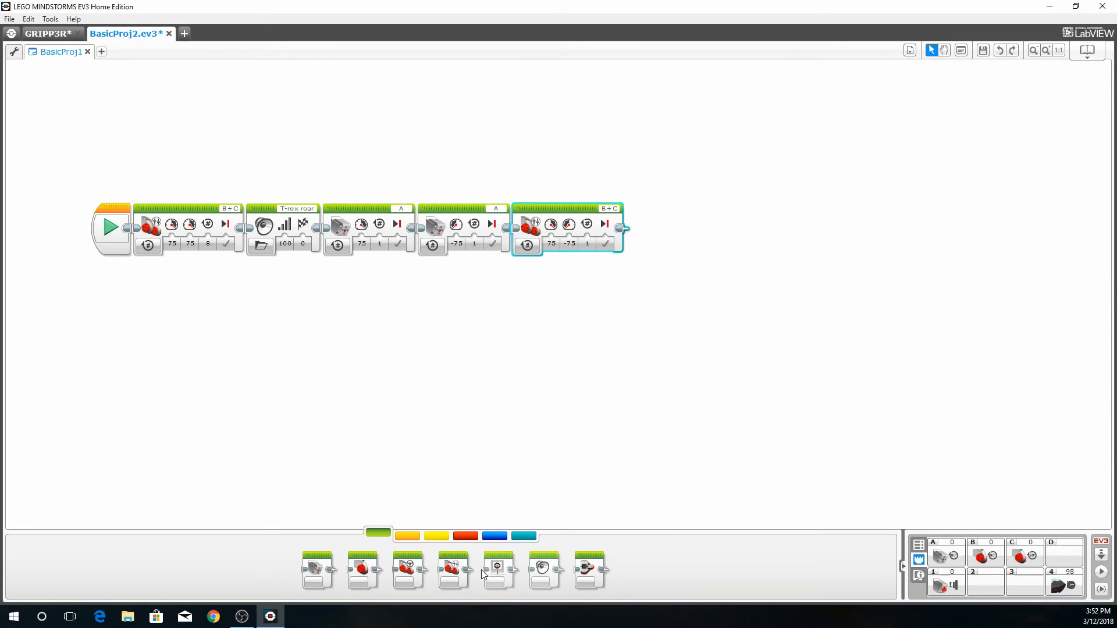
Append an extra Move Tank block, then select it for removal
left_click_drag(453, 566, 466, 584)
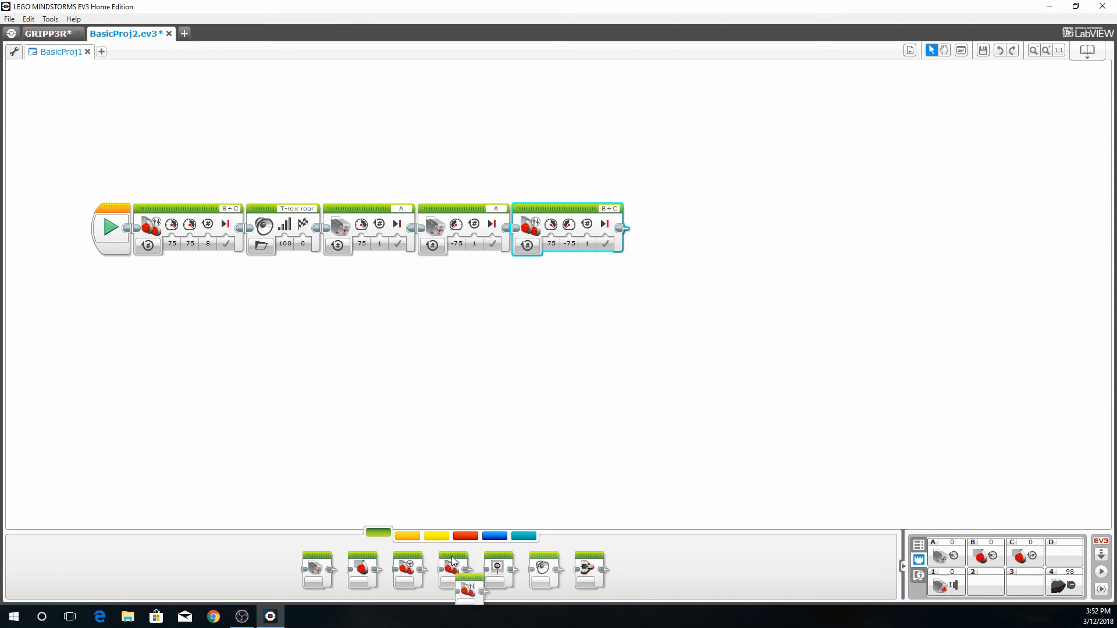
left_click_drag(453, 570, 680, 229)
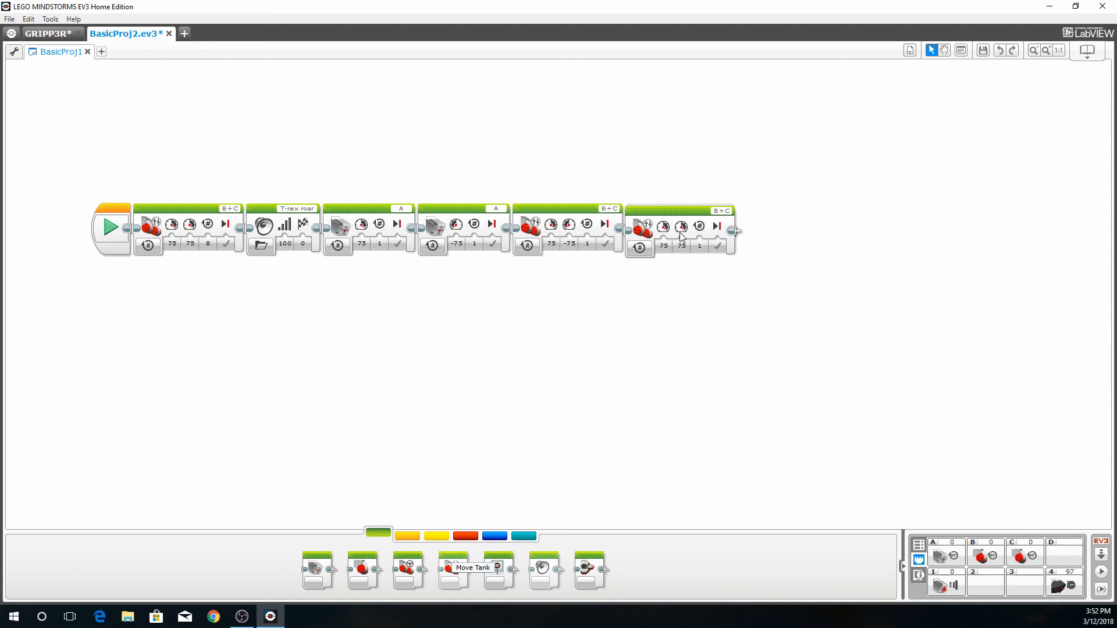
left_click(677, 226)
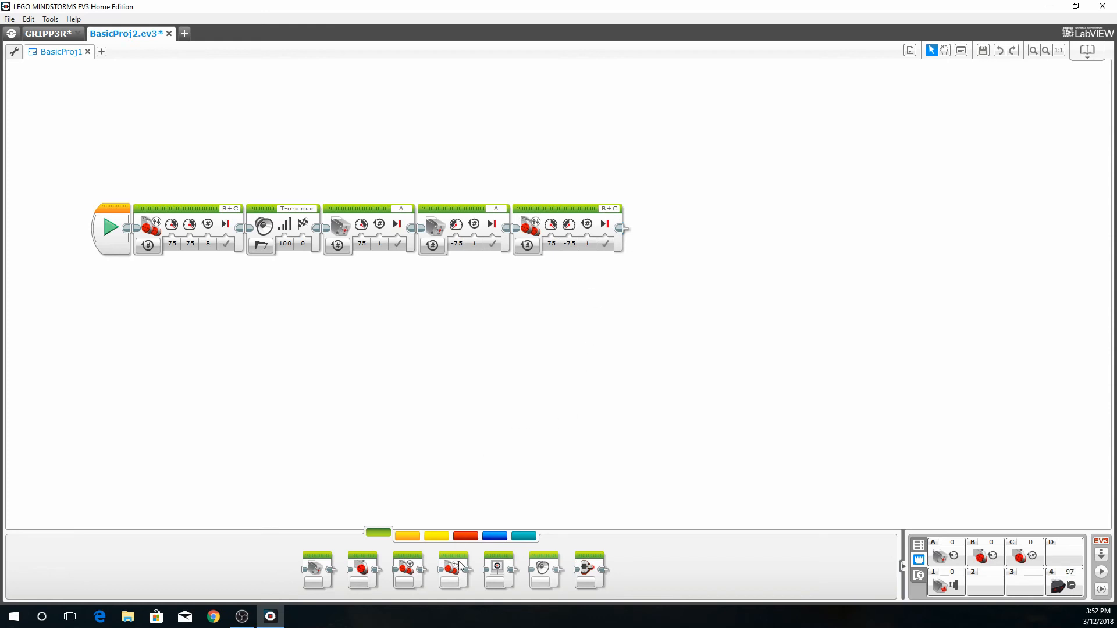
Append two port A Medium Motor grip blocks, setting the second one's power to -75
left_click_drag(453, 570, 391, 477)
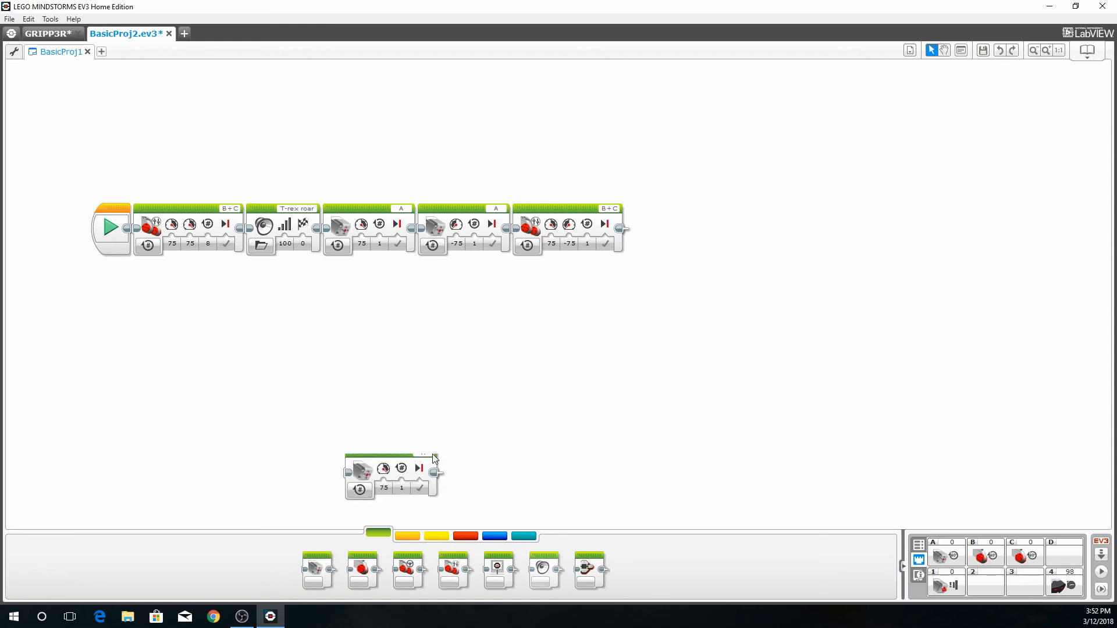
left_click_drag(391, 477, 670, 228)
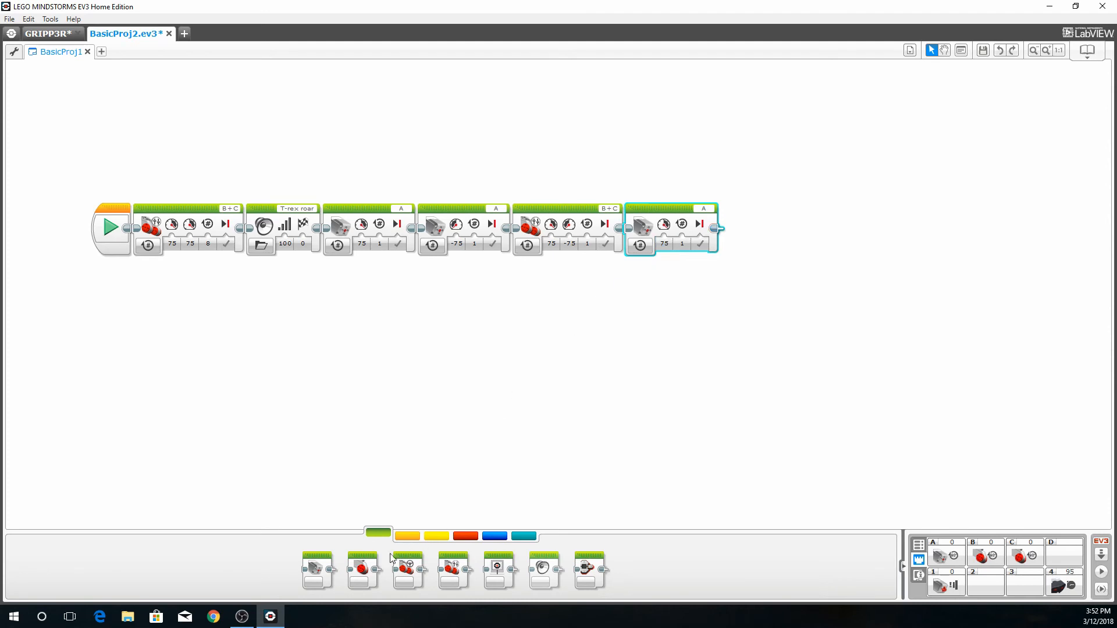
left_click_drag(673, 228, 673, 370)
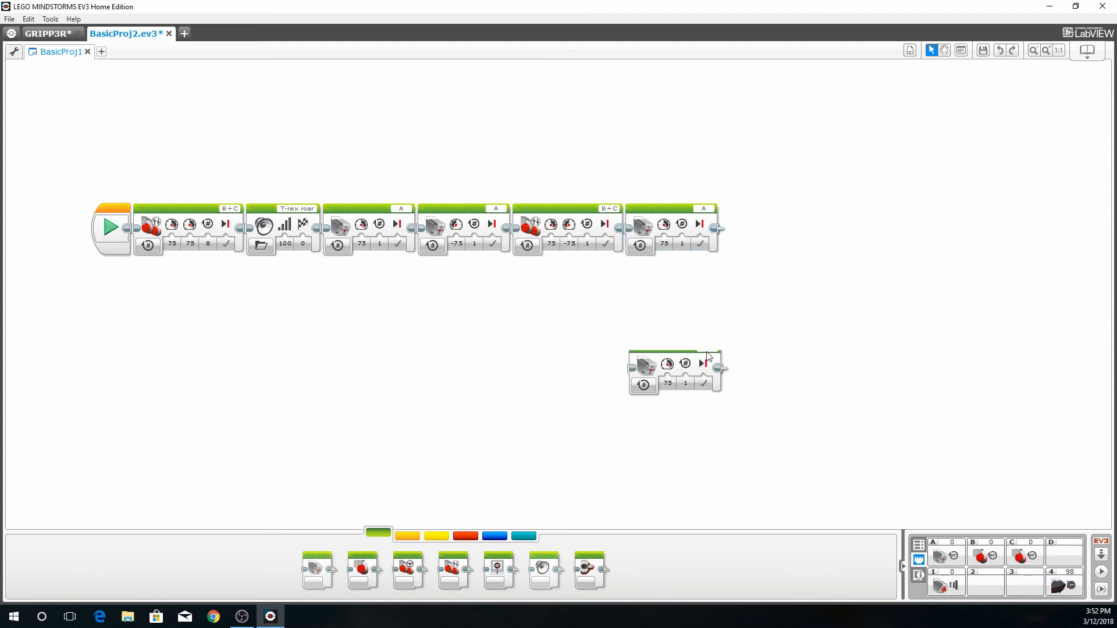
left_click_drag(676, 367, 766, 226)
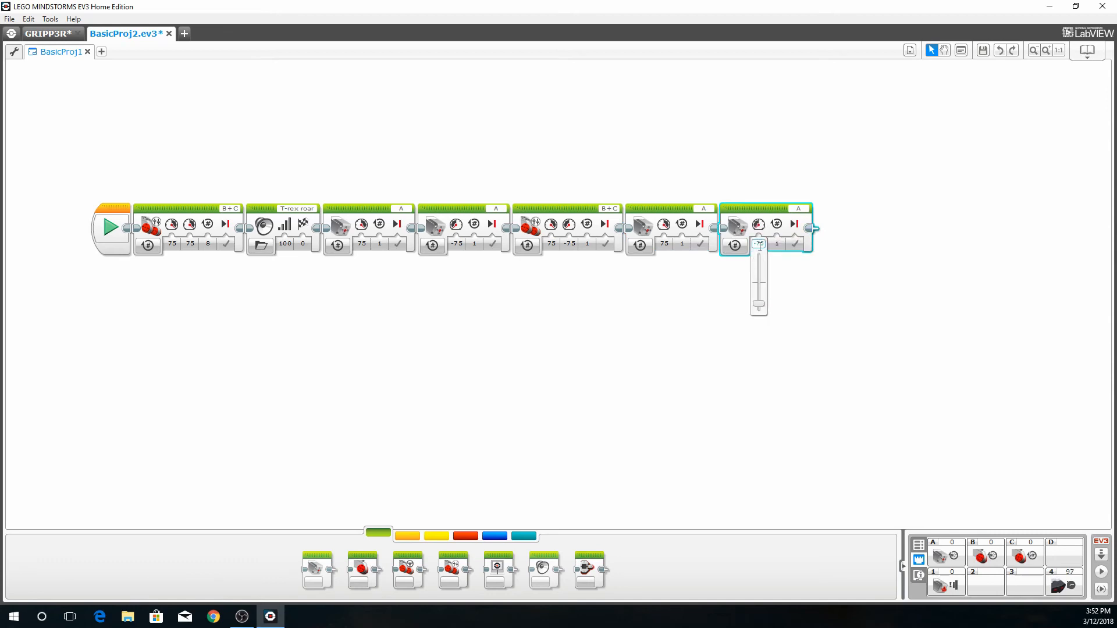
left_click(758, 245)
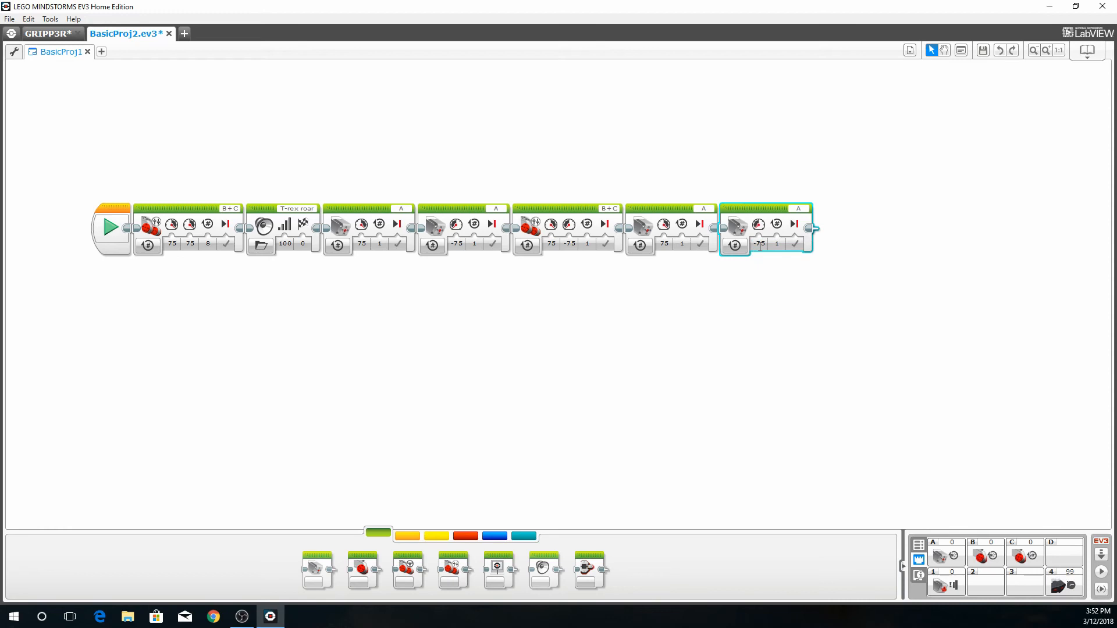
mouse_move(453, 566)
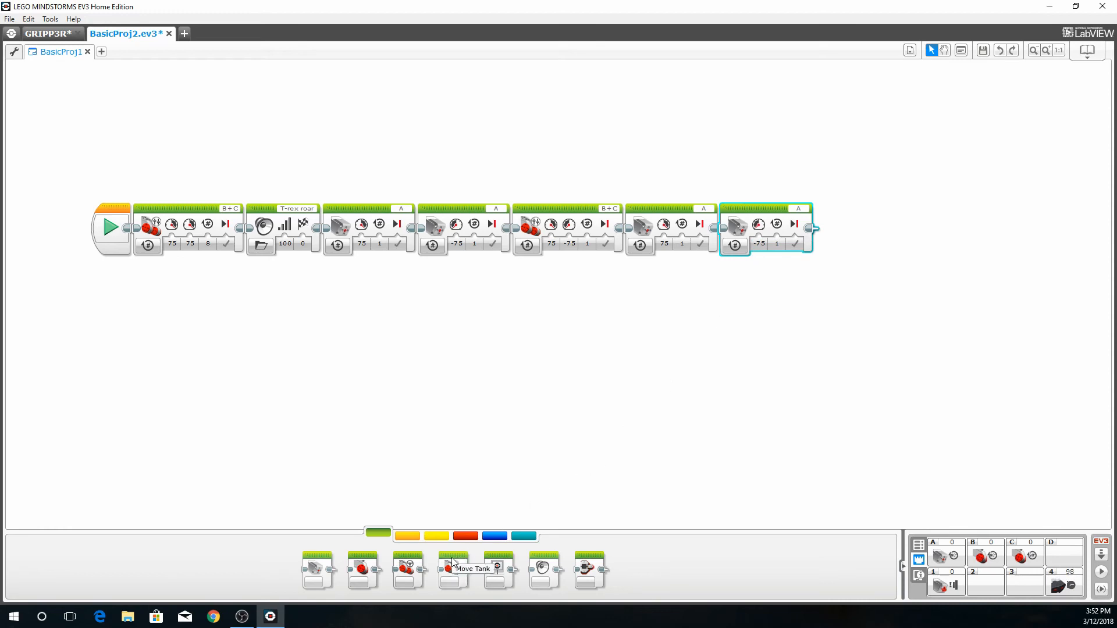
left_click_drag(452, 568, 477, 477)
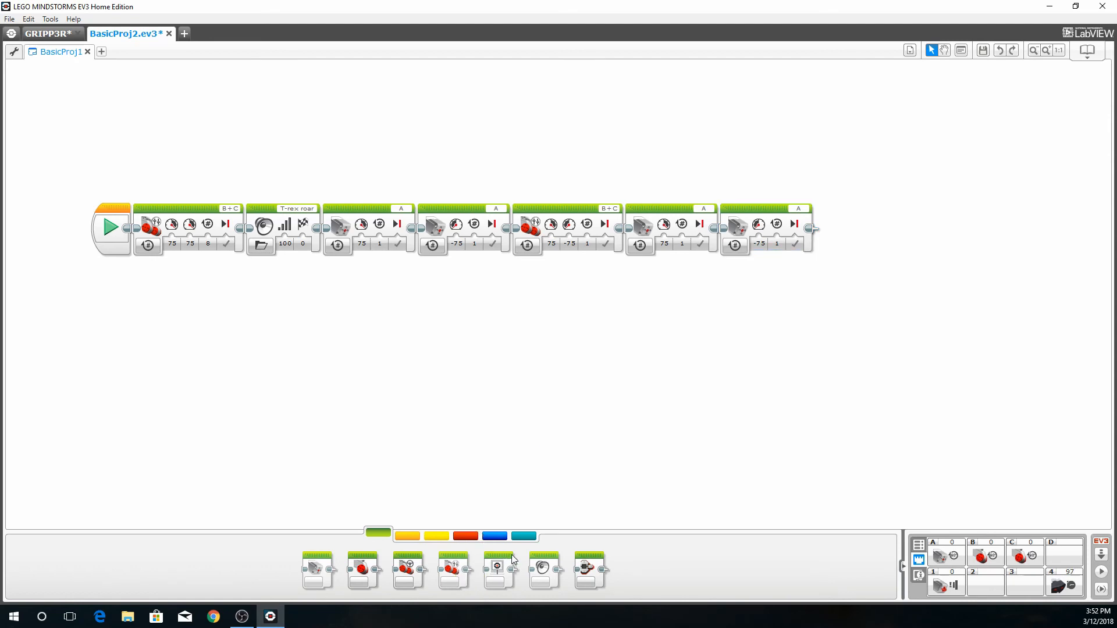
Append a Sound block at the end that plays the T-rex roar file
left_click_drag(498, 566, 859, 267)
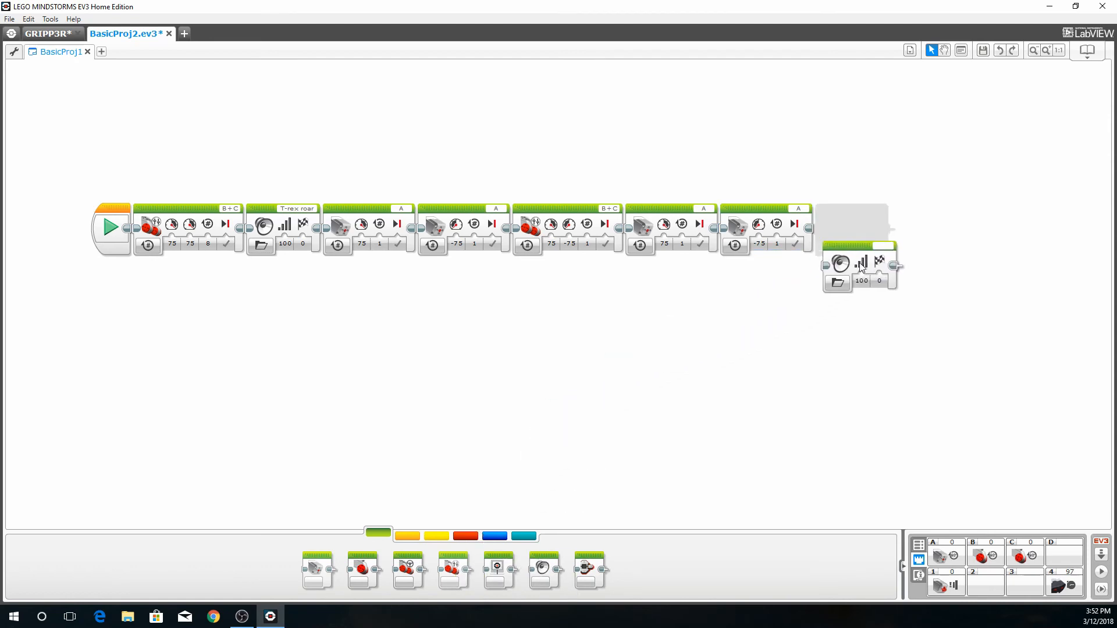
left_click_drag(859, 267, 852, 227)
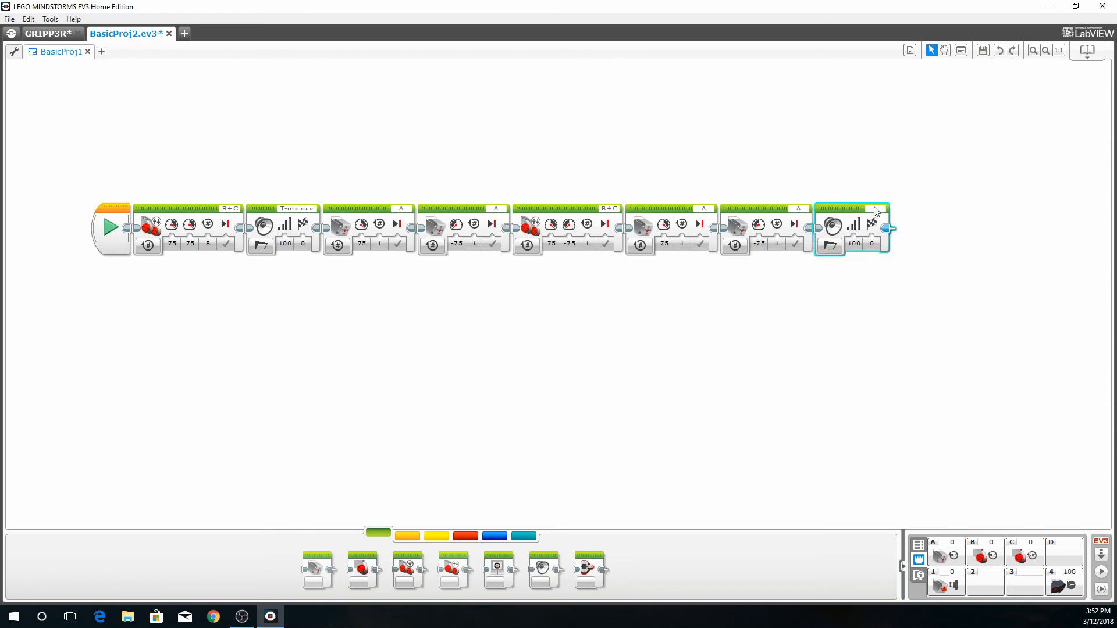
left_click(874, 224)
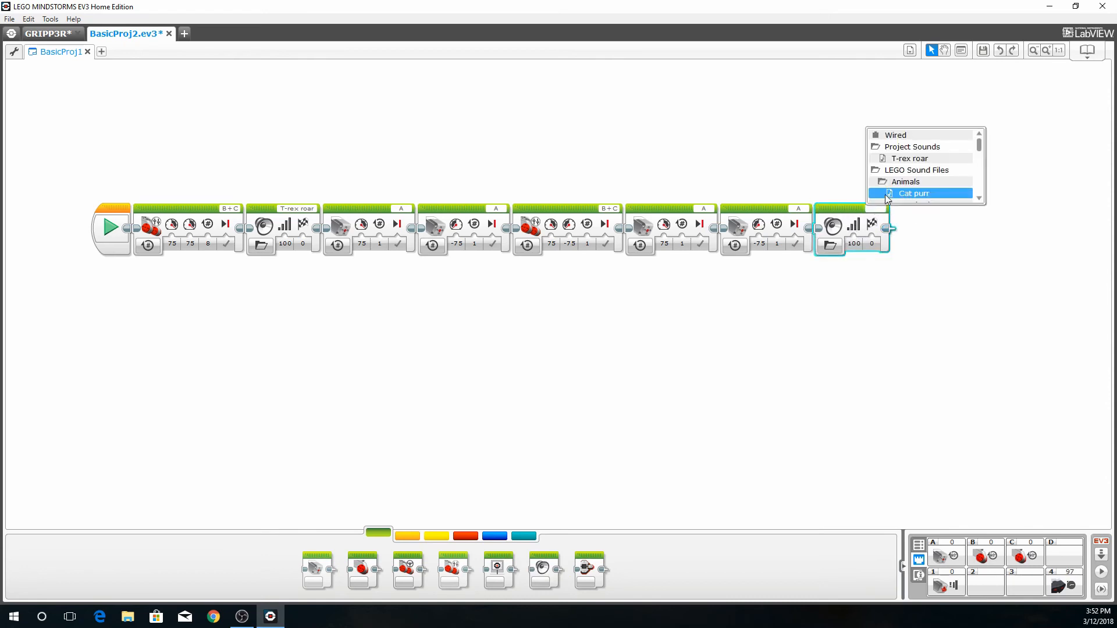
mouse_move(910, 158)
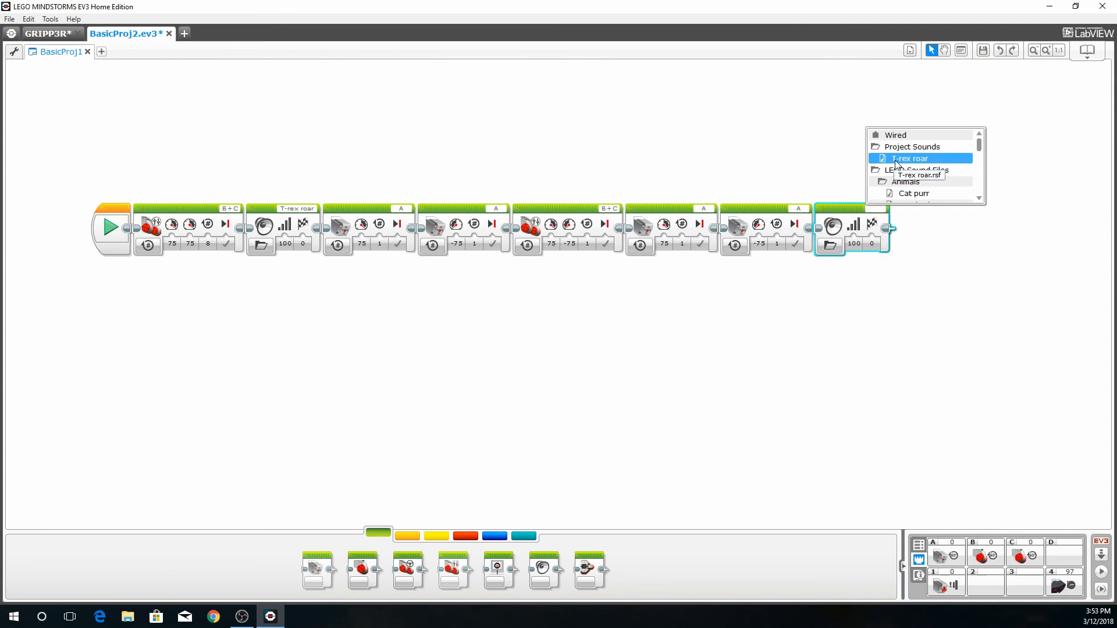
left_click(910, 158)
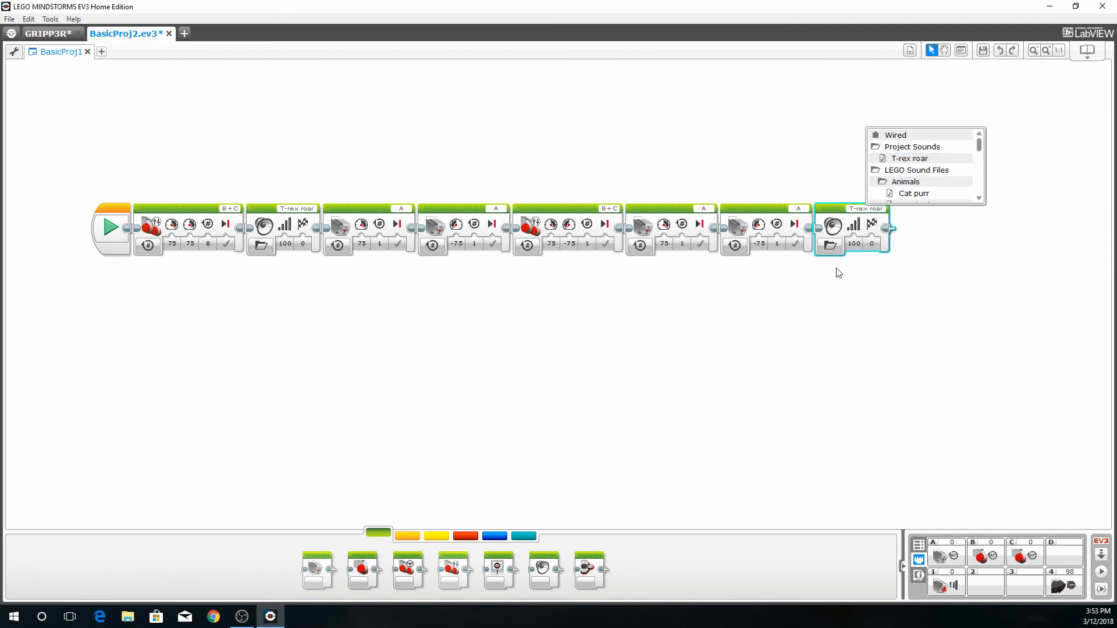
mouse_move(676, 326)
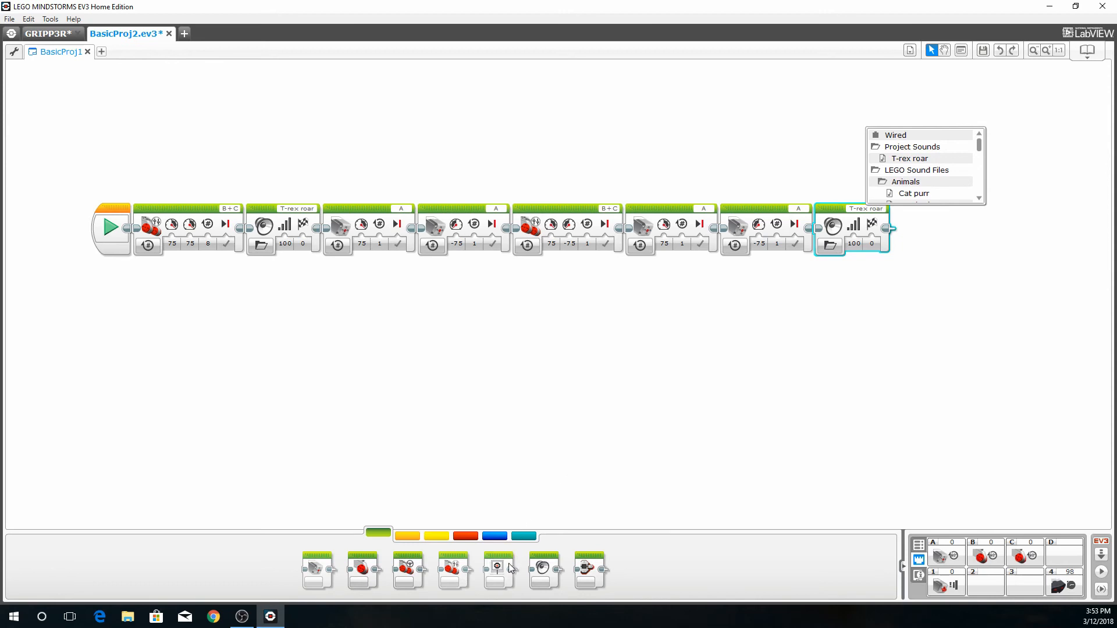
left_click(596, 380)
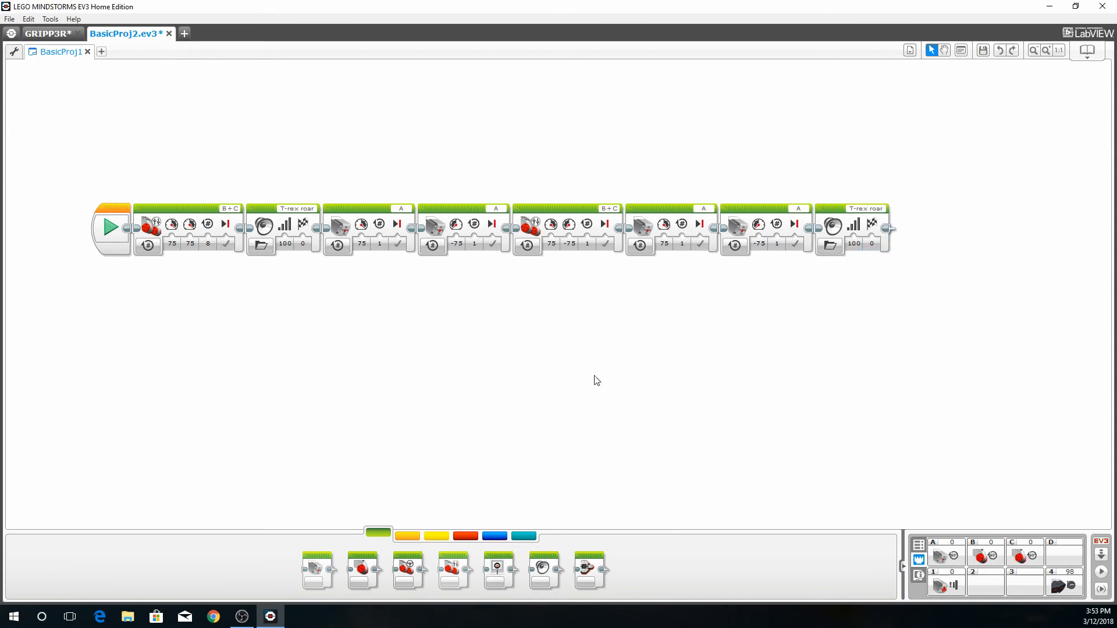
mouse_move(453, 566)
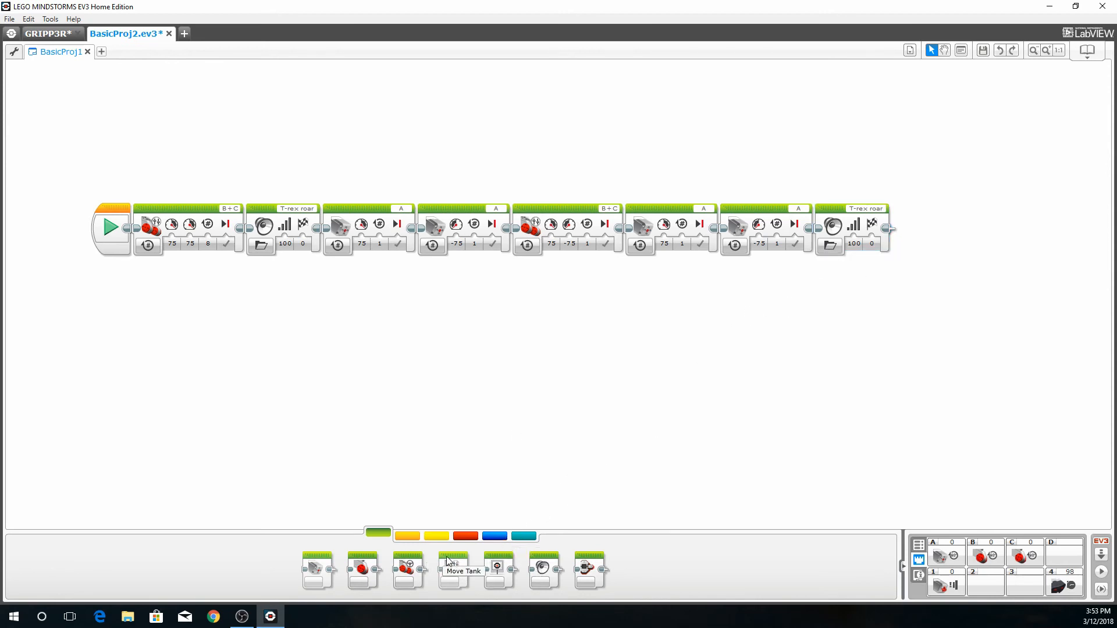
Append a Move Tank block with left power -100 and right power 100
left_click_drag(453, 570, 912, 295)
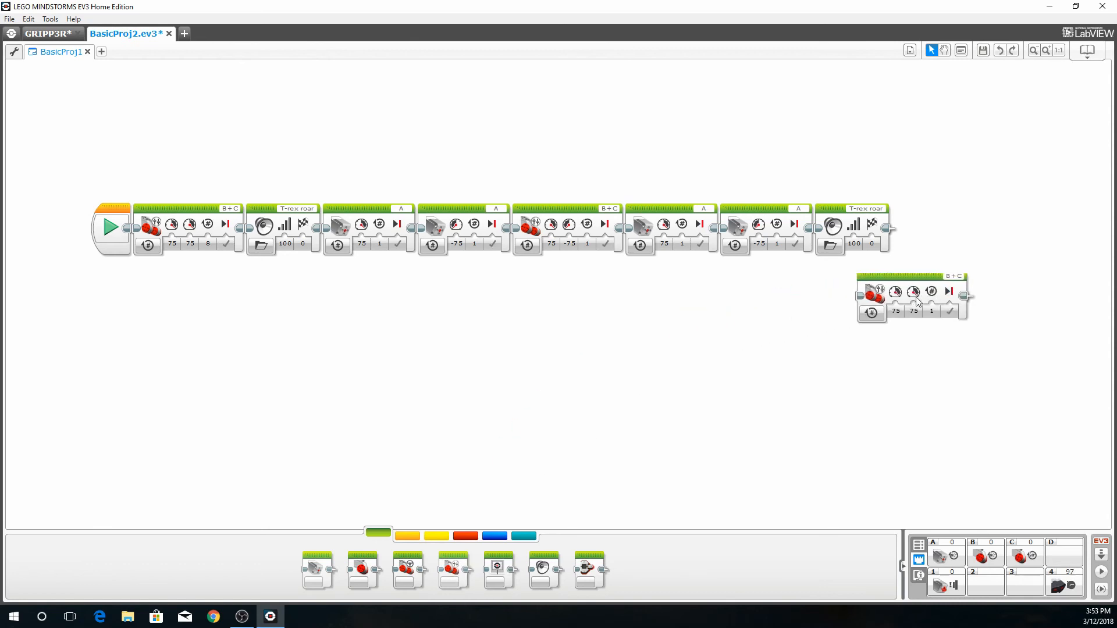
left_click_drag(912, 298, 947, 226)
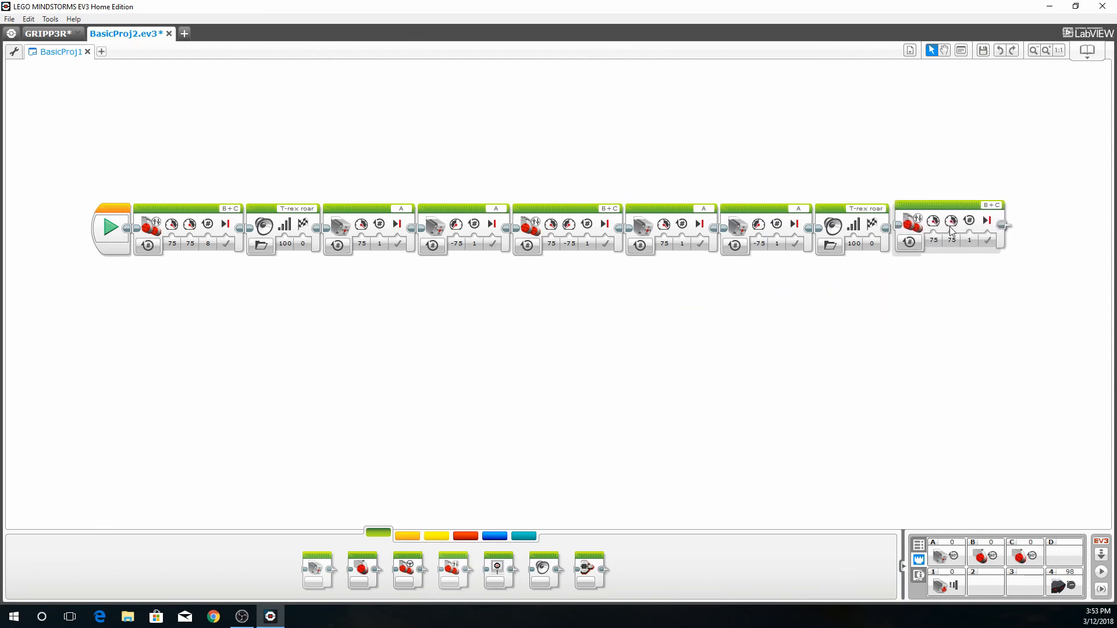
left_click(948, 228)
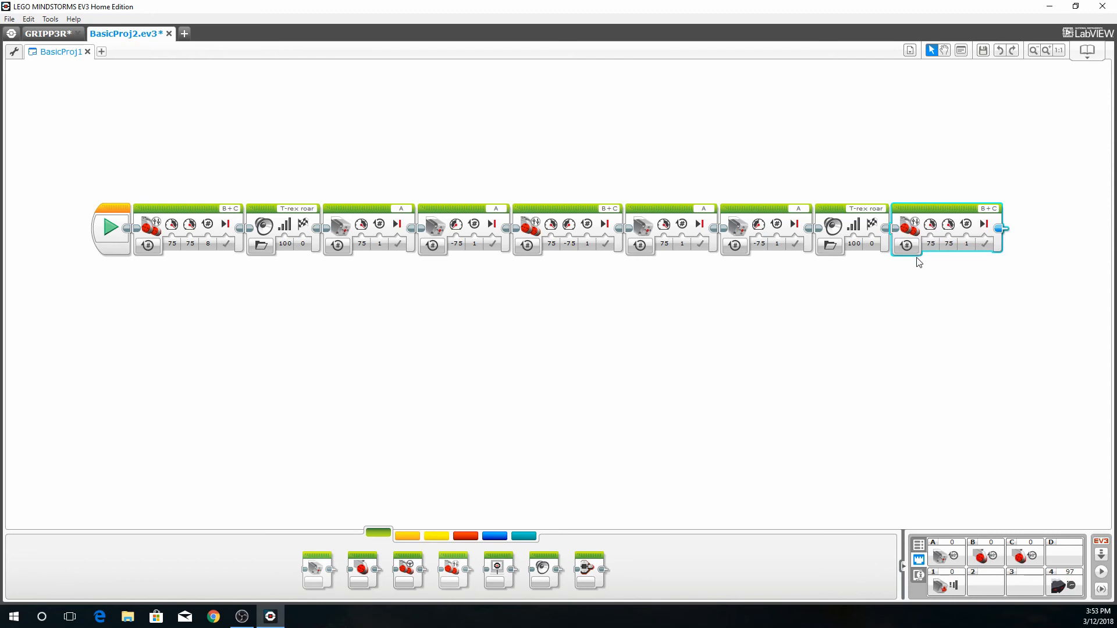
mouse_move(922, 261)
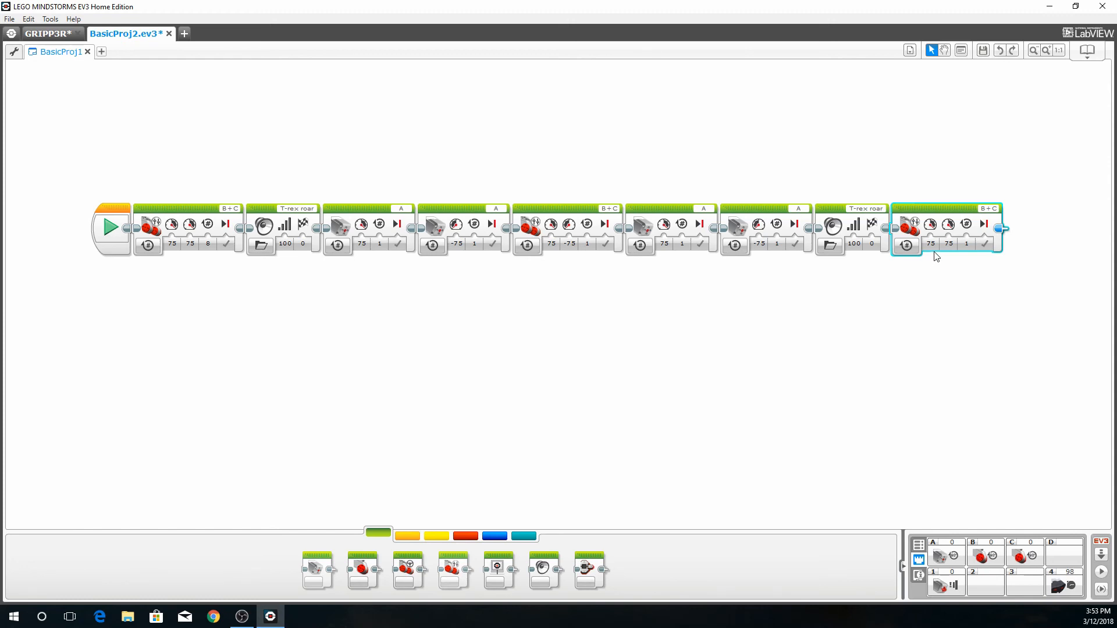
left_click(930, 244)
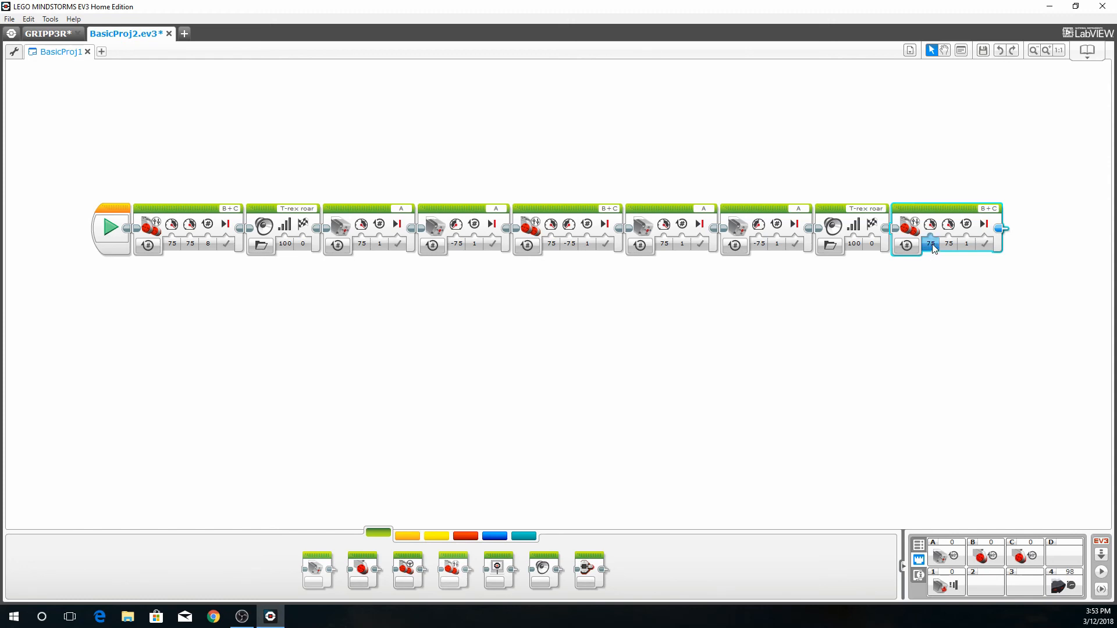
left_click(930, 244)
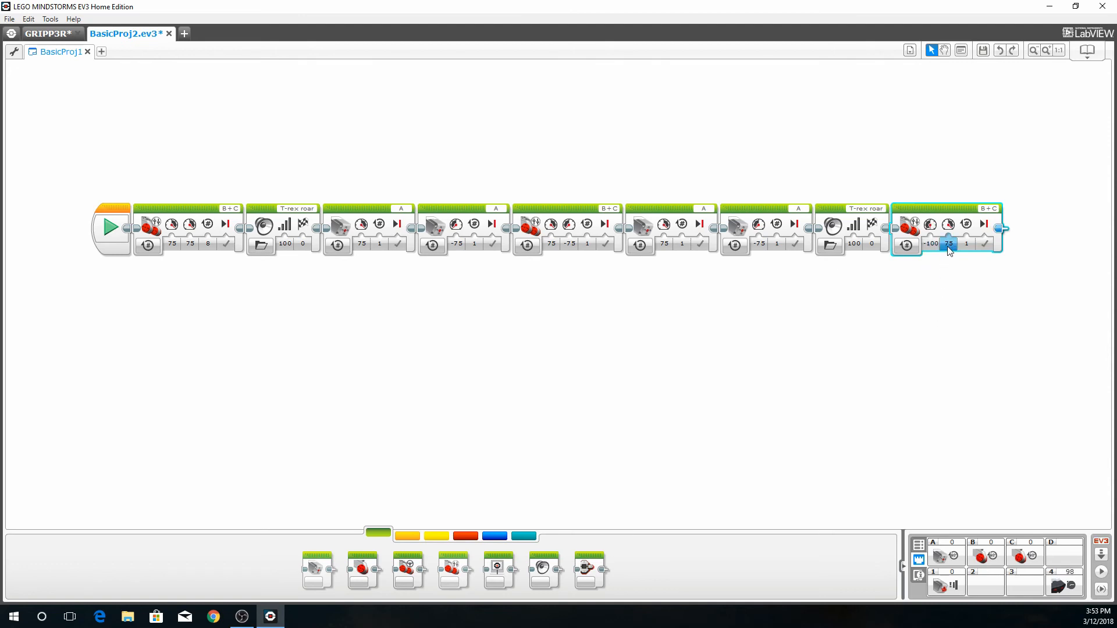
left_click(949, 244)
type("100")
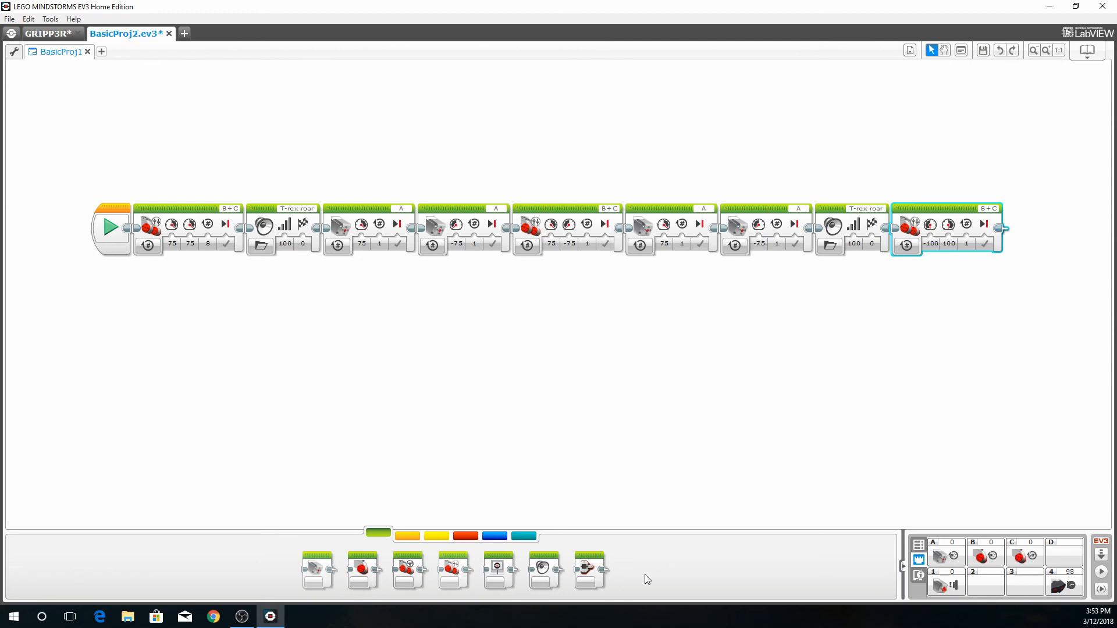
mouse_move(545, 566)
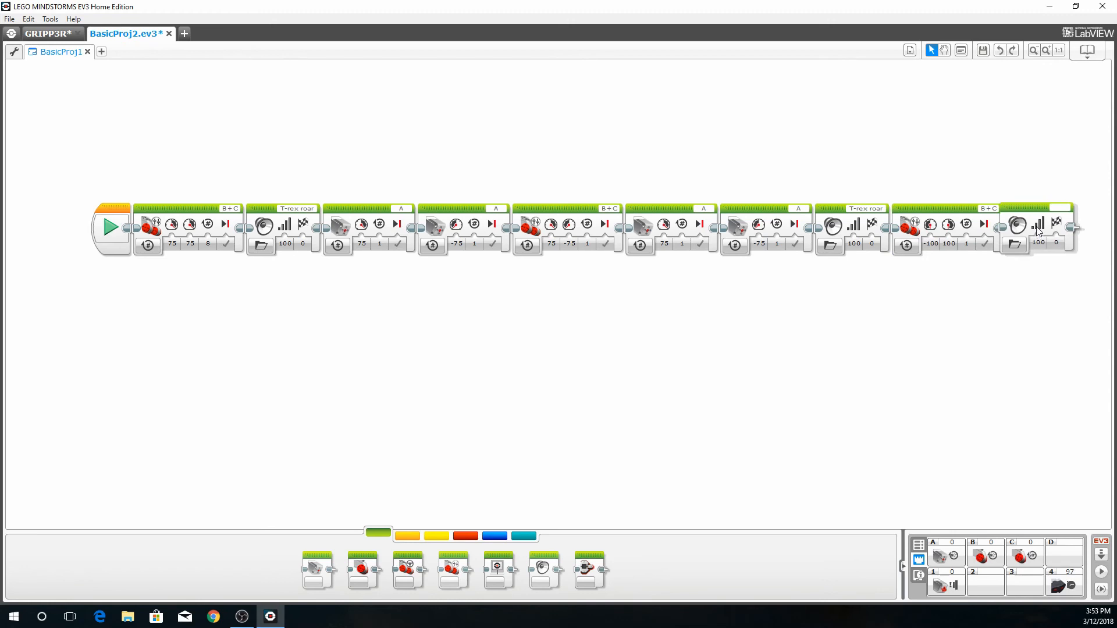
Set the last Sound block's file to T-rex roar
left_click(1019, 226)
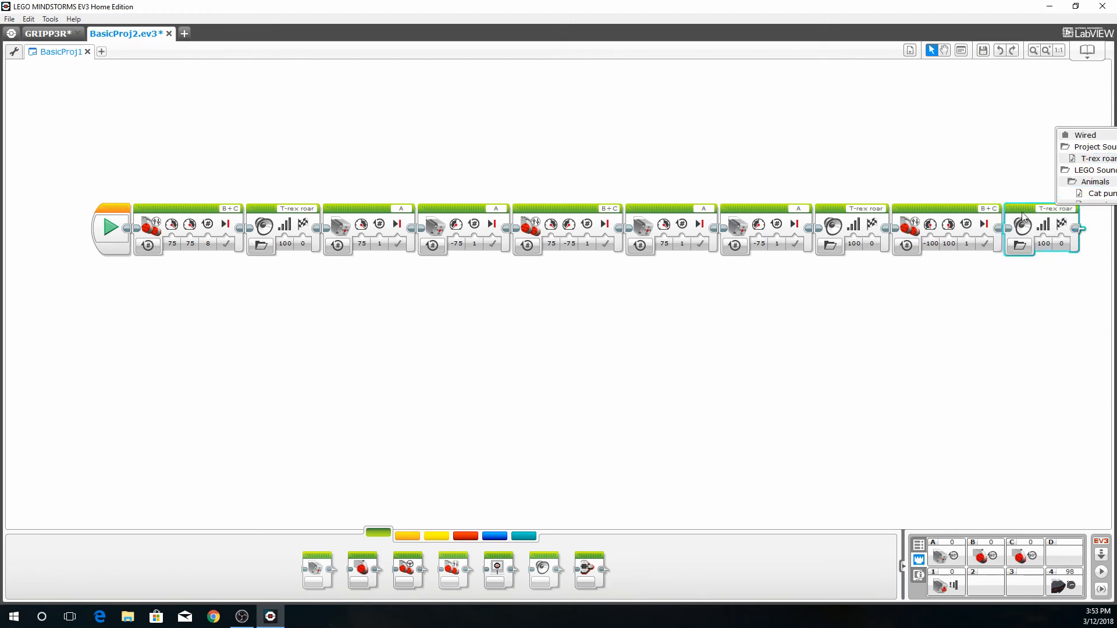
mouse_move(369, 448)
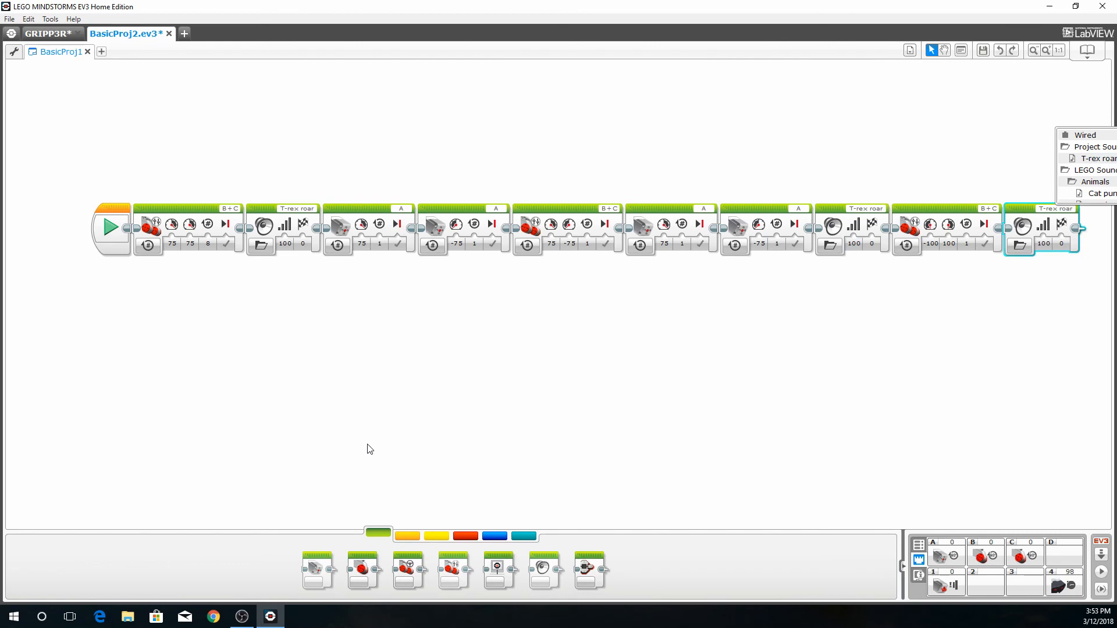
mouse_move(450, 435)
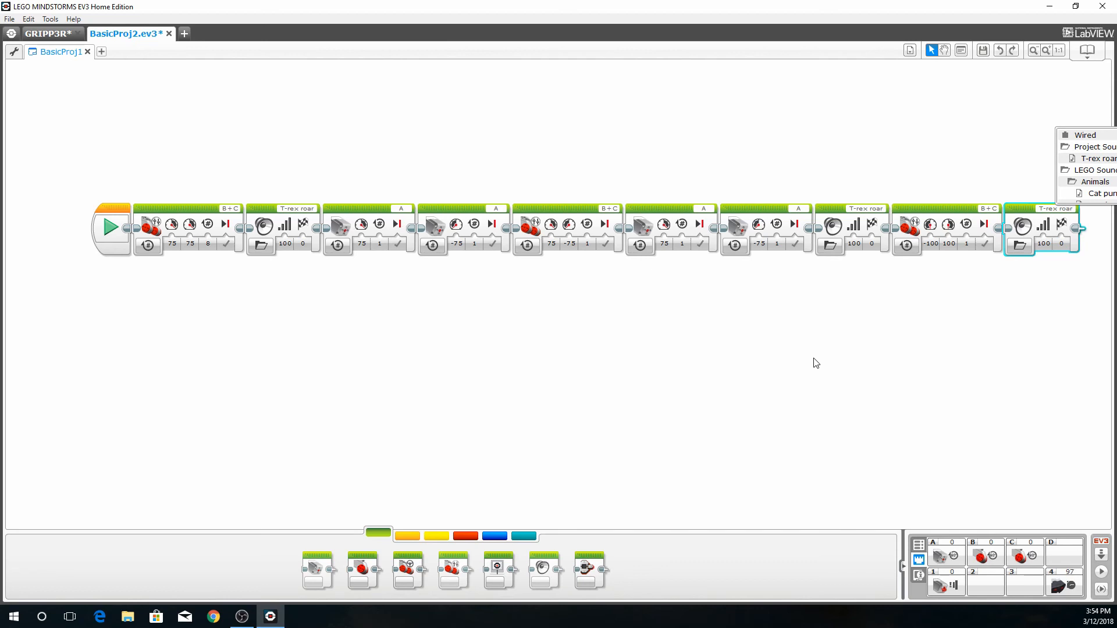
mouse_move(964, 426)
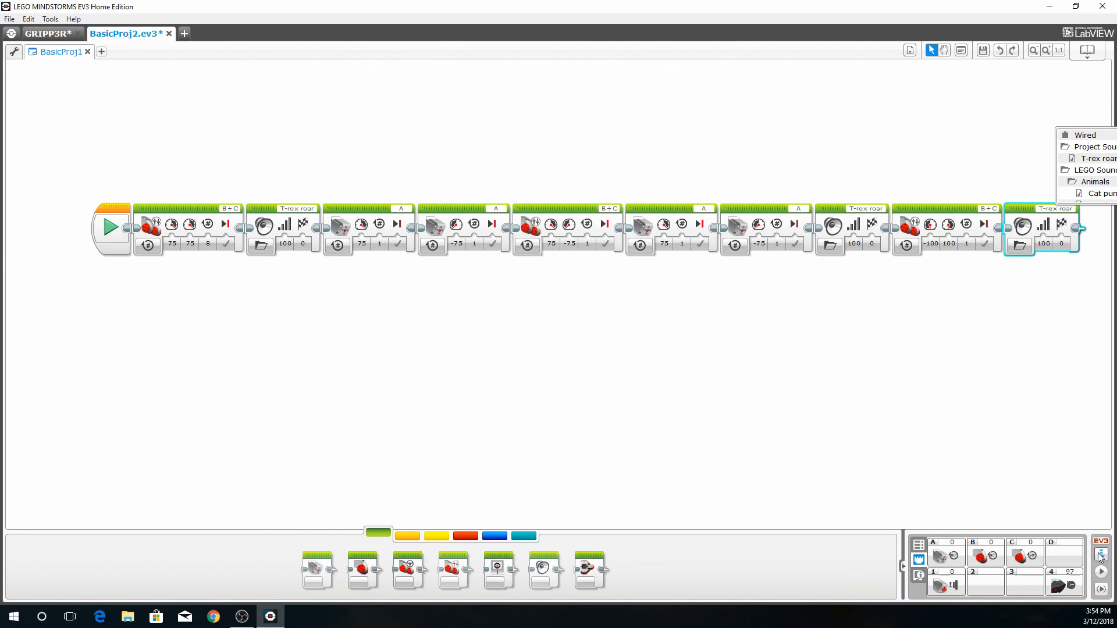
mouse_move(1100, 556)
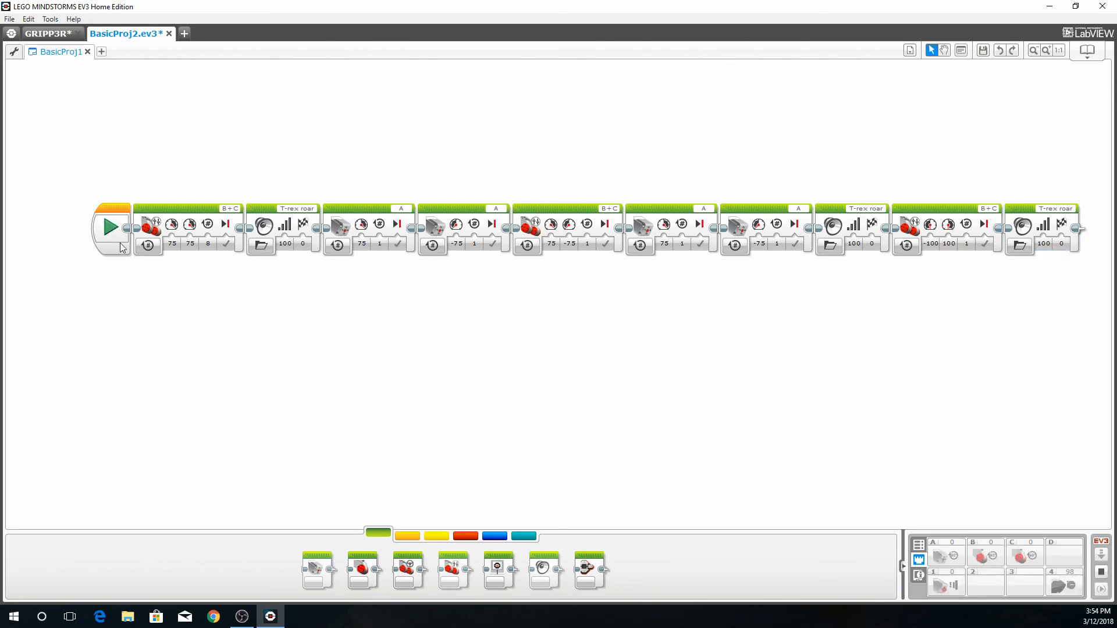
Run the ten-block program on the EV3 brick from the Start block
left_click(111, 228)
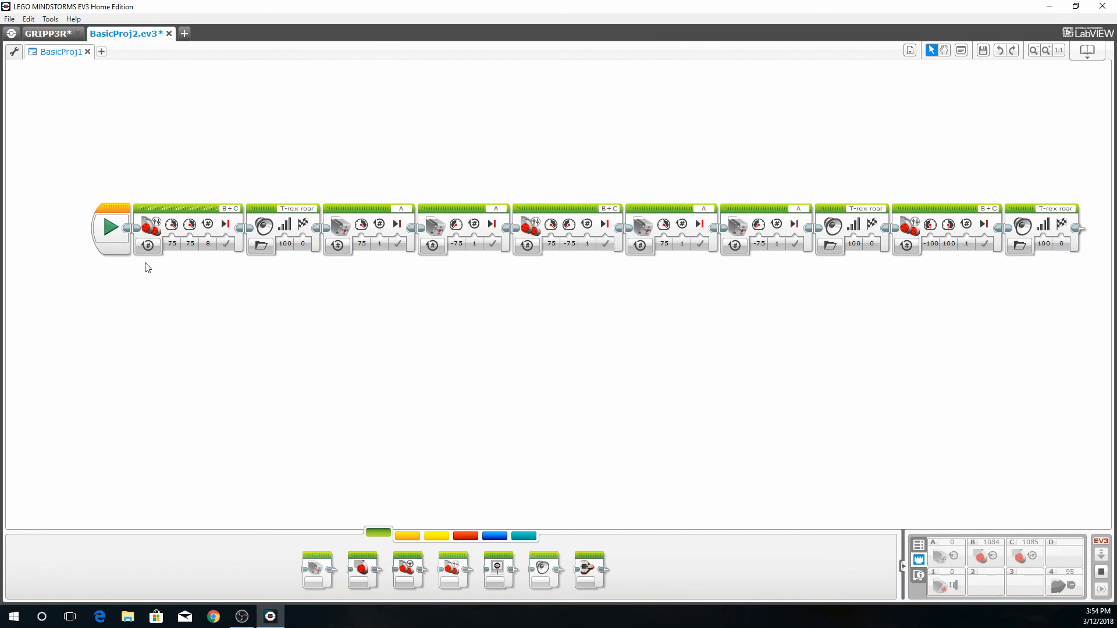
mouse_move(151, 282)
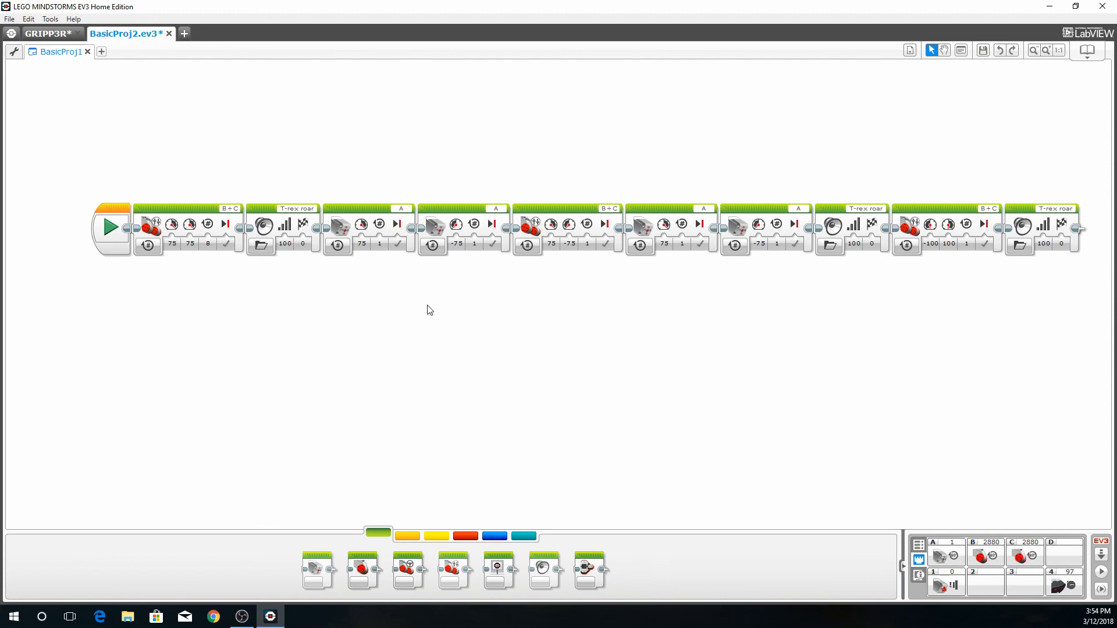
mouse_move(431, 321)
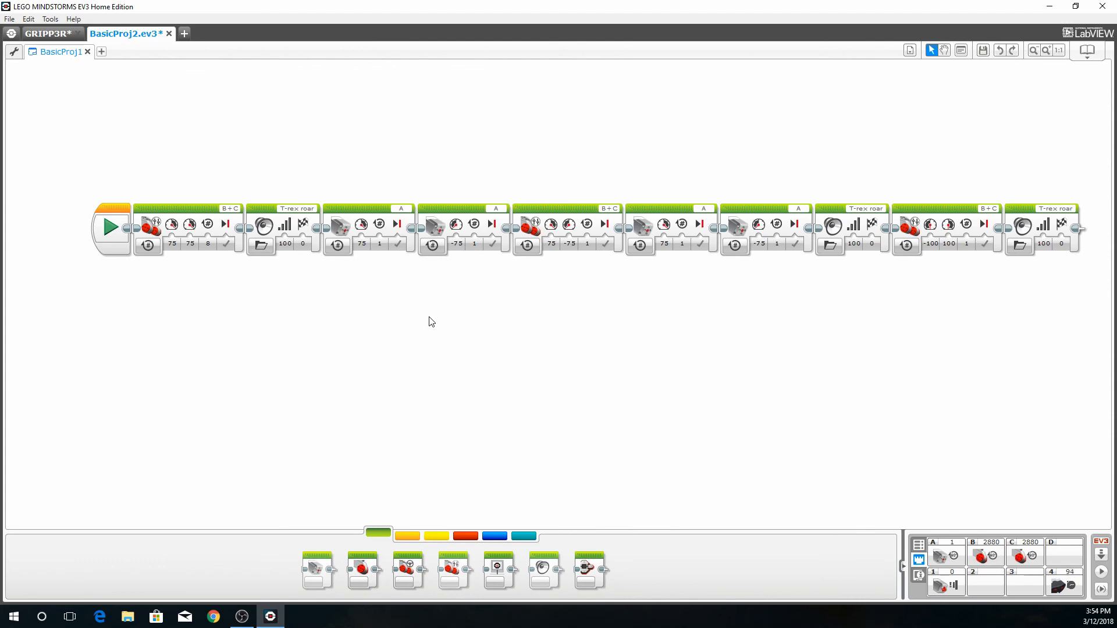
mouse_move(254, 256)
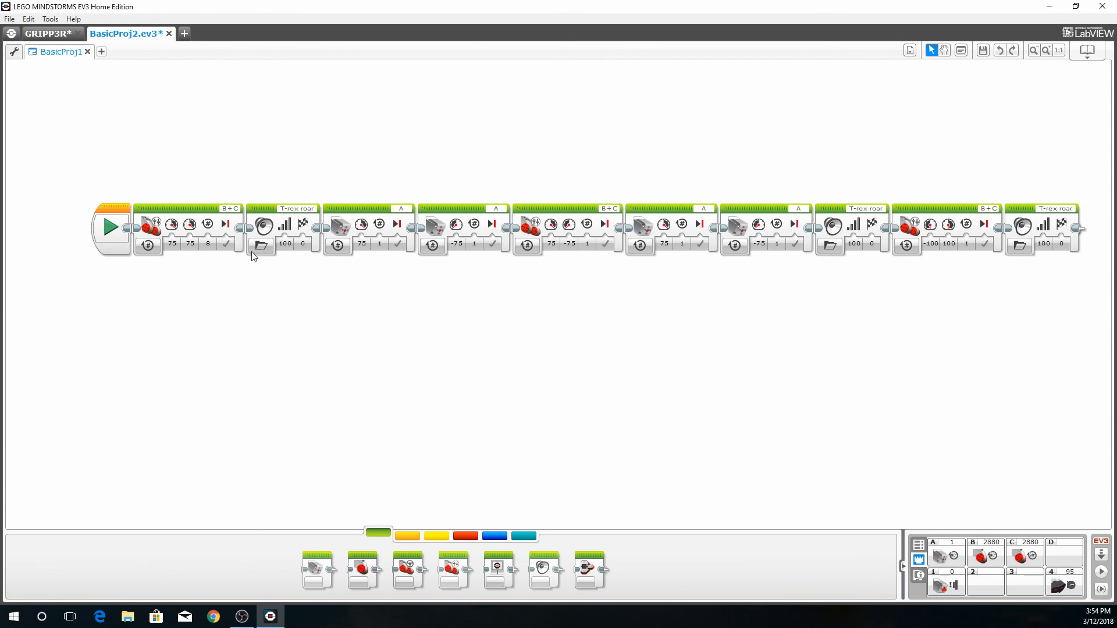
Save the BasicProj2 project and return to the GRIPP3R lobby page
left_click(9, 19)
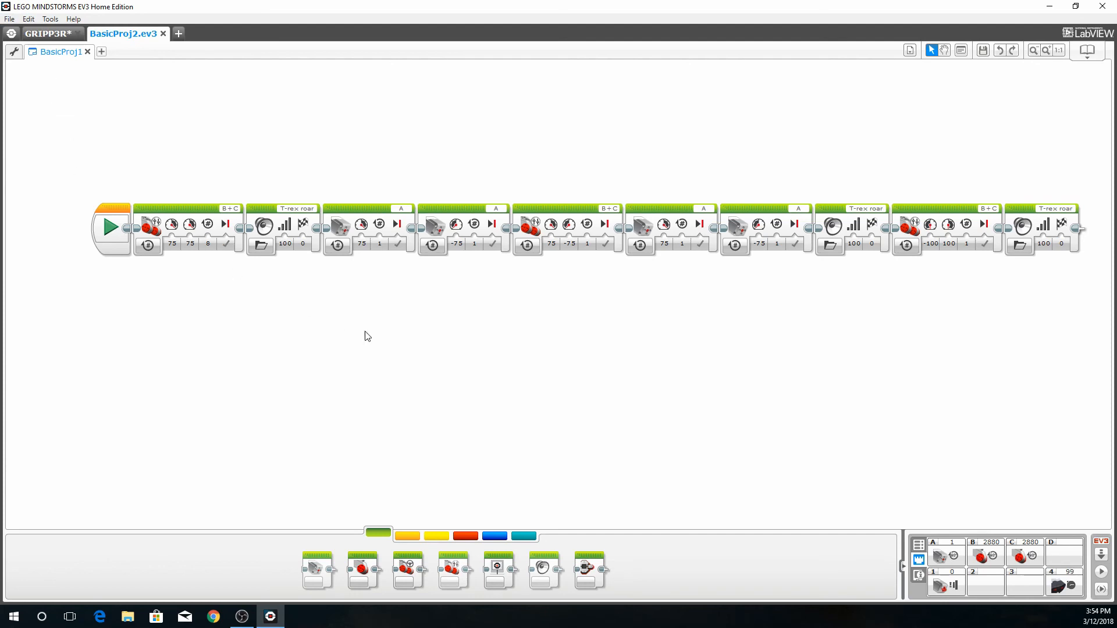
mouse_move(395, 352)
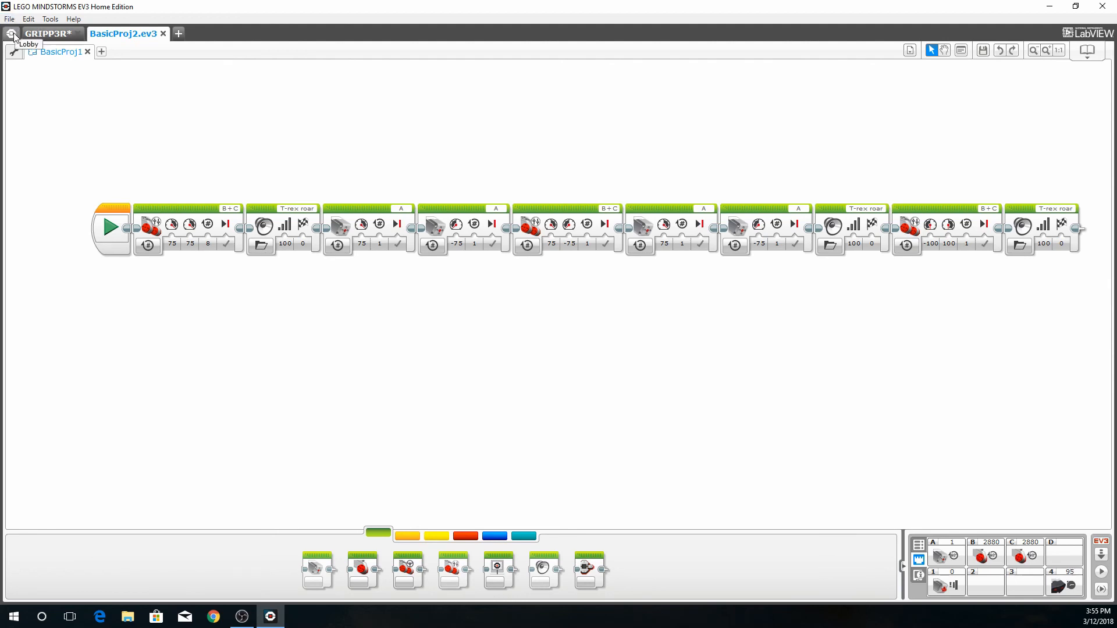
left_click(48, 34)
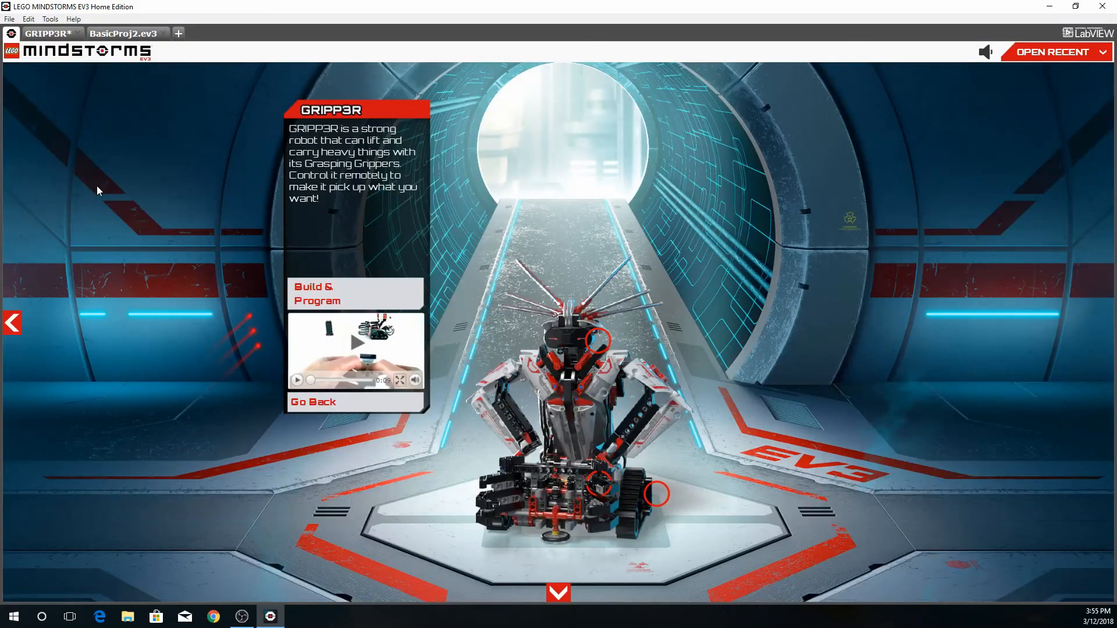